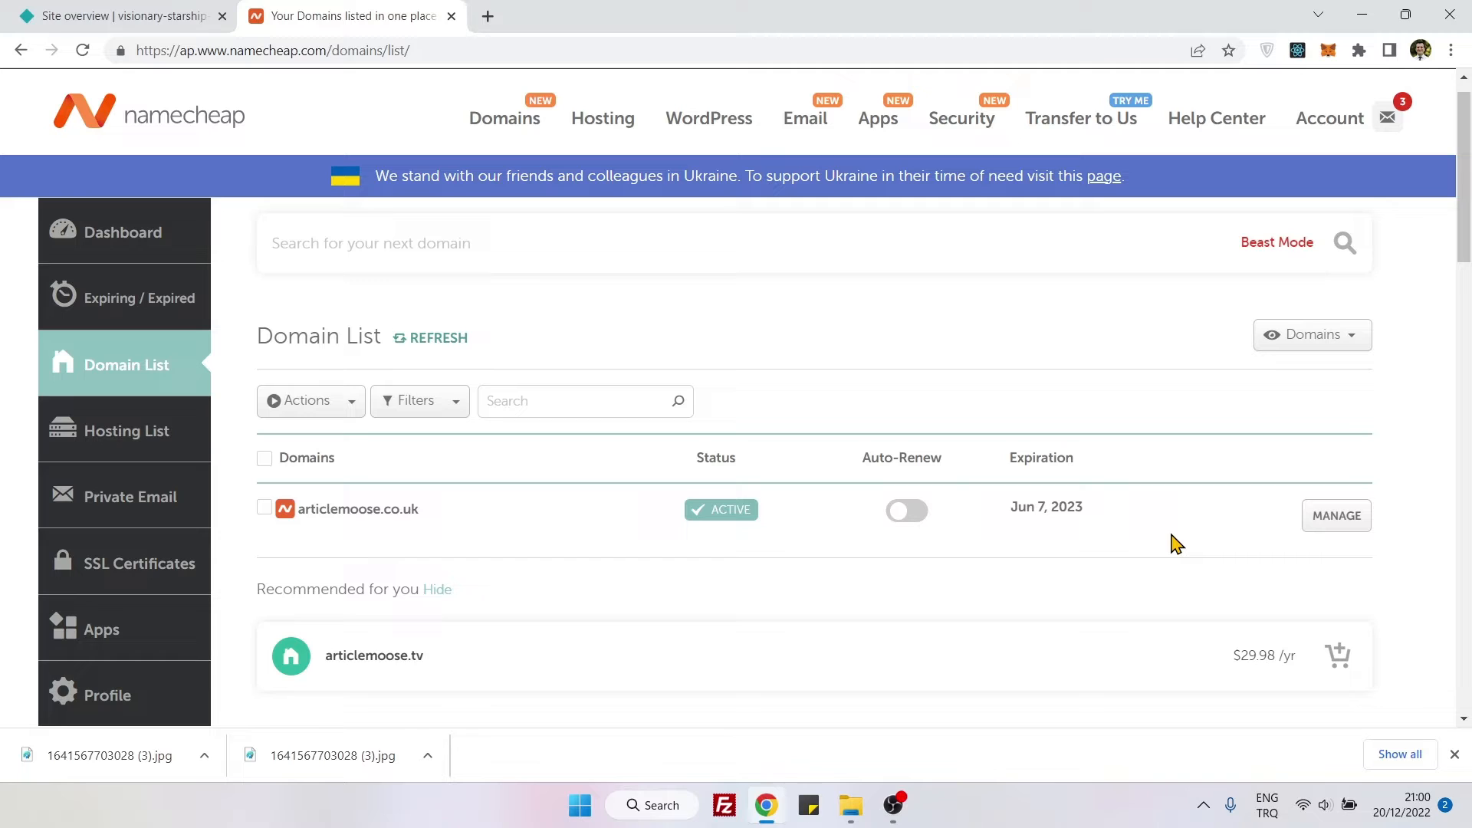
mouse_move(331, 188)
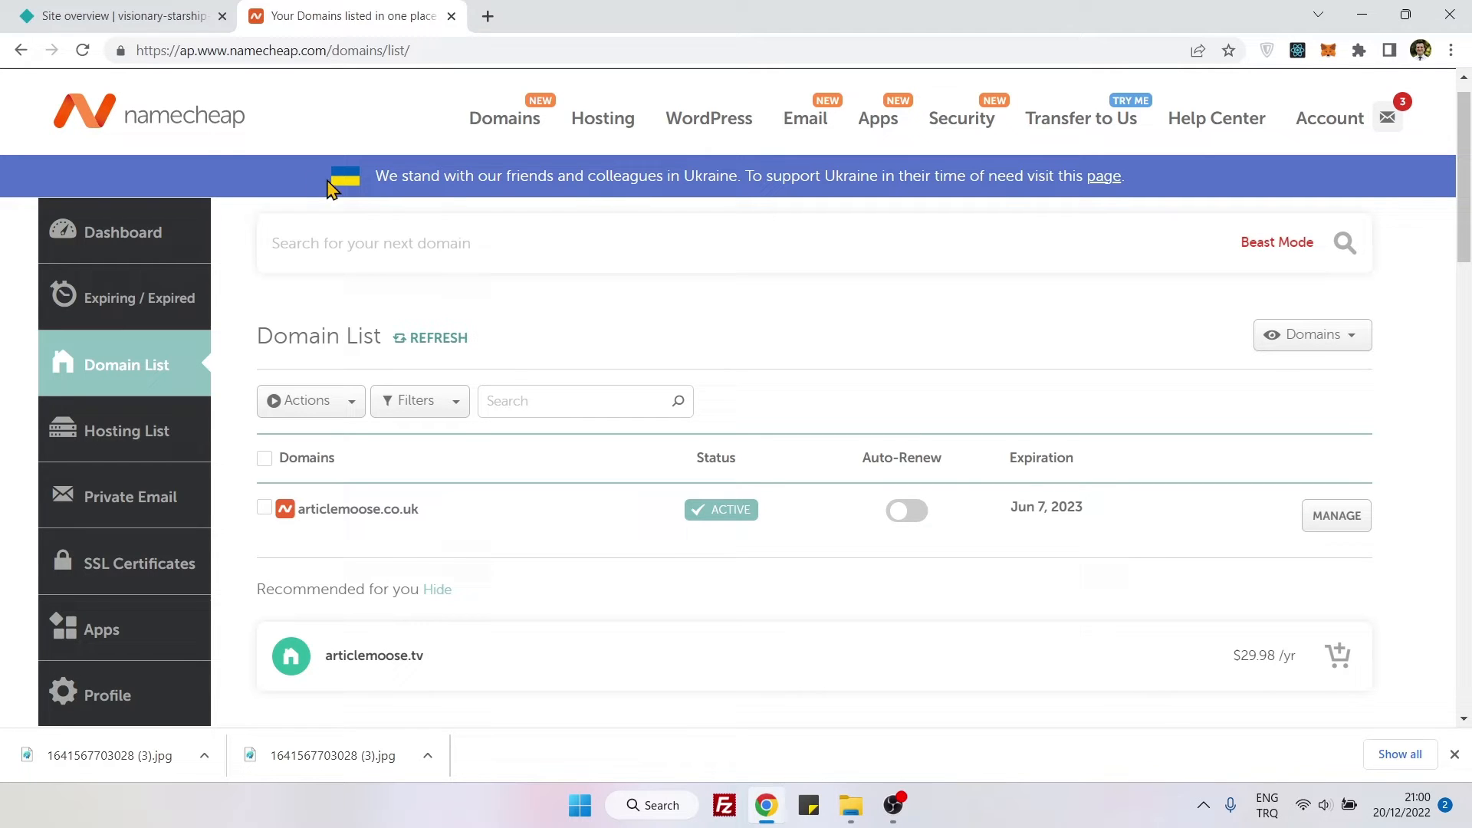
mouse_move(762, 322)
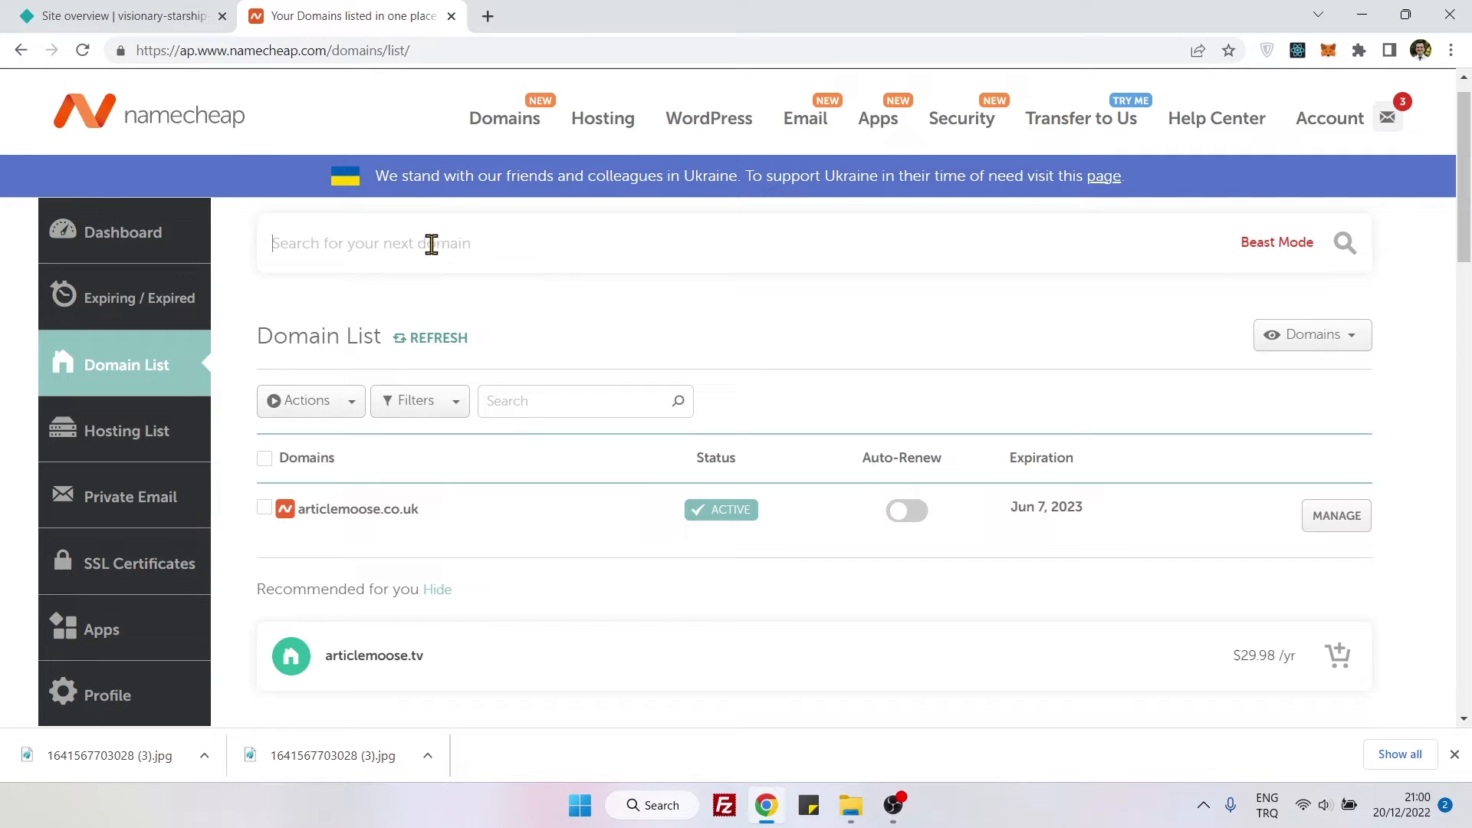
Open spalvotakuprine.com's Manage page to show its ns1–ns3.wordpress.com Custom DNS nameservers
text(fwefwef.co)
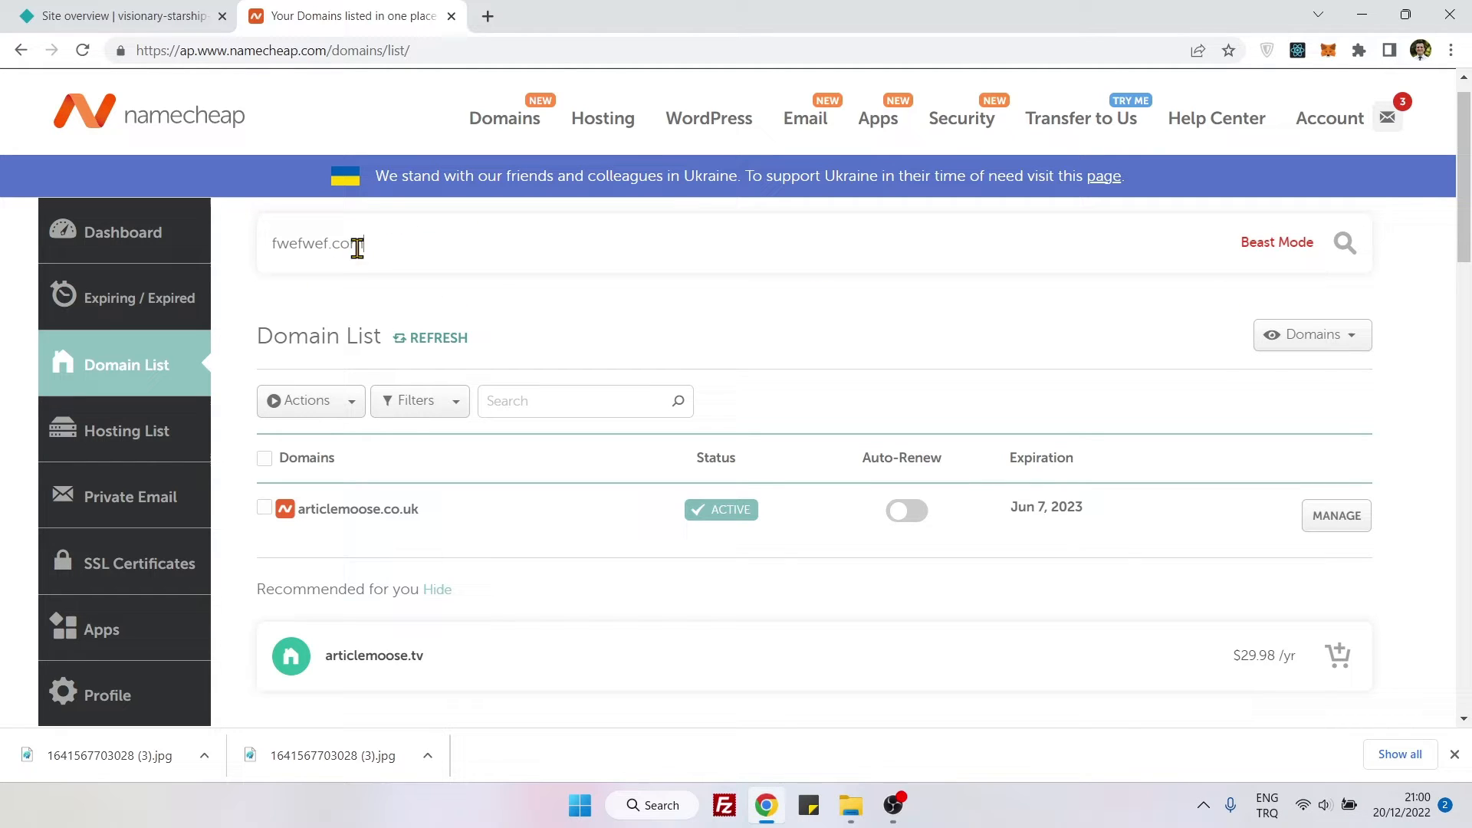
double_click(318, 243)
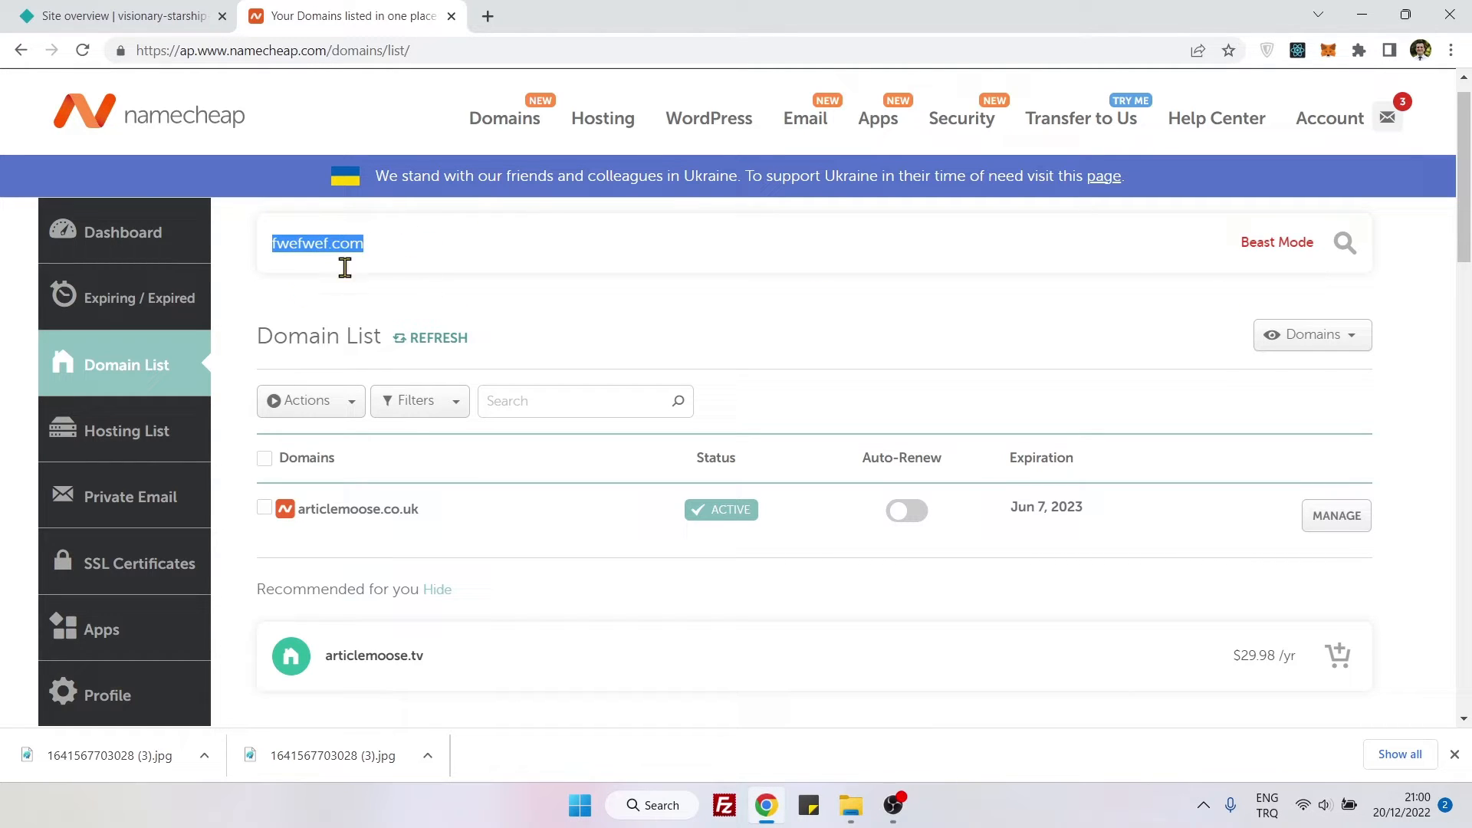
mouse_move(125, 364)
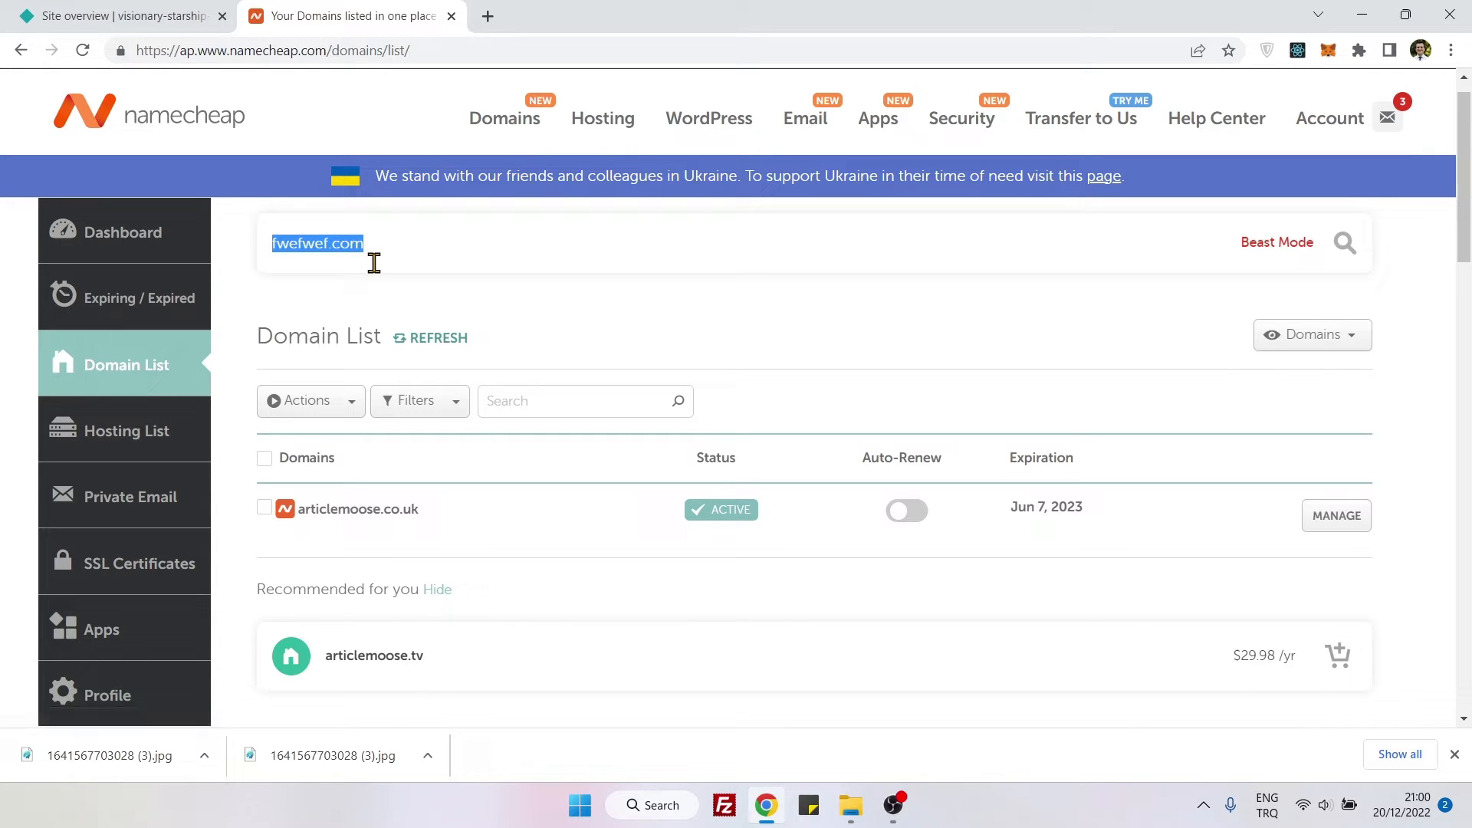
scroll(down, 3)
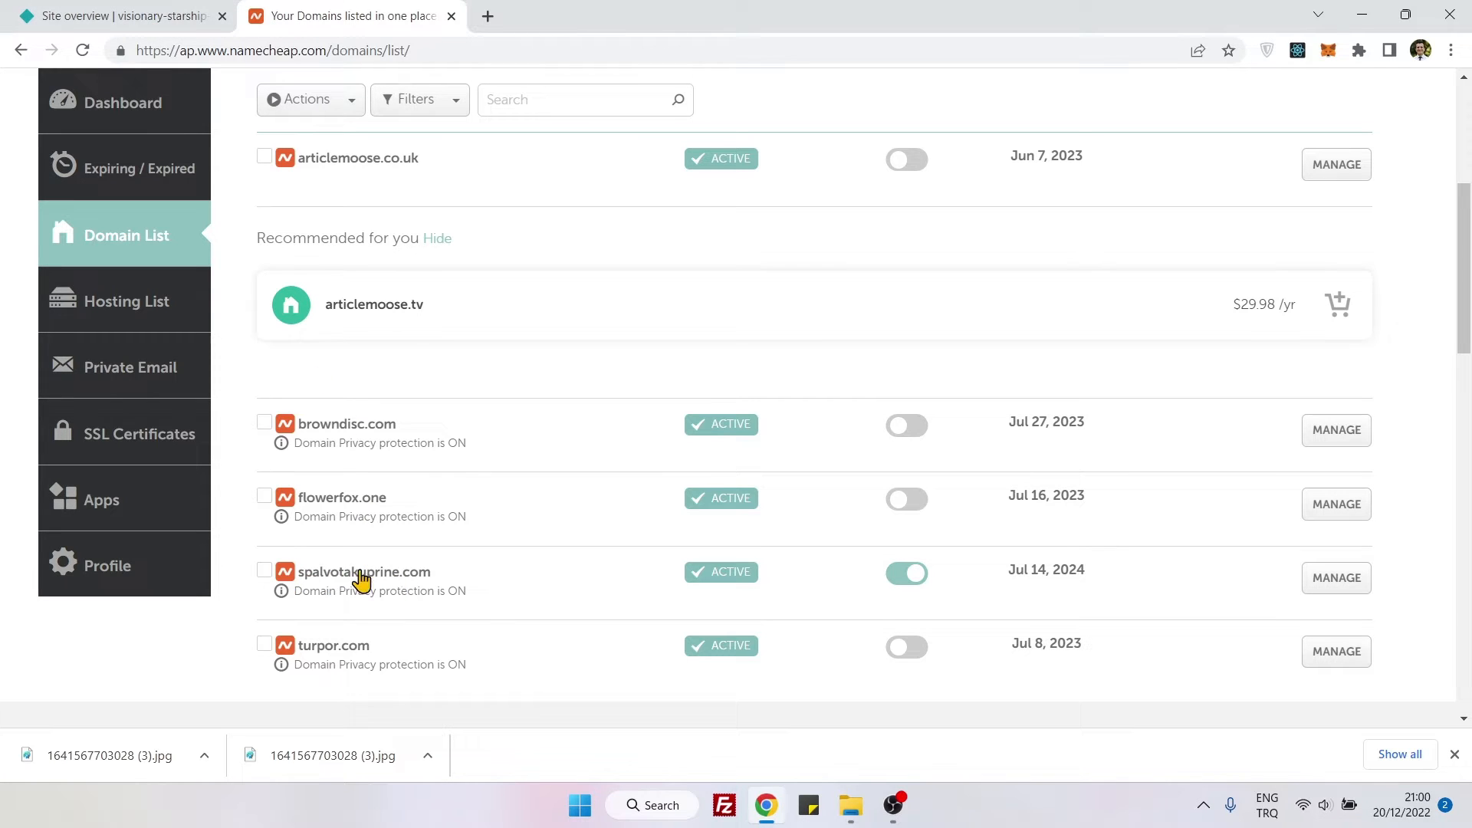
click(1335, 578)
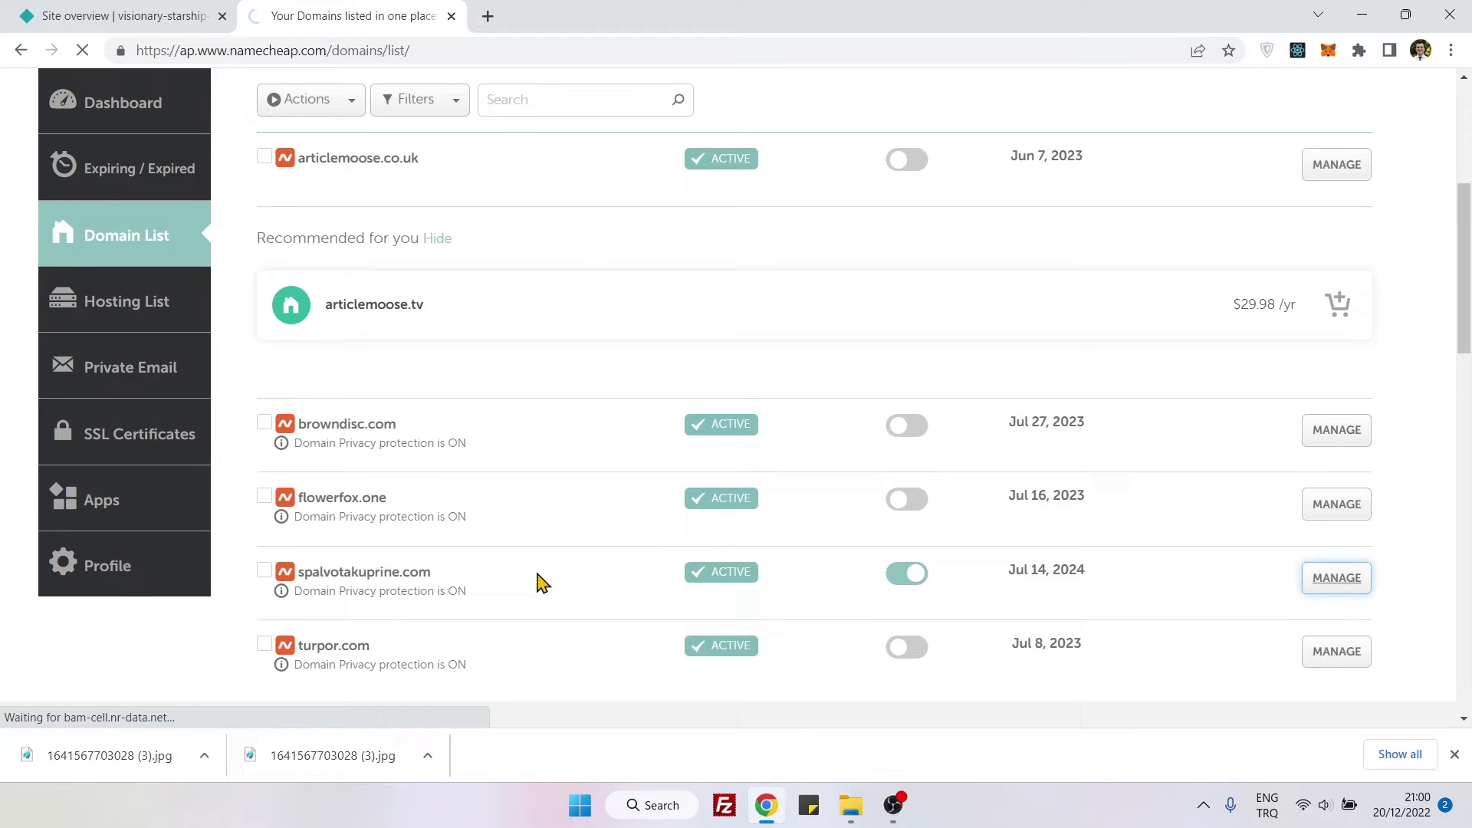
click(1335, 578)
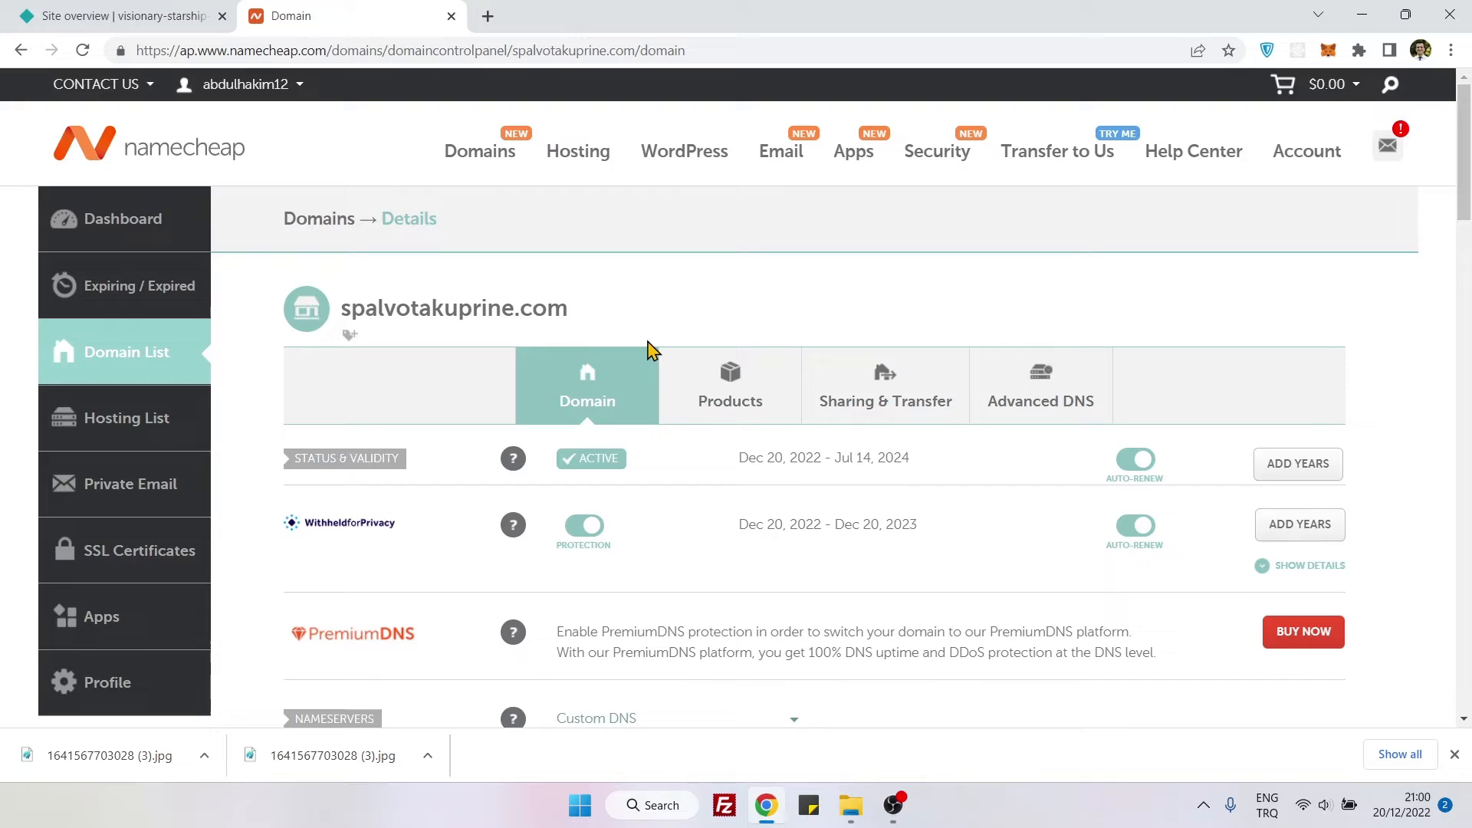
scroll(down, 3)
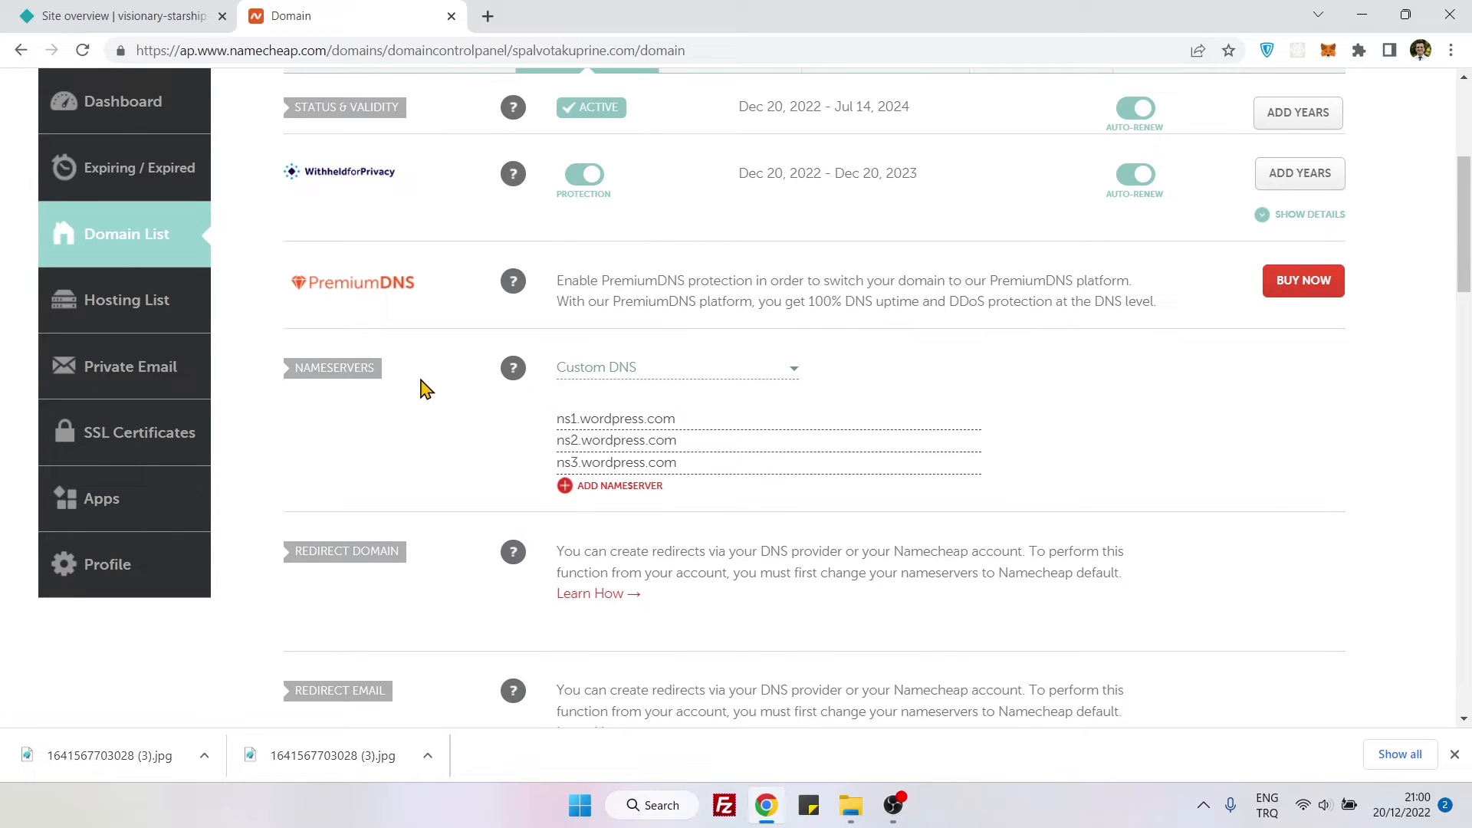
mouse_move(394, 367)
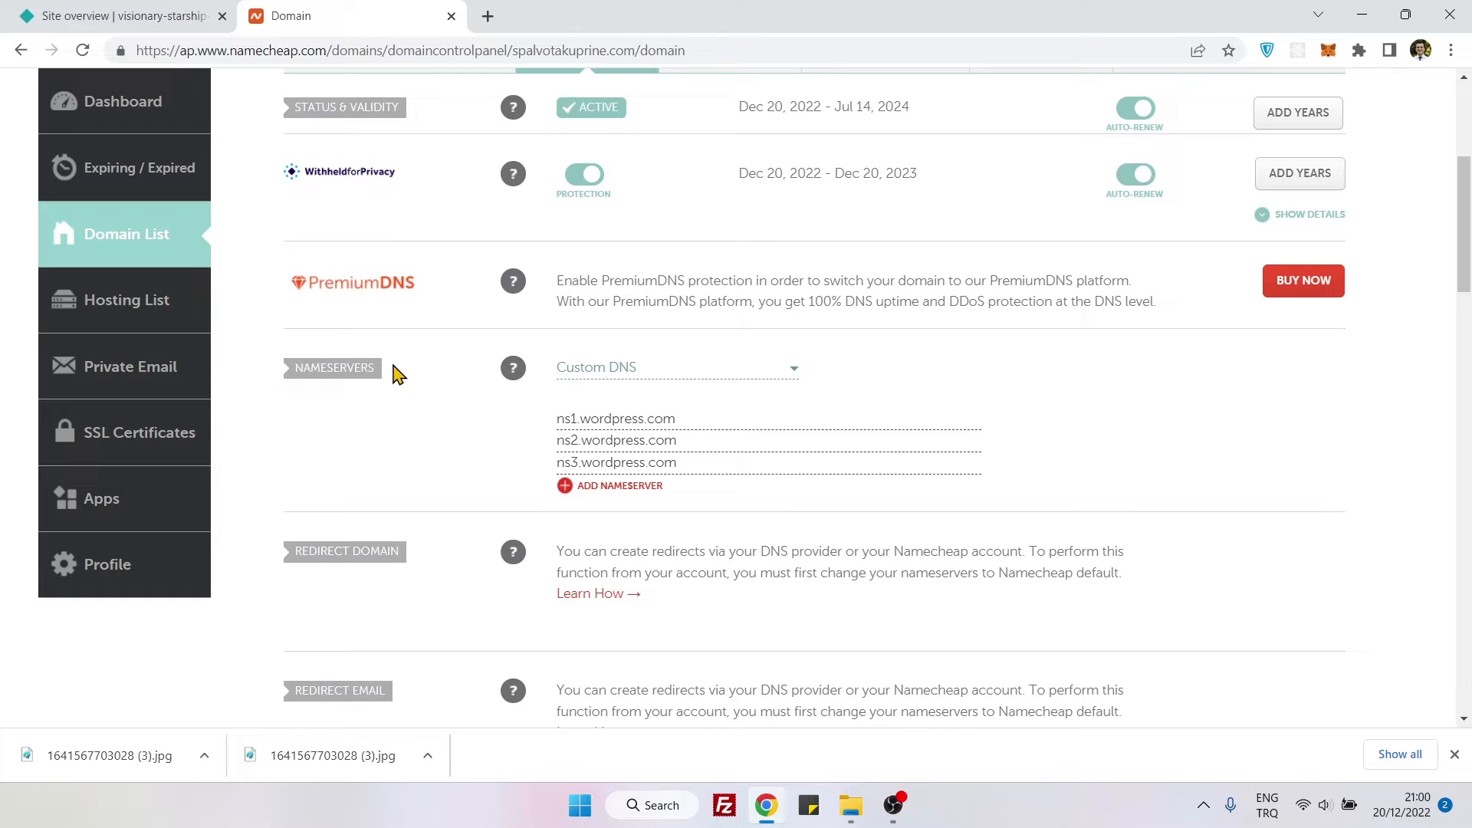
mouse_move(582, 393)
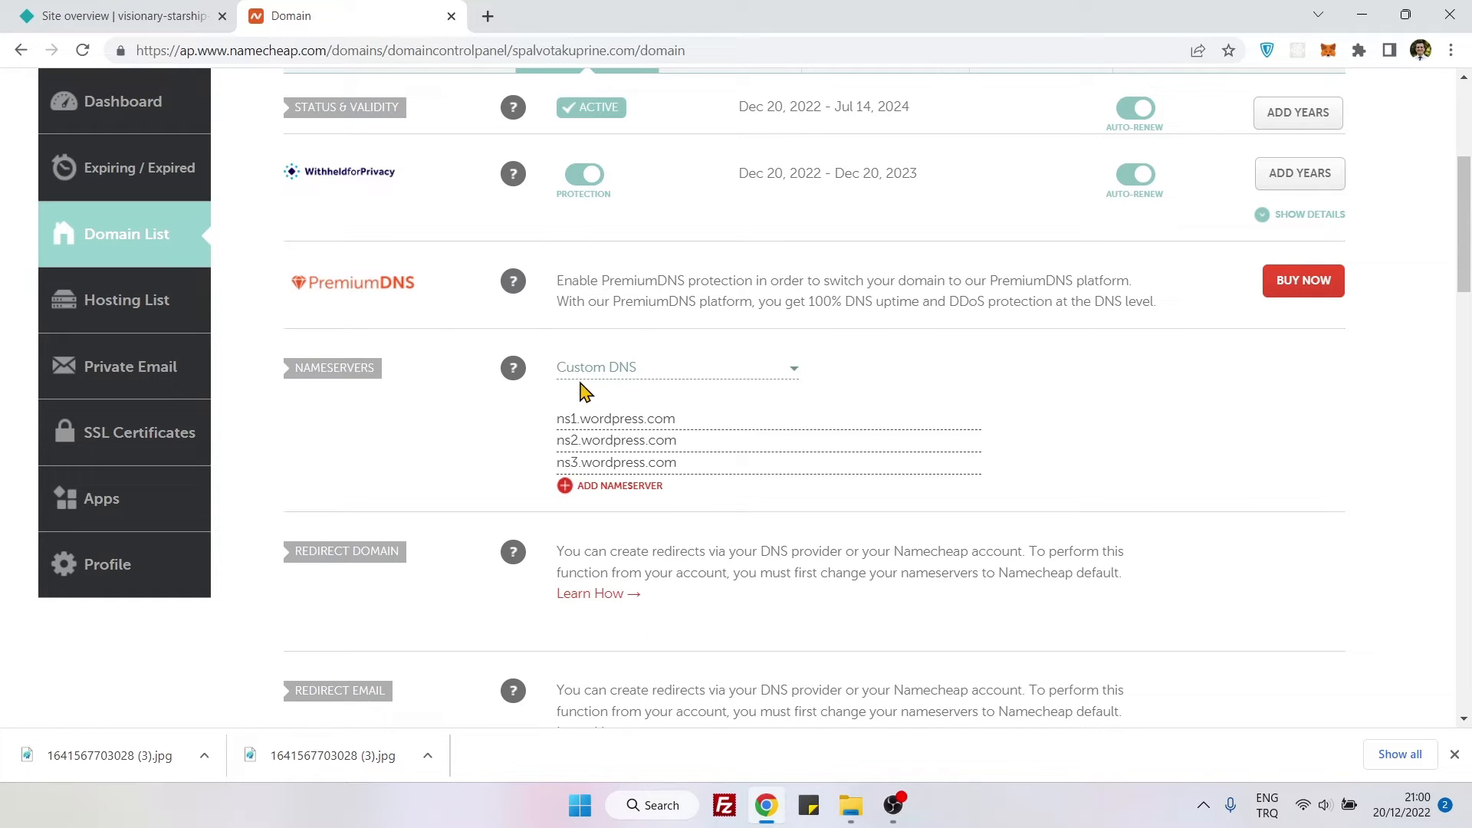
click(676, 366)
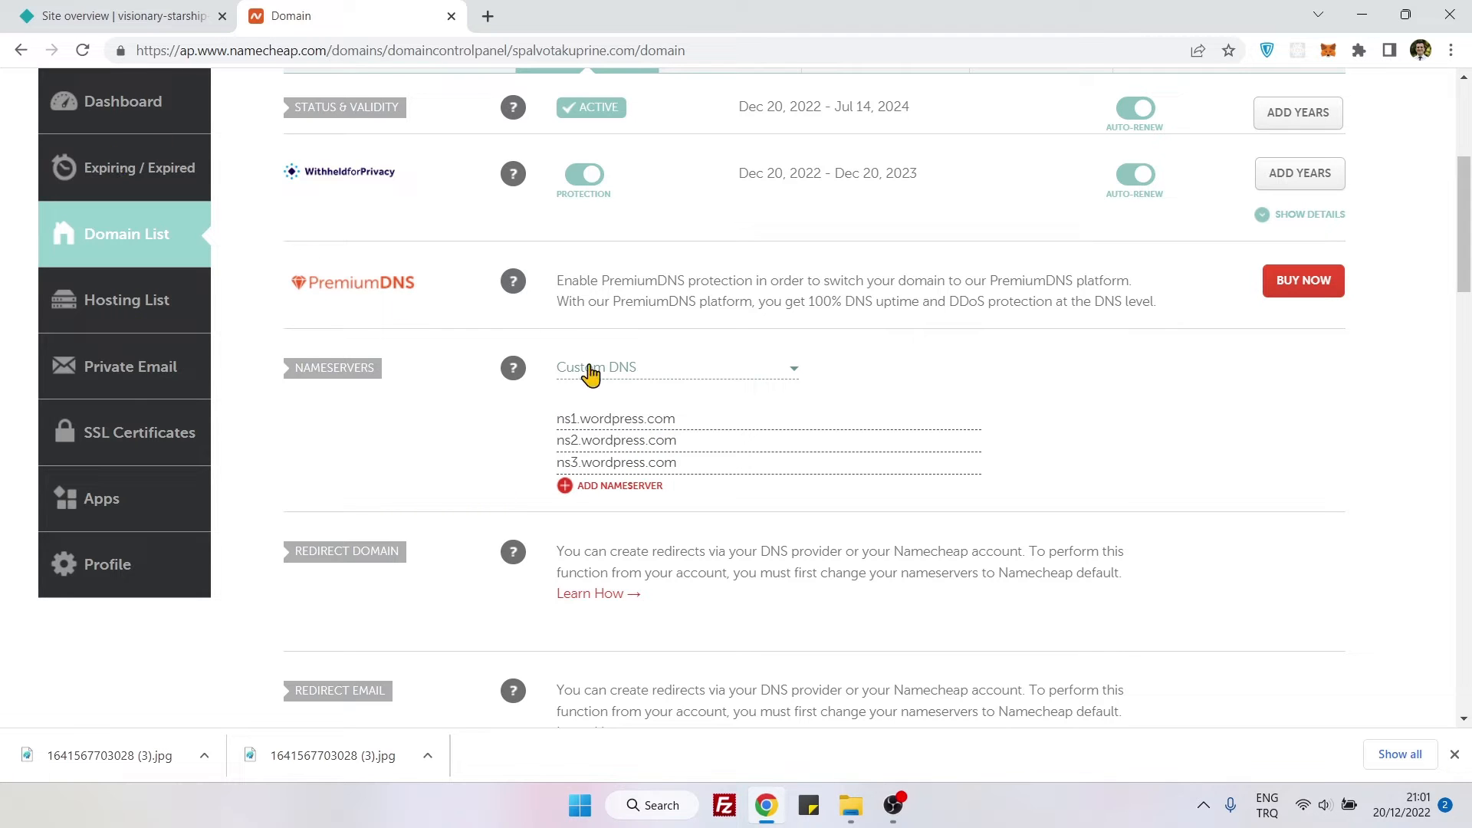
mouse_move(292, 12)
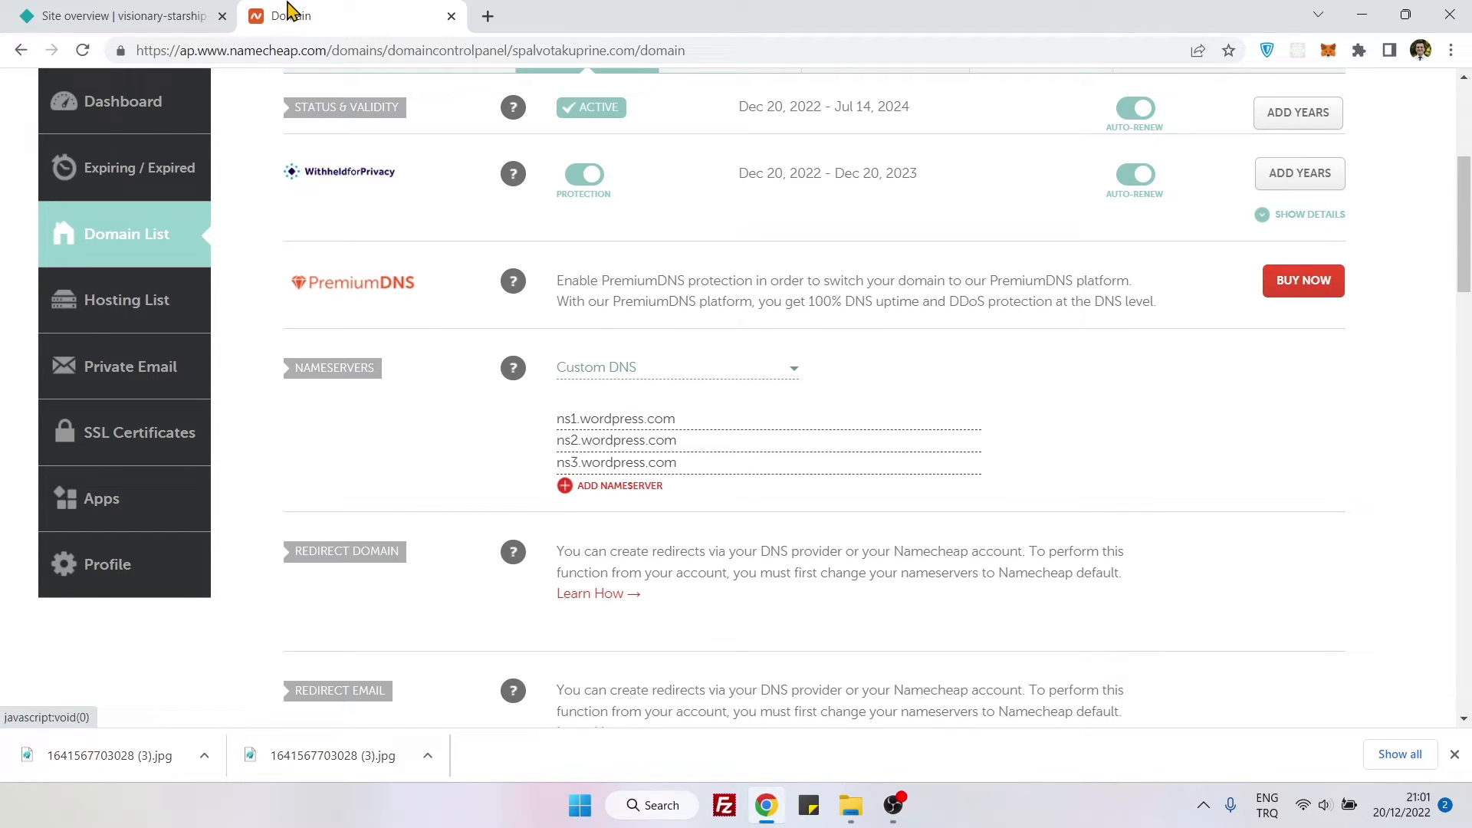
Go to visionary-starship-190d80's Domain settings in Netlify and start adding a custom domain
click(113, 16)
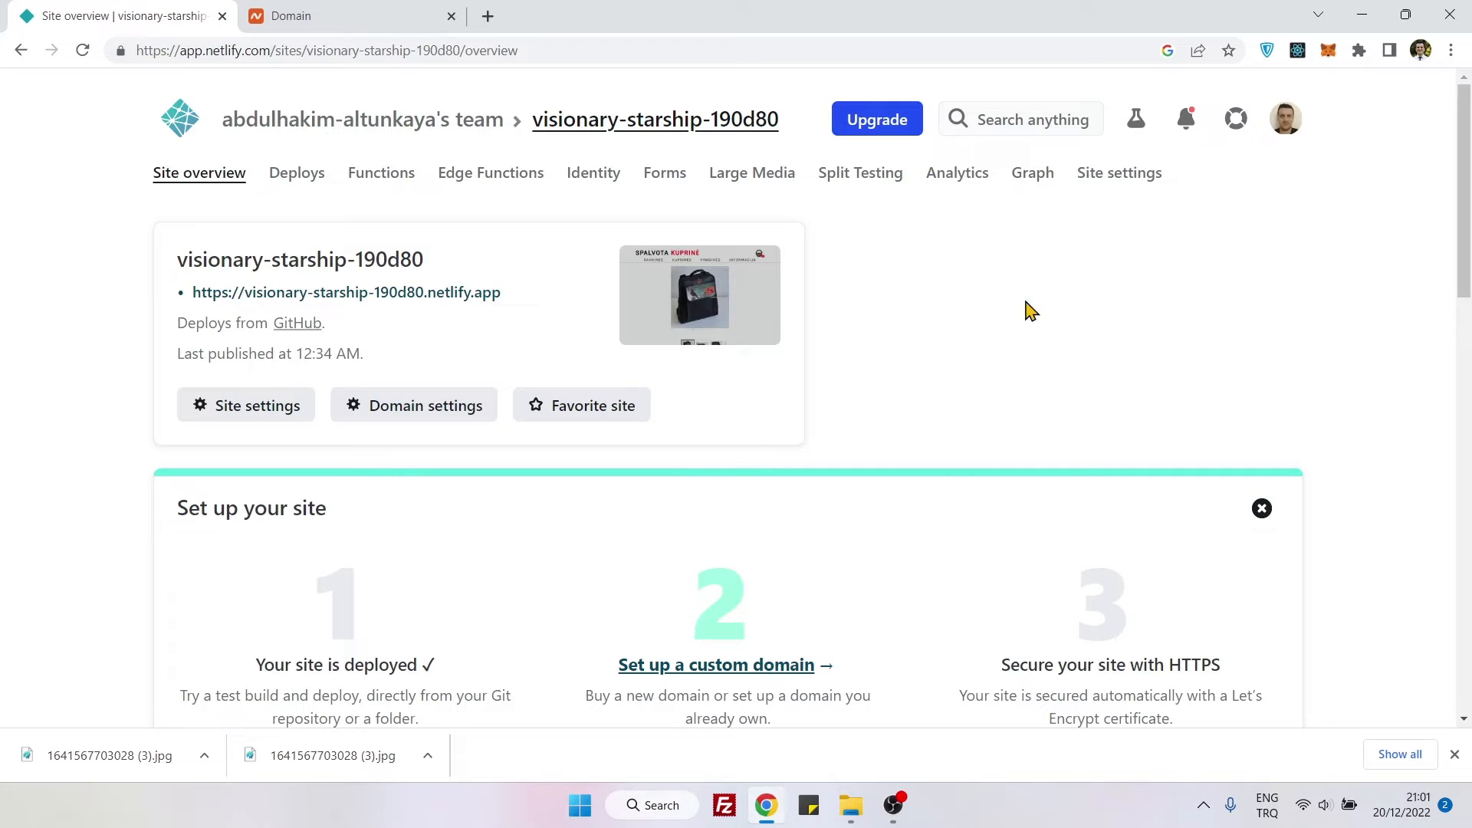
mouse_move(285, 297)
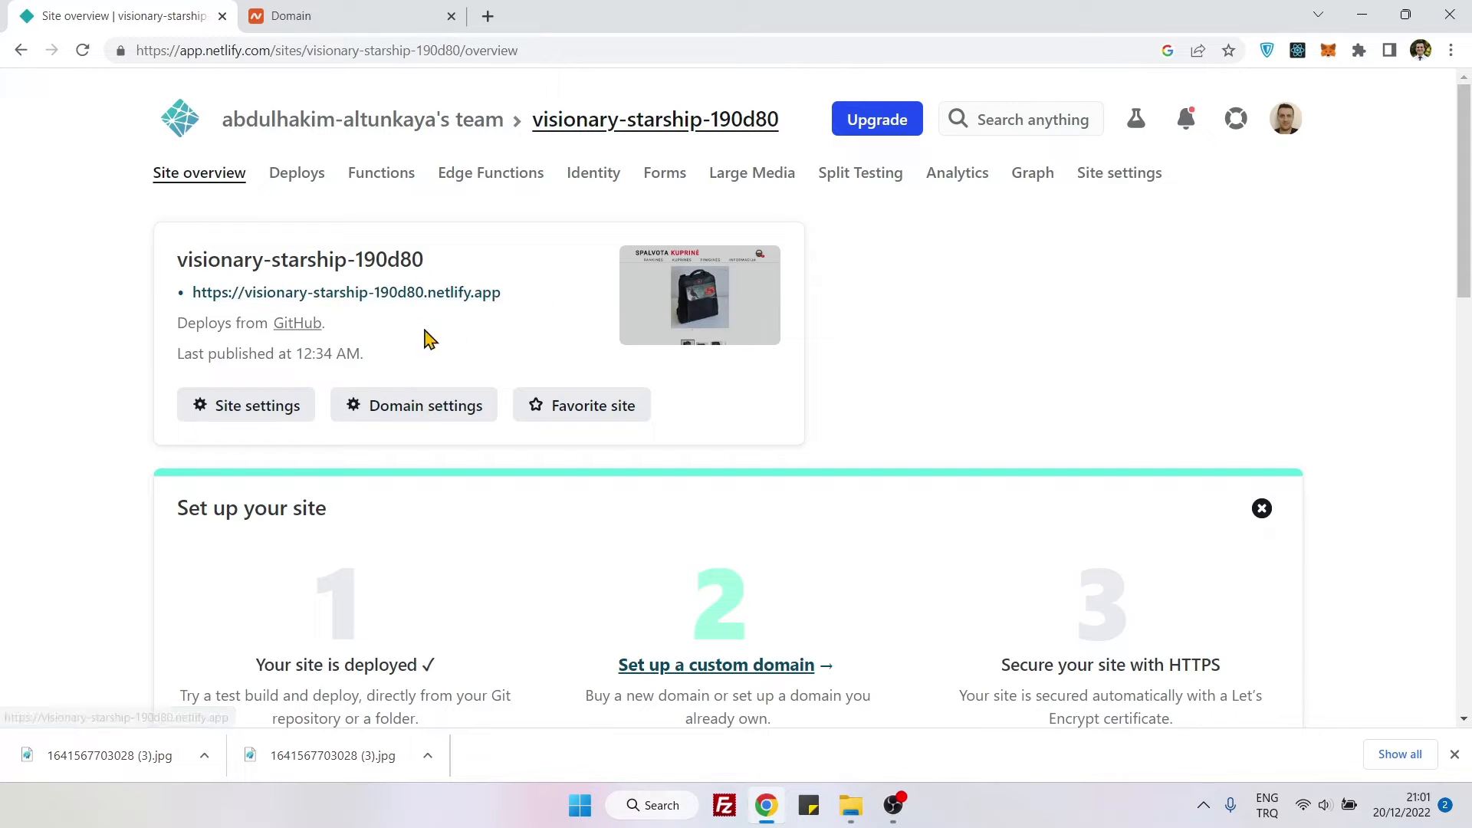
click(424, 405)
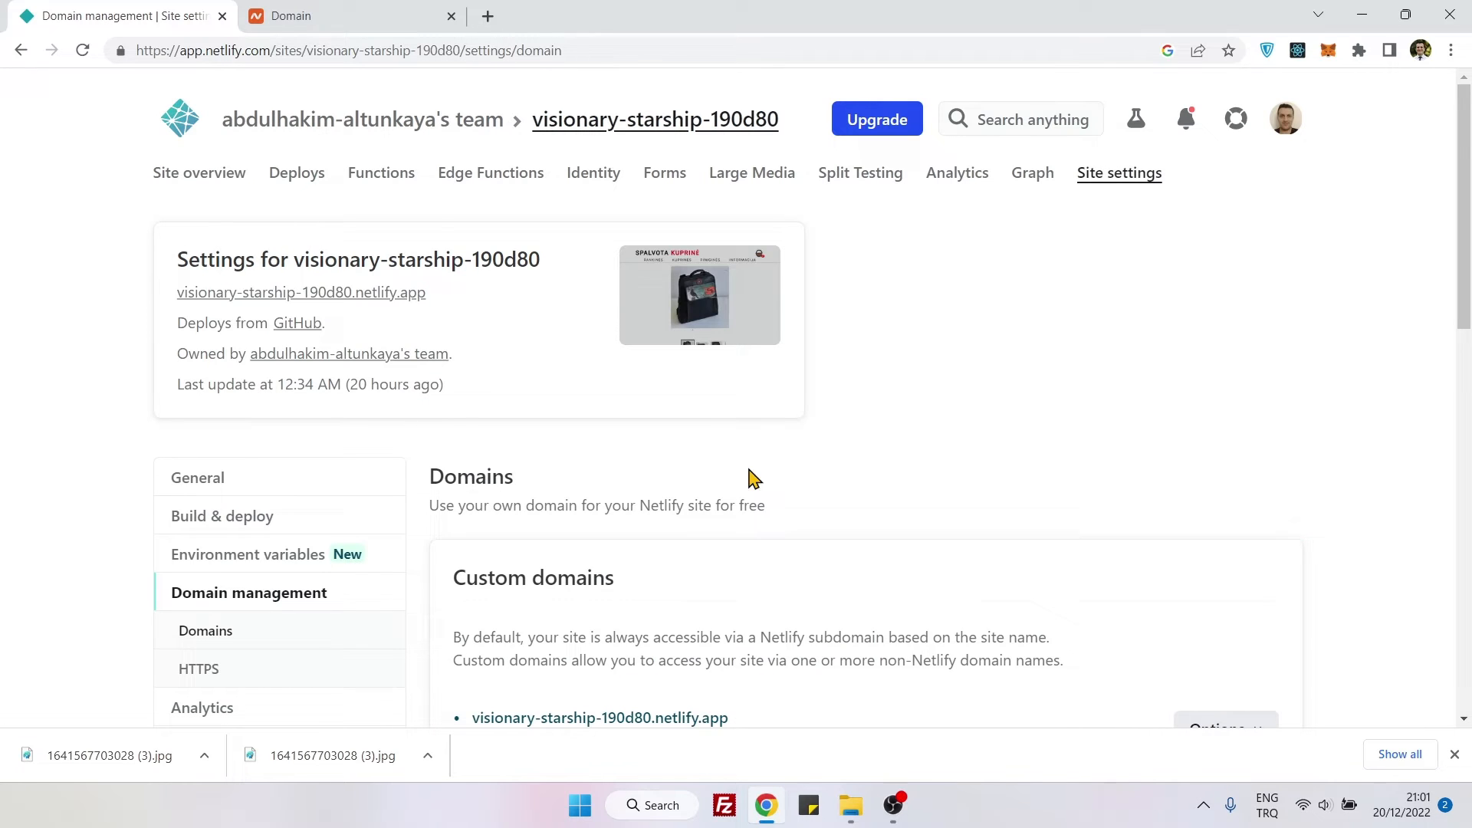
scroll(down, 3)
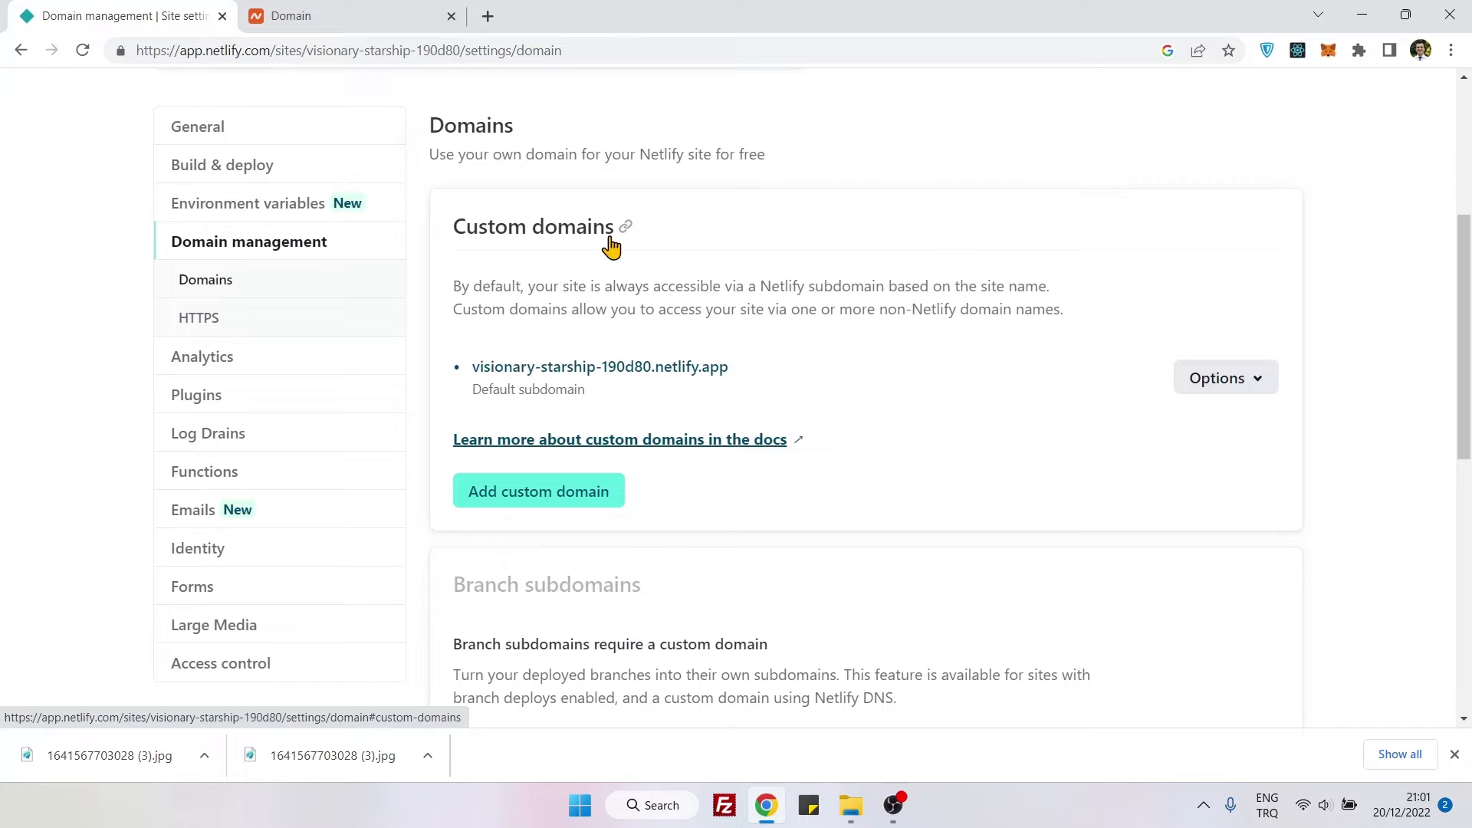
click(1225, 377)
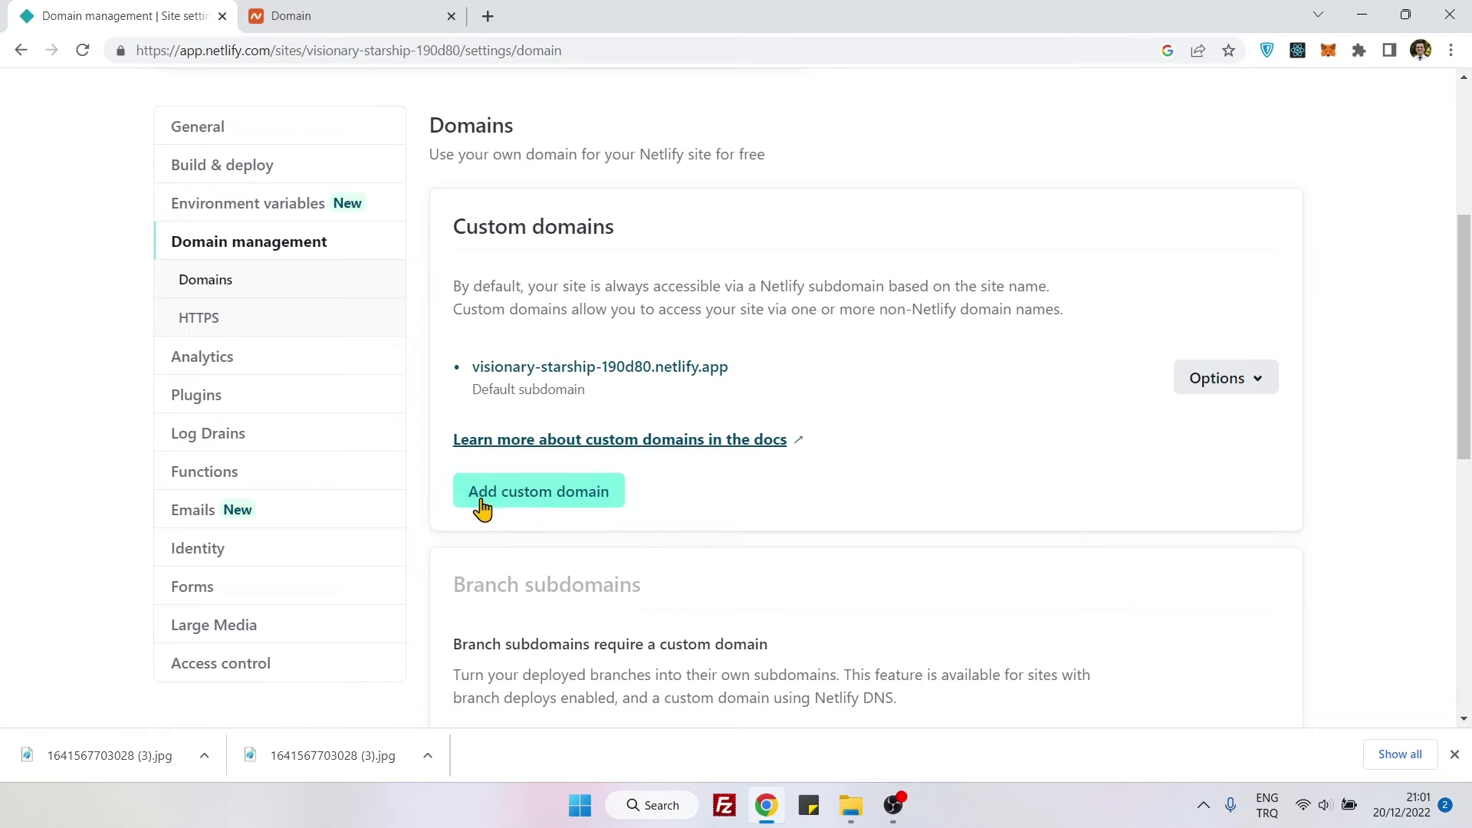
click(538, 491)
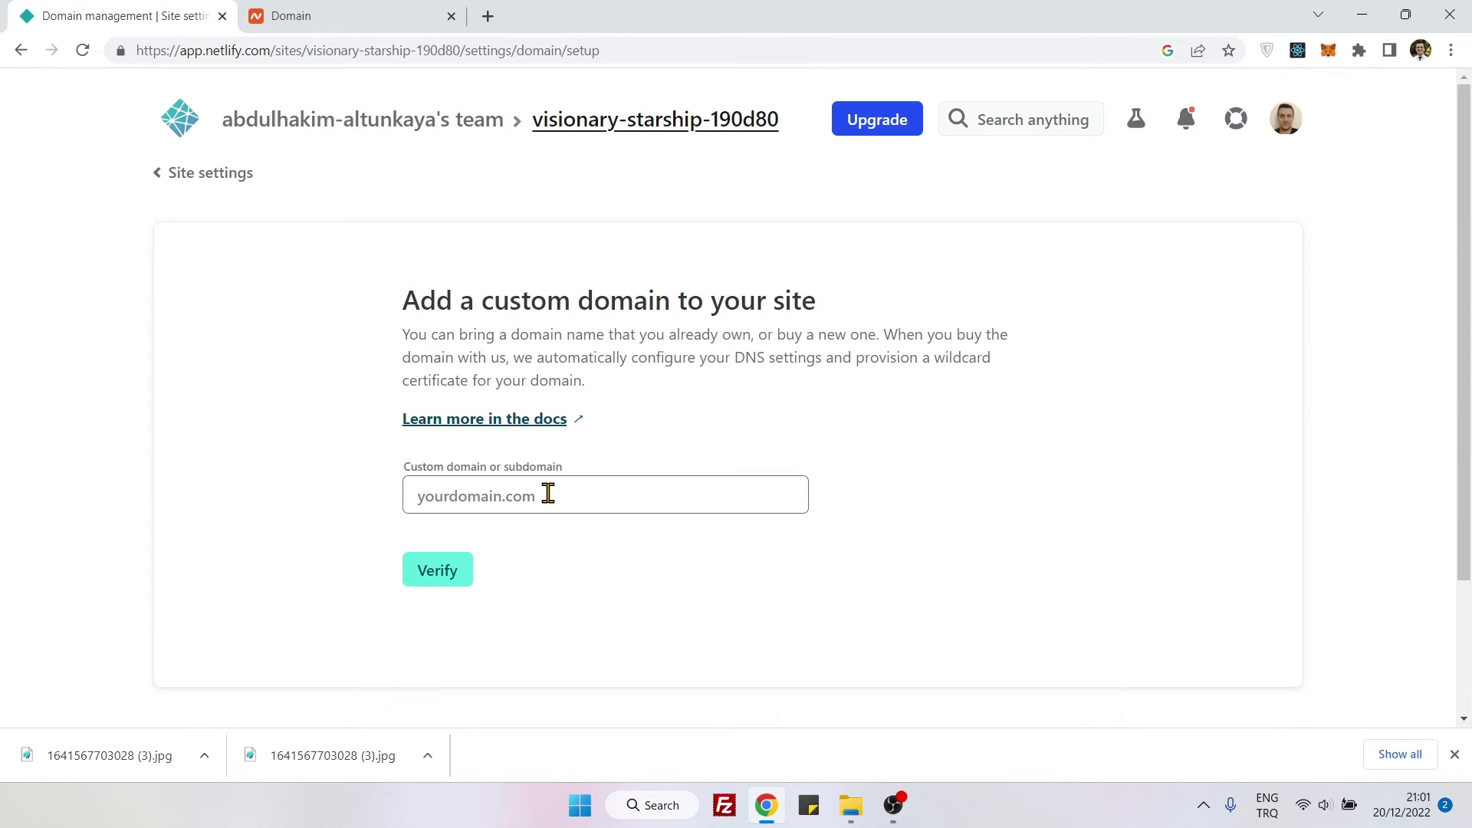
Enter spalvotakuprine.com as the custom domain, verify it, and add it to the site
click(605, 495)
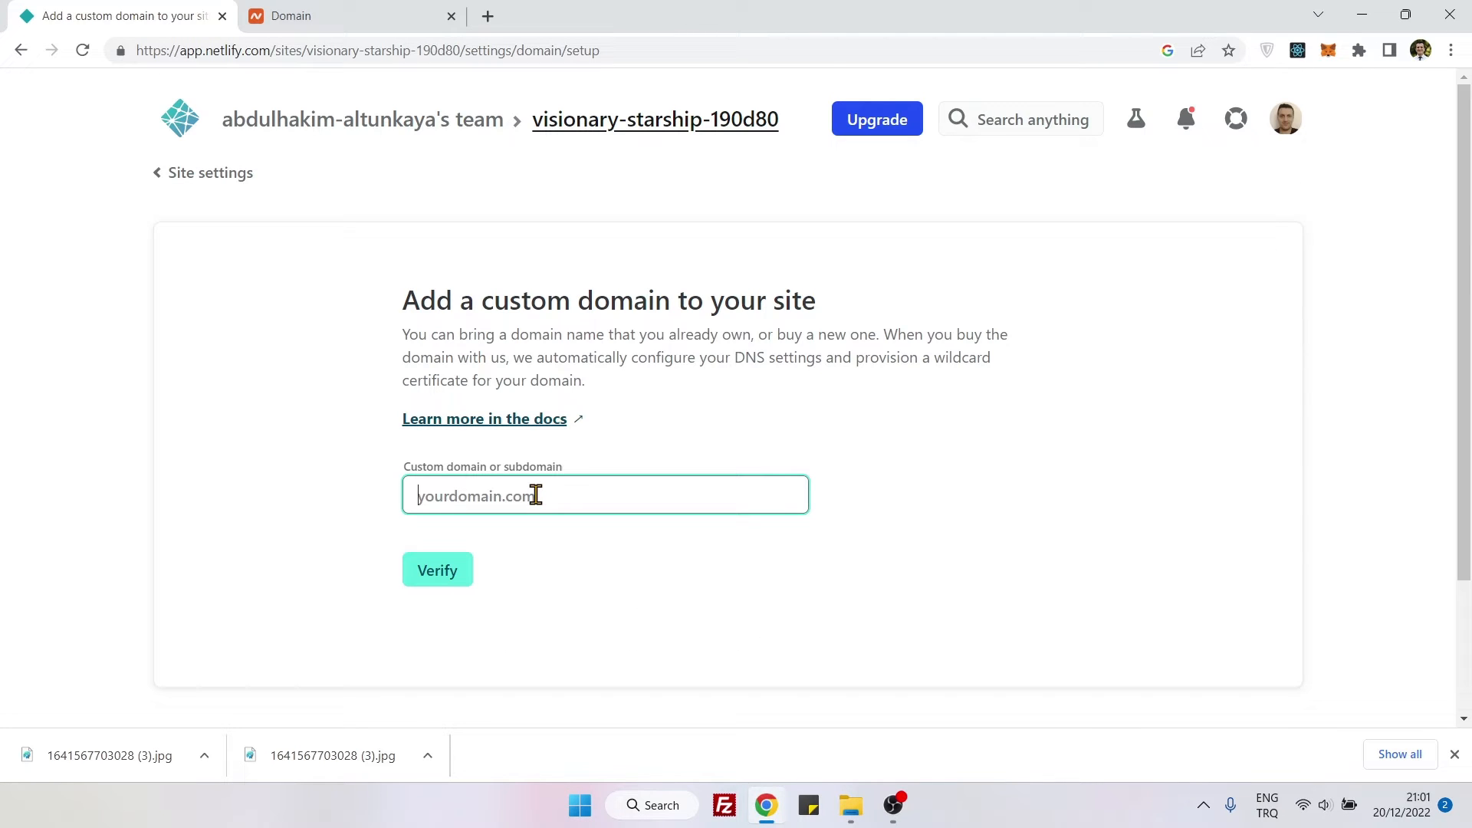
text(spal)
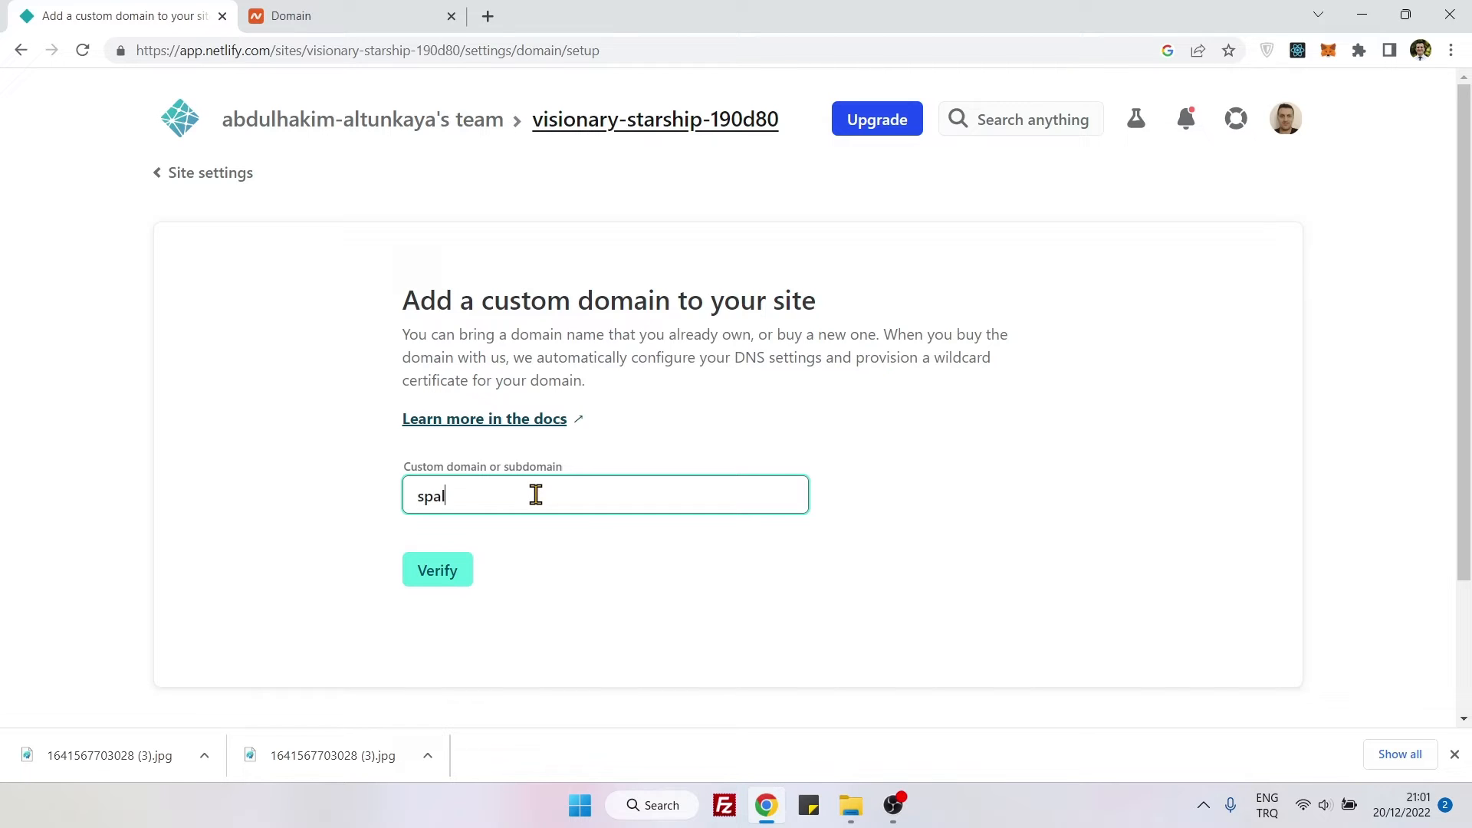
text(vot)
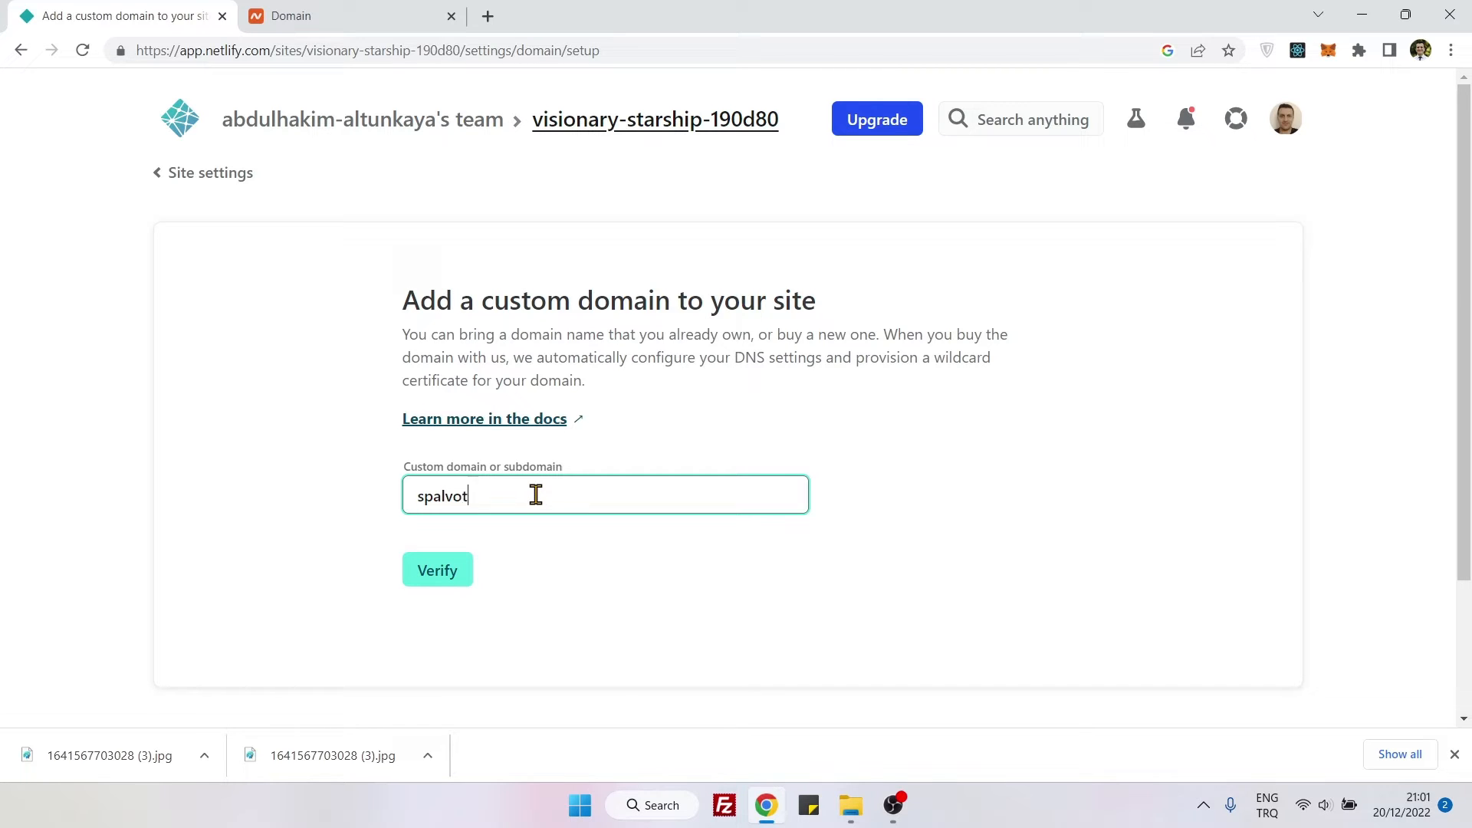
text(akuprine.com)
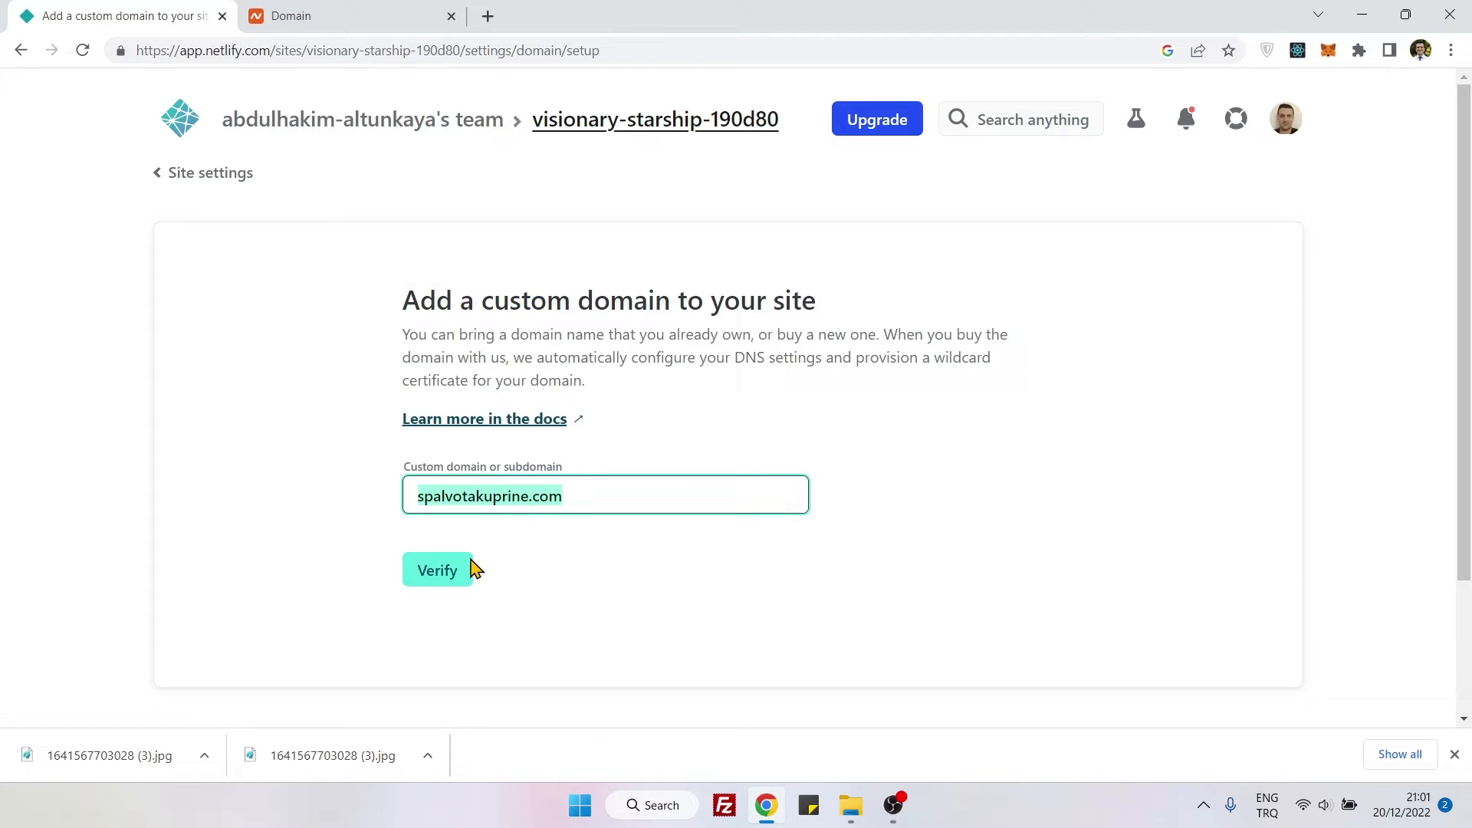
click(437, 570)
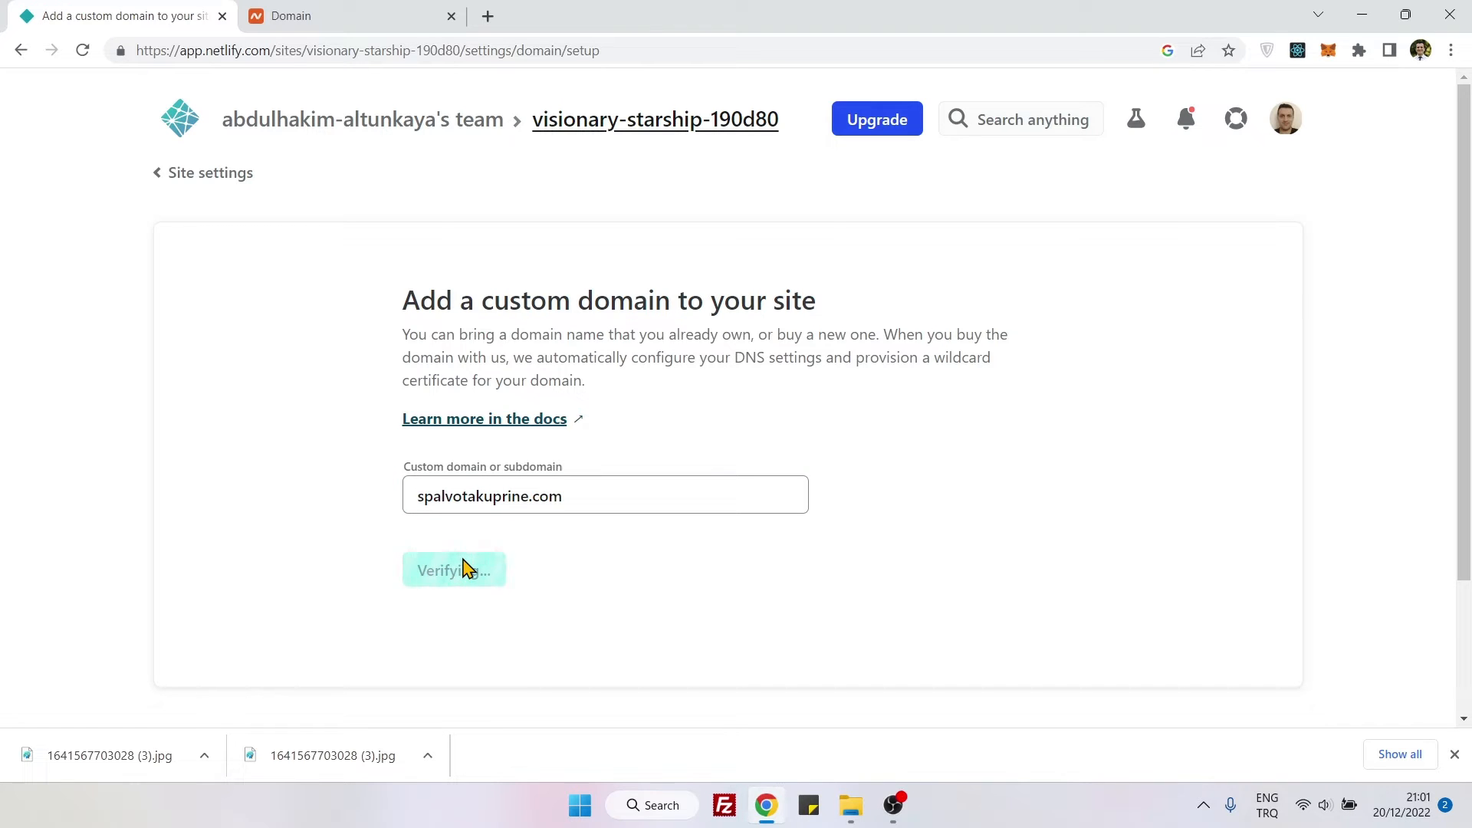
click(453, 570)
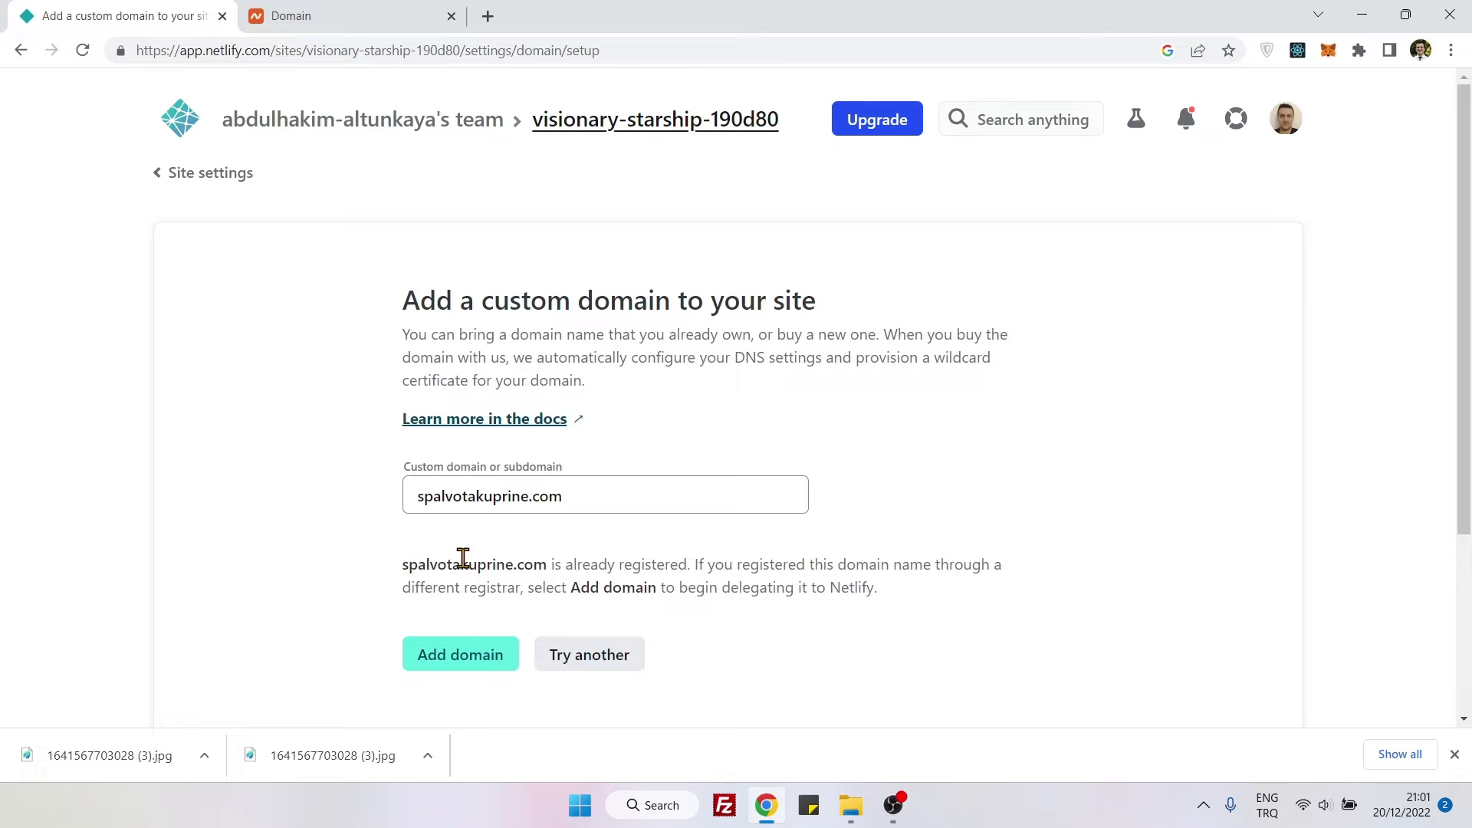
scroll(down, 3)
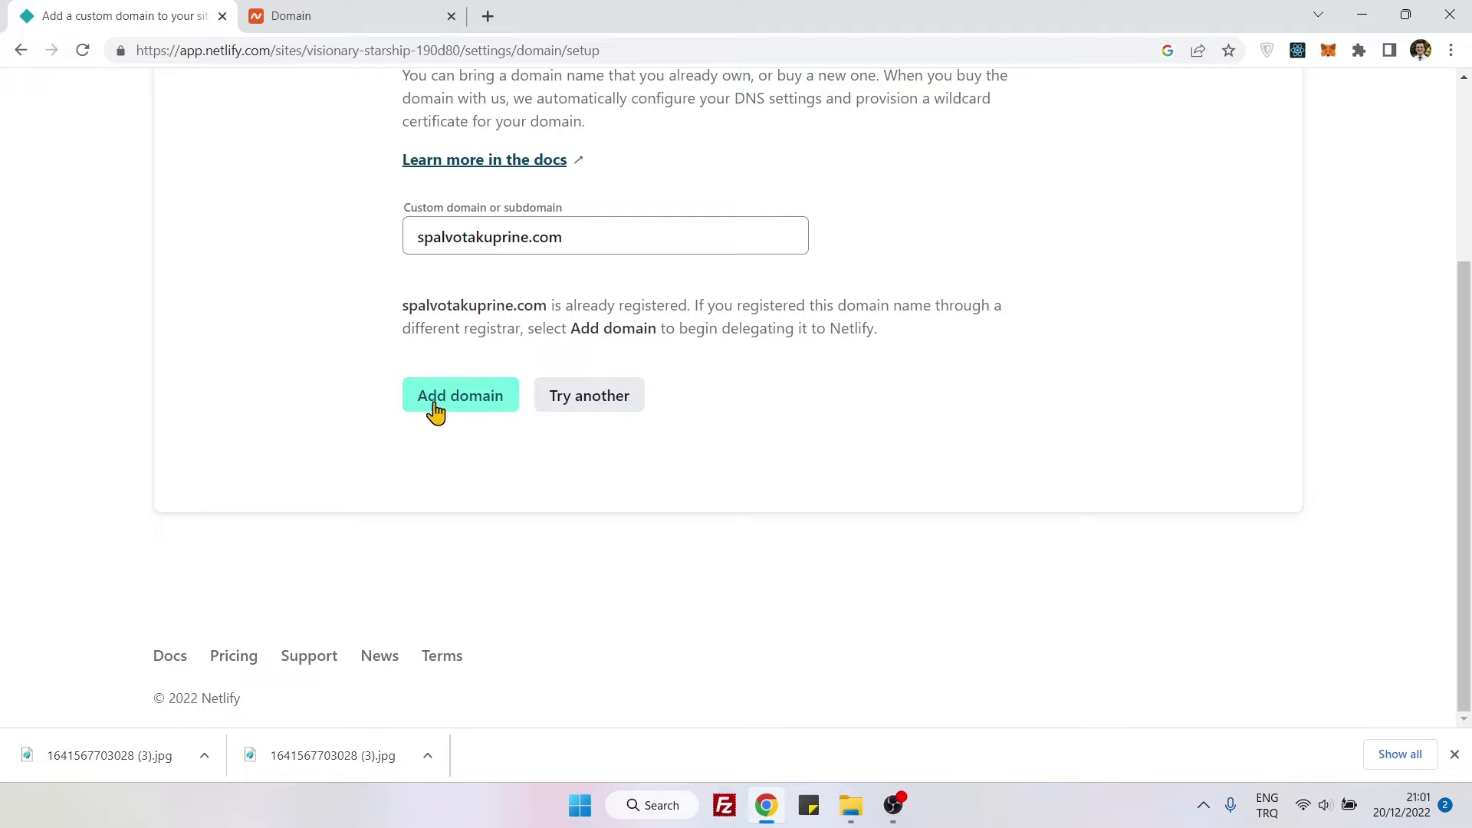
click(460, 395)
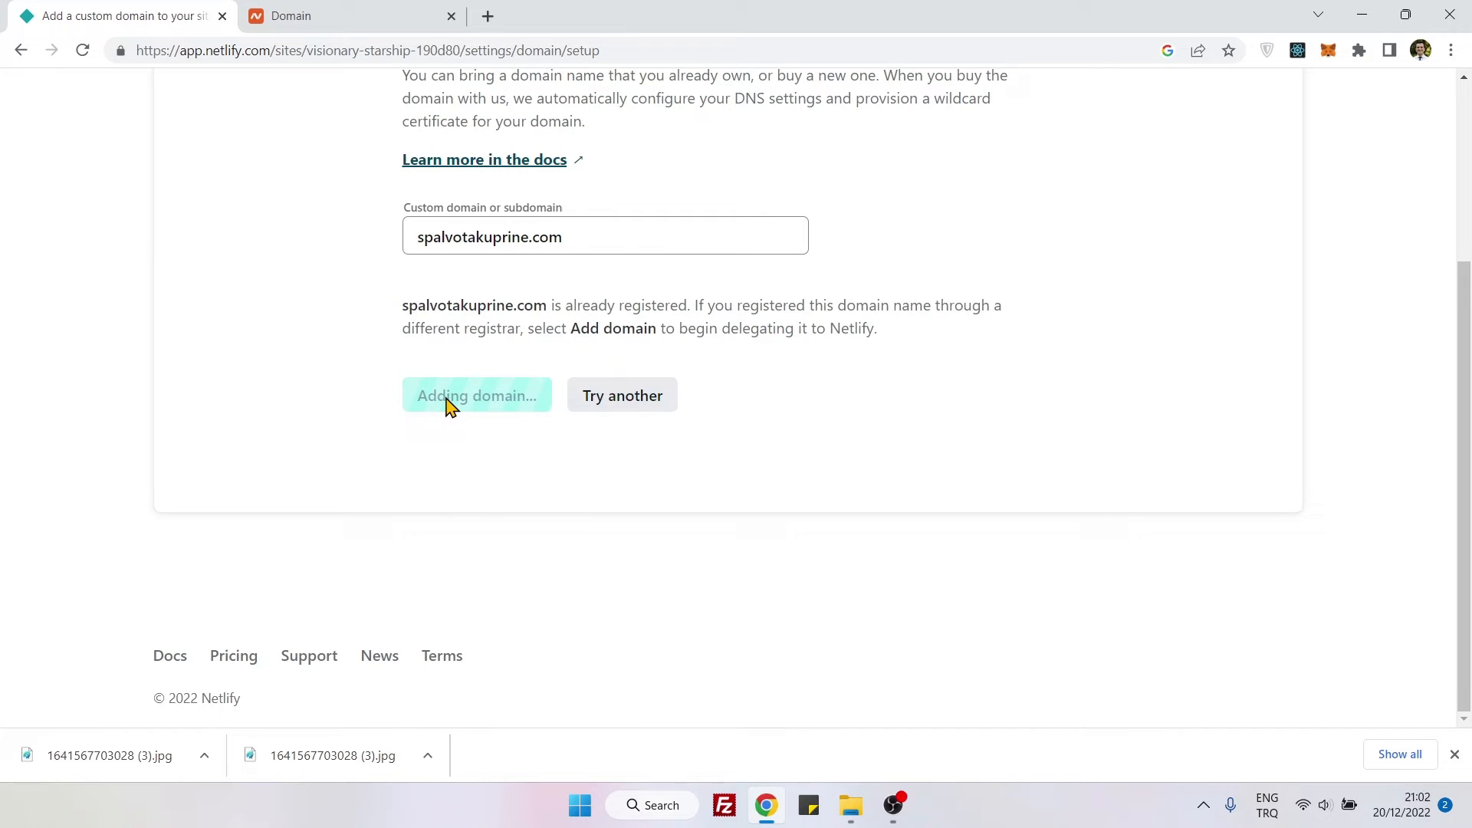
click(477, 394)
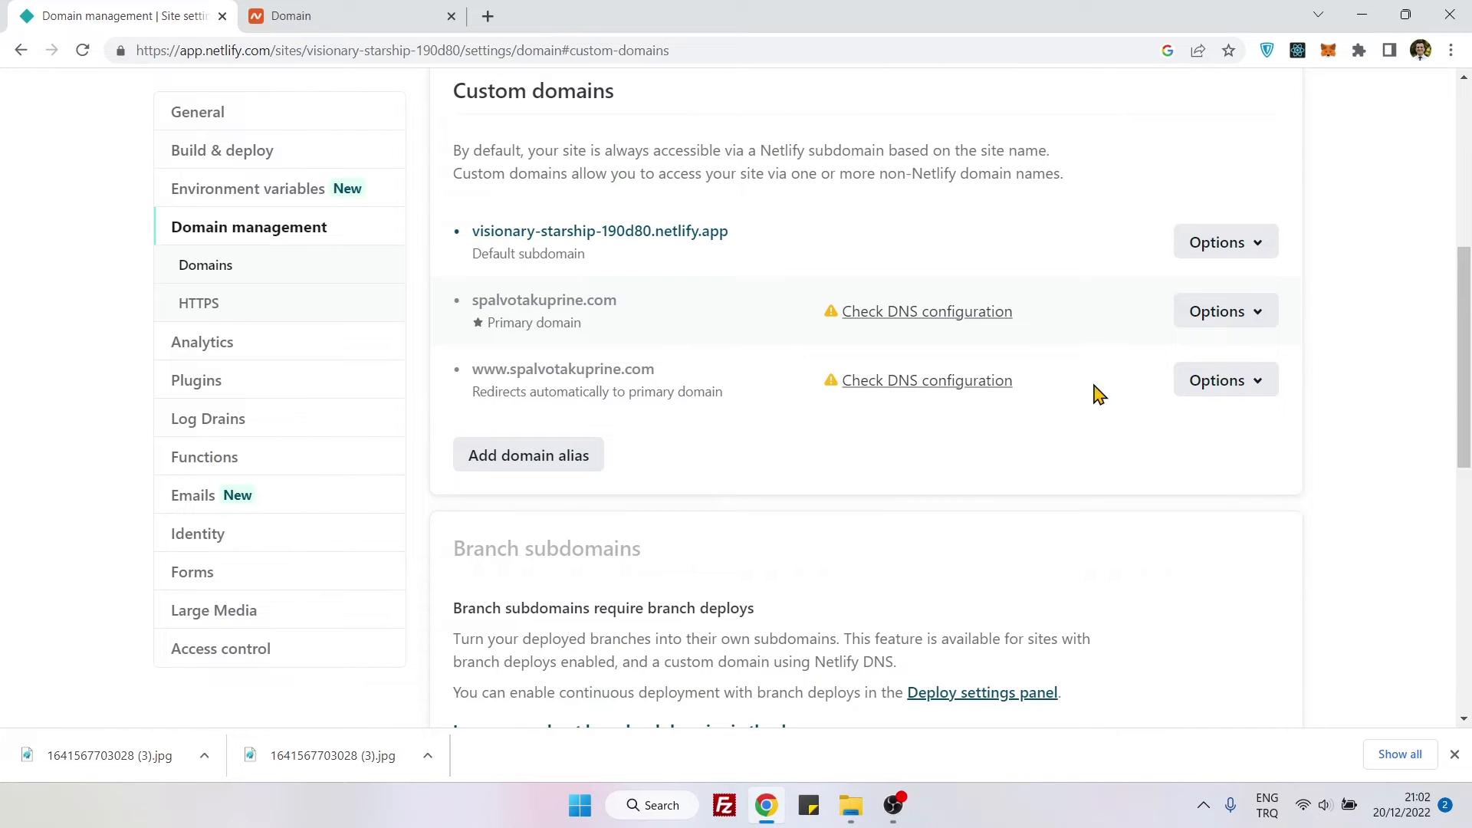
mouse_move(773, 339)
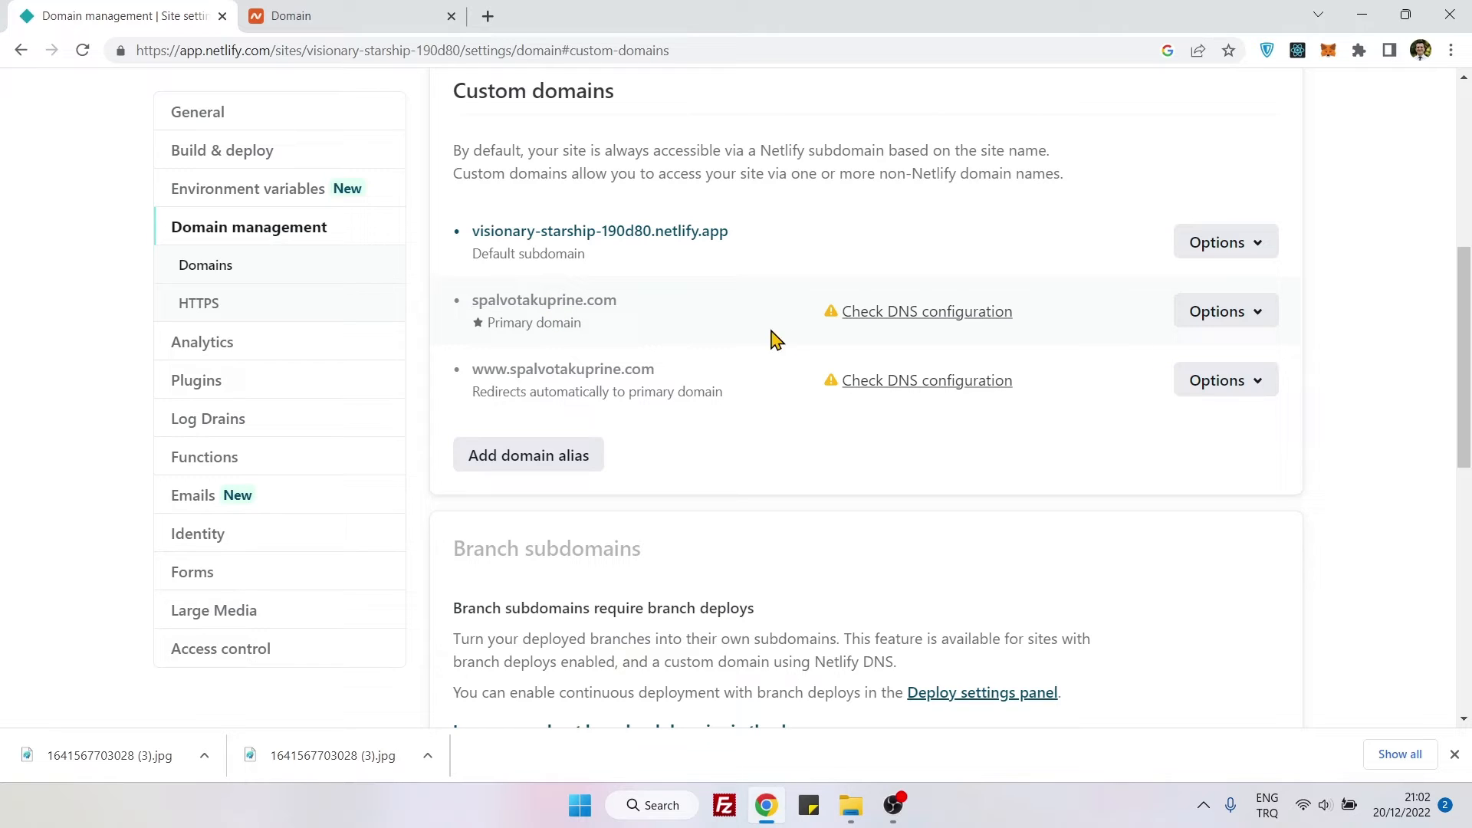
mouse_move(1152, 317)
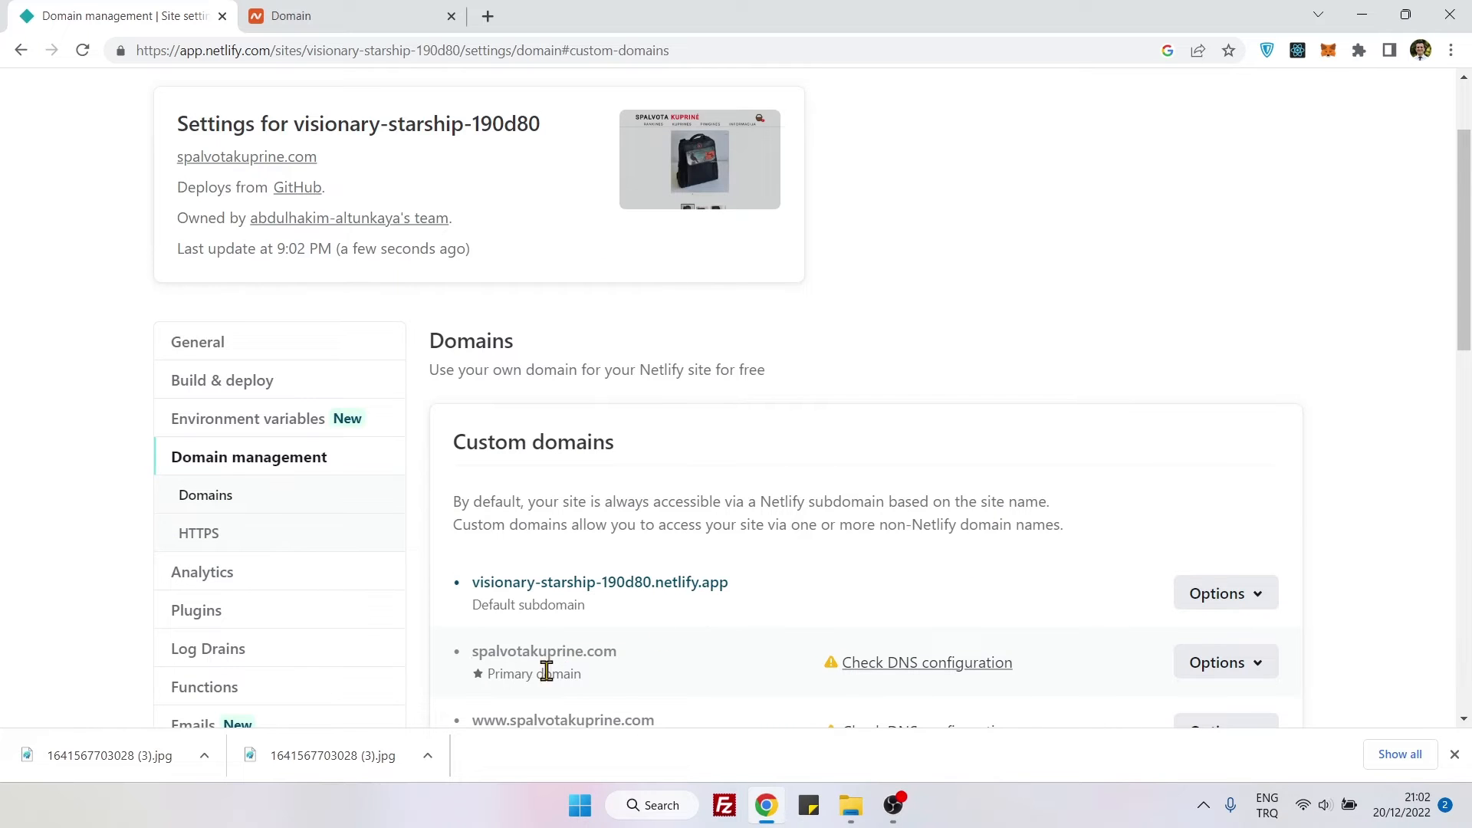
scroll(down, 3)
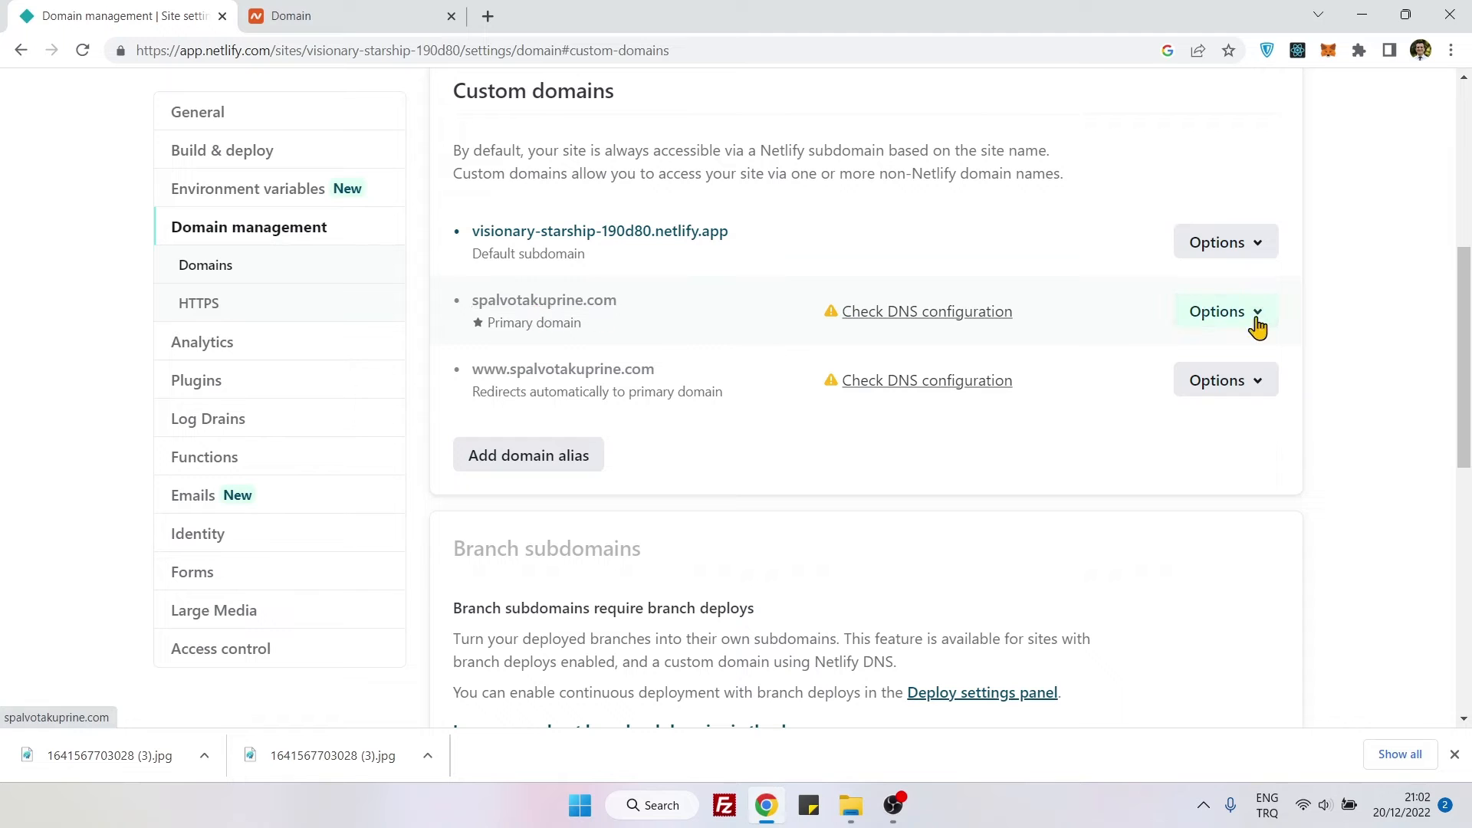
Set up Netlify DNS for spalvotakuprine.com, skipping DNS records, to reach the nsone.net nameserver list
click(1217, 311)
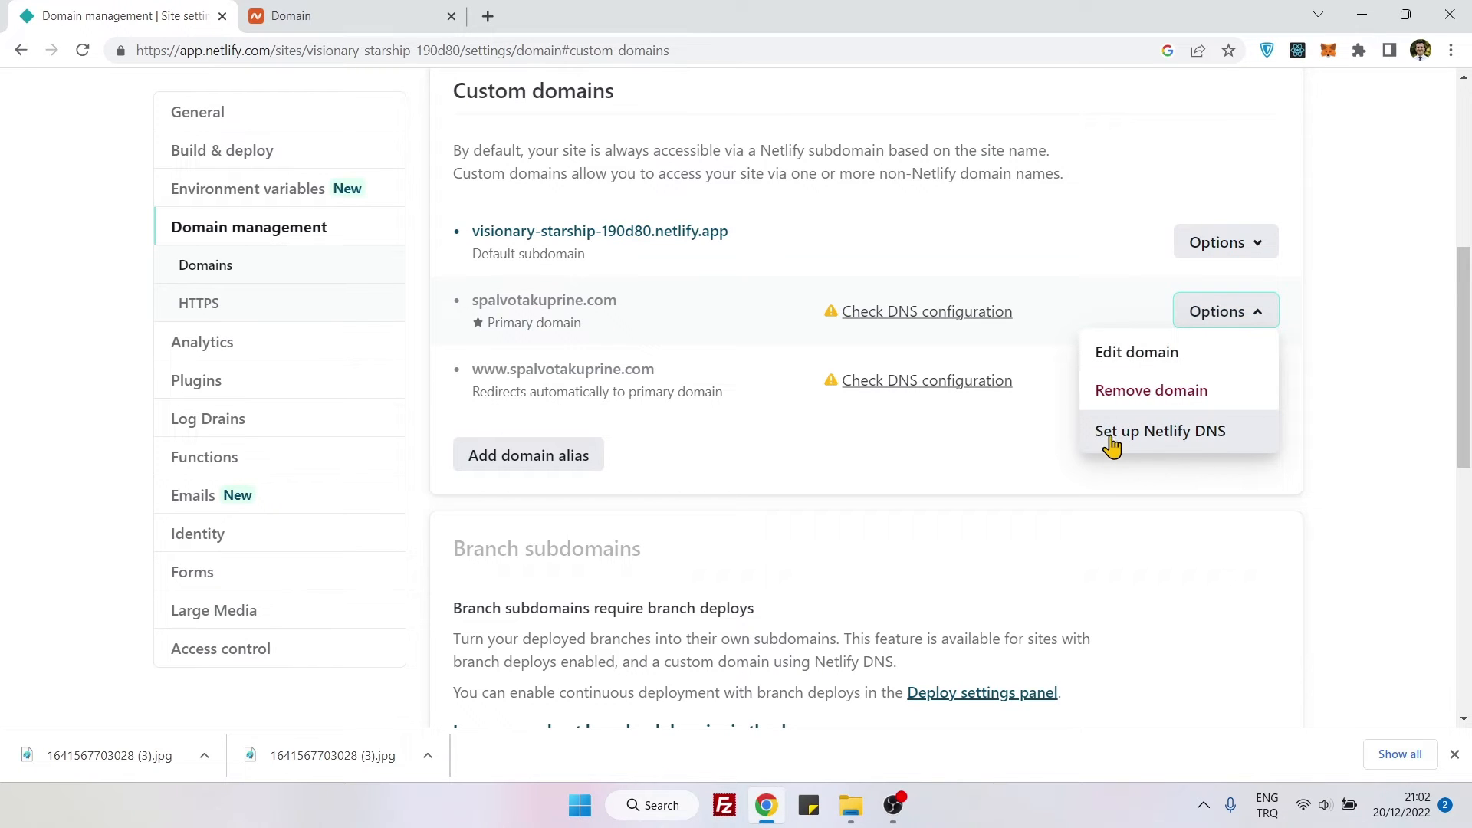
click(1159, 430)
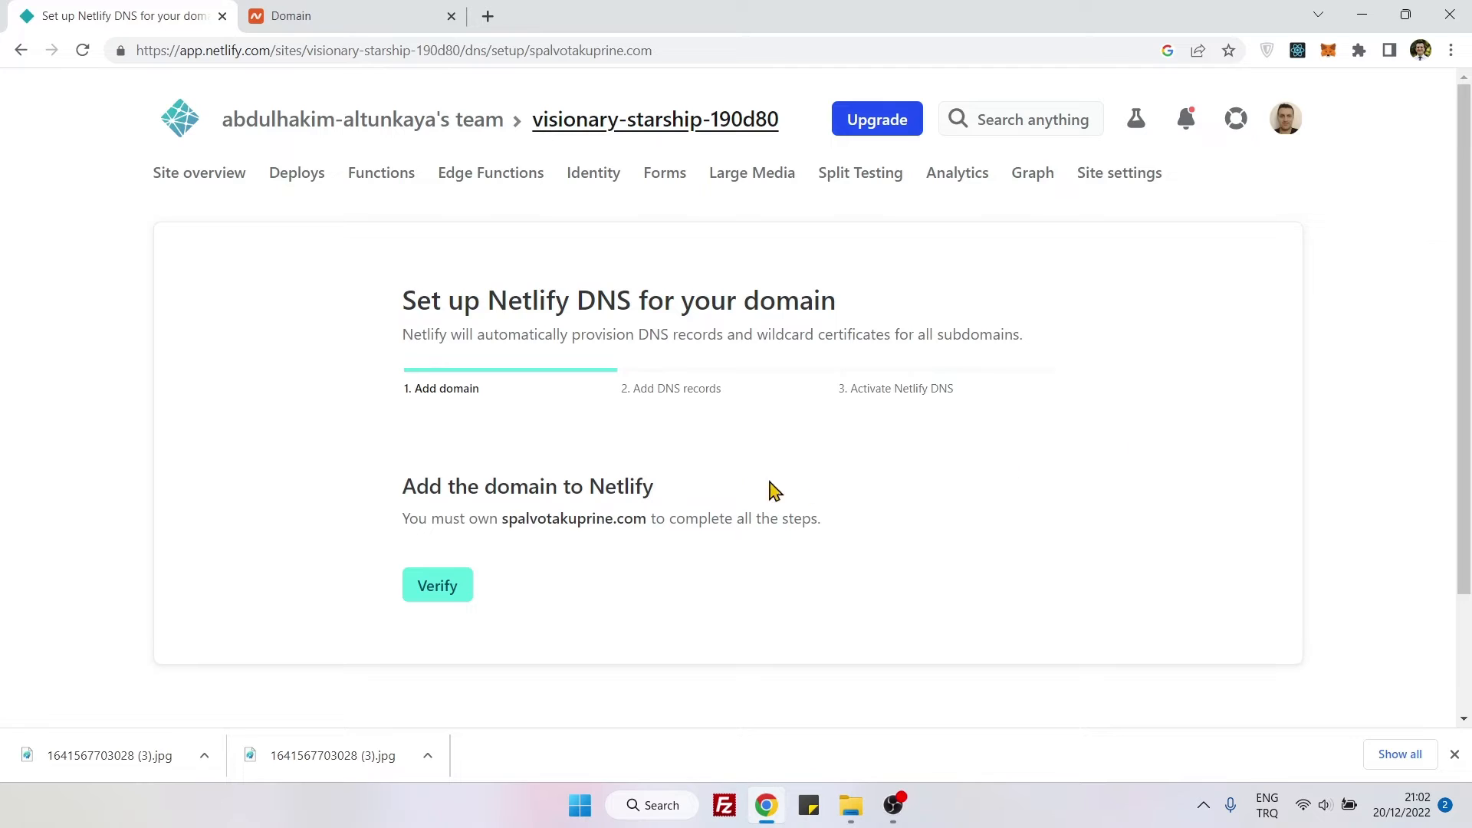
click(438, 585)
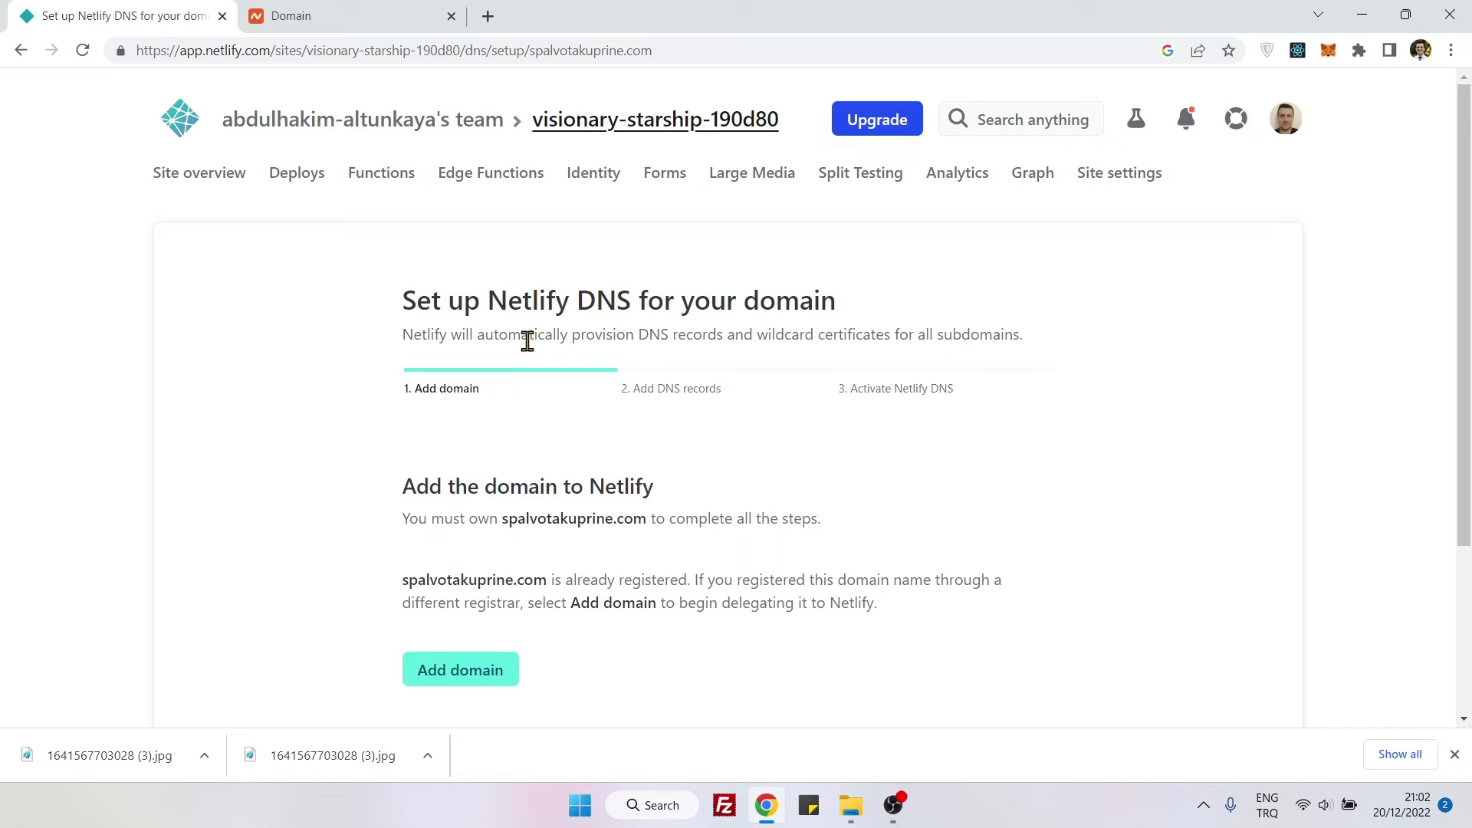
click(460, 669)
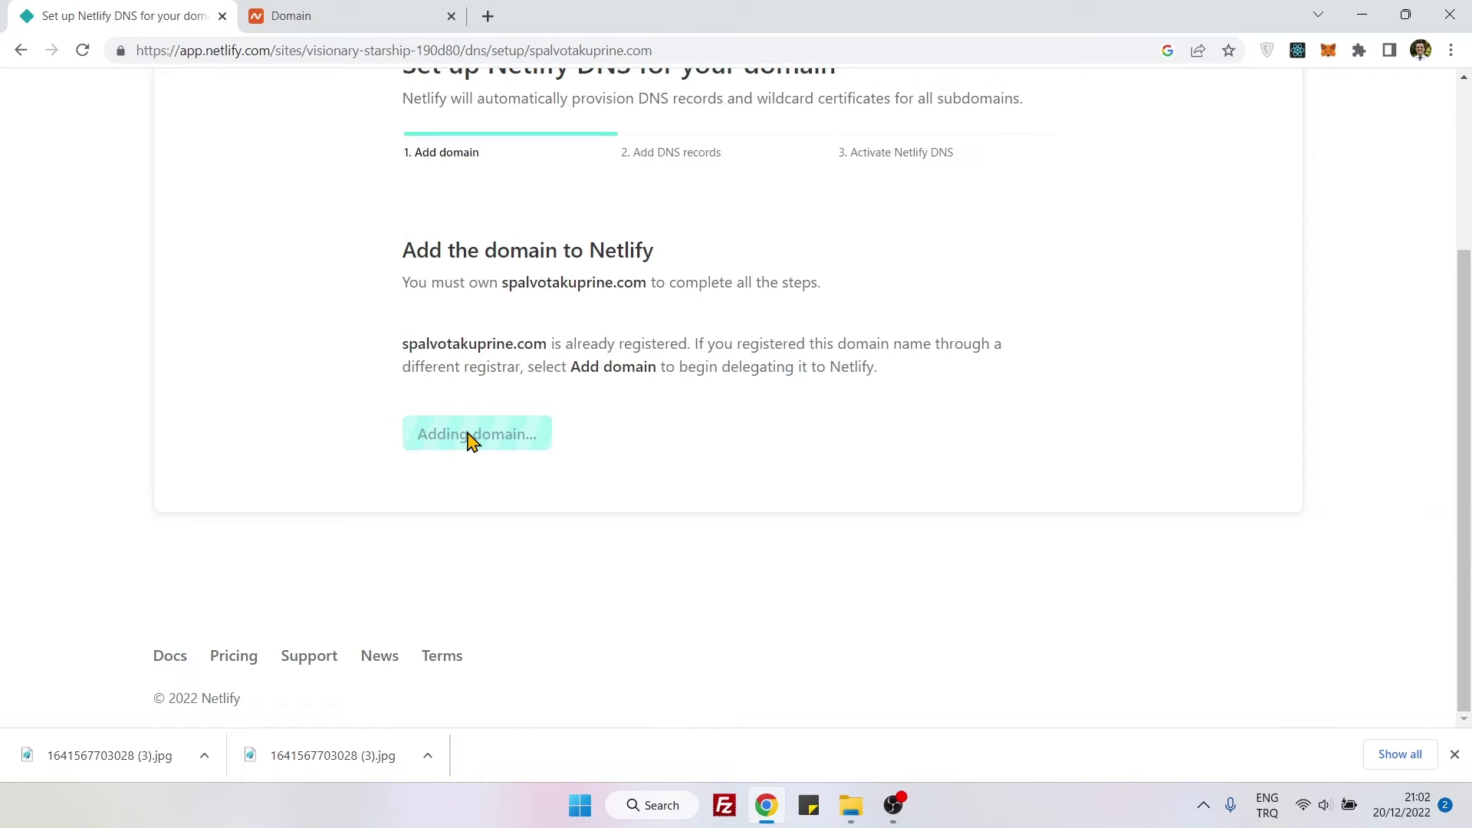
click(476, 433)
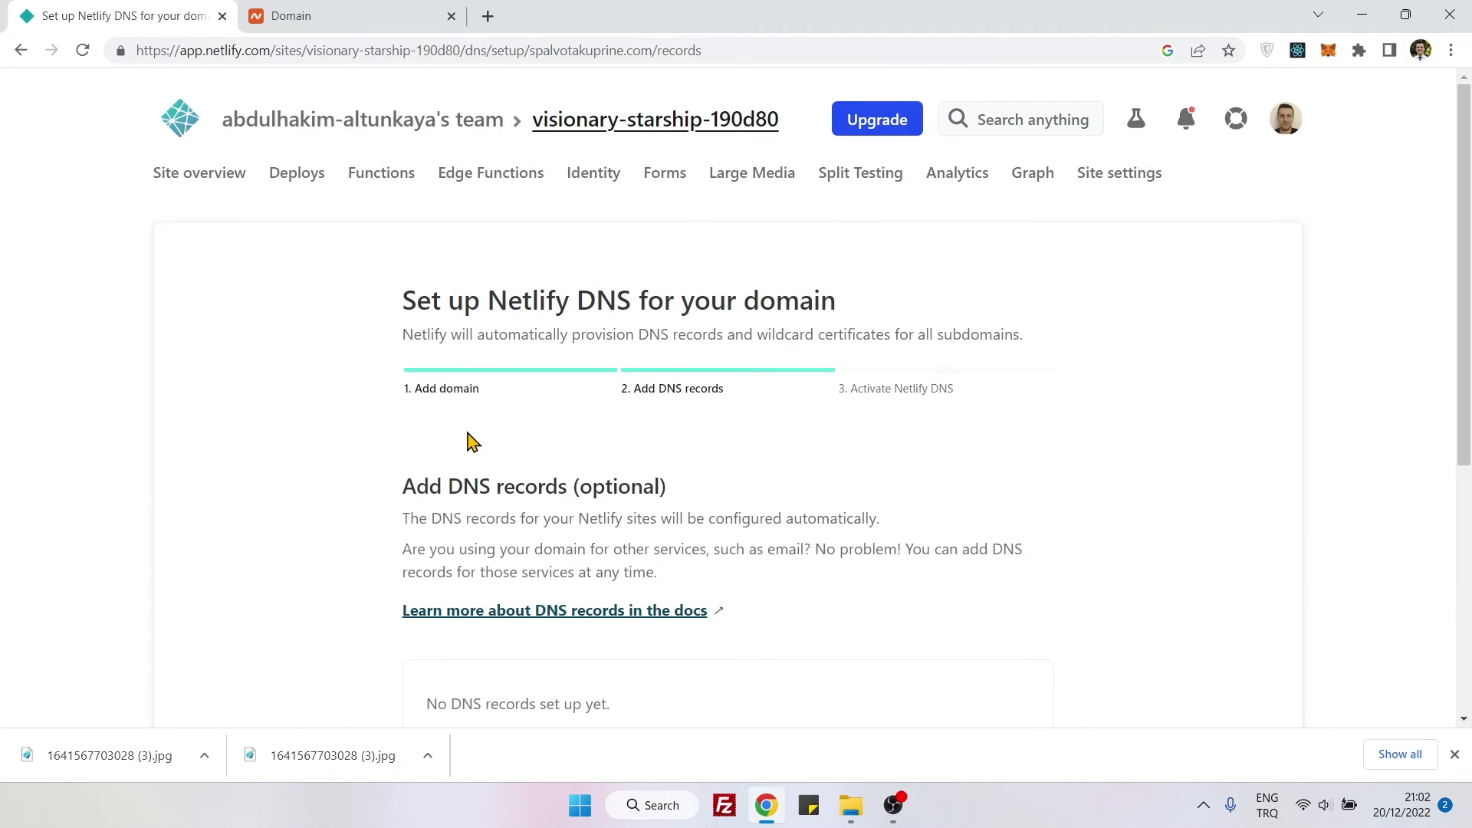
scroll(down, 3)
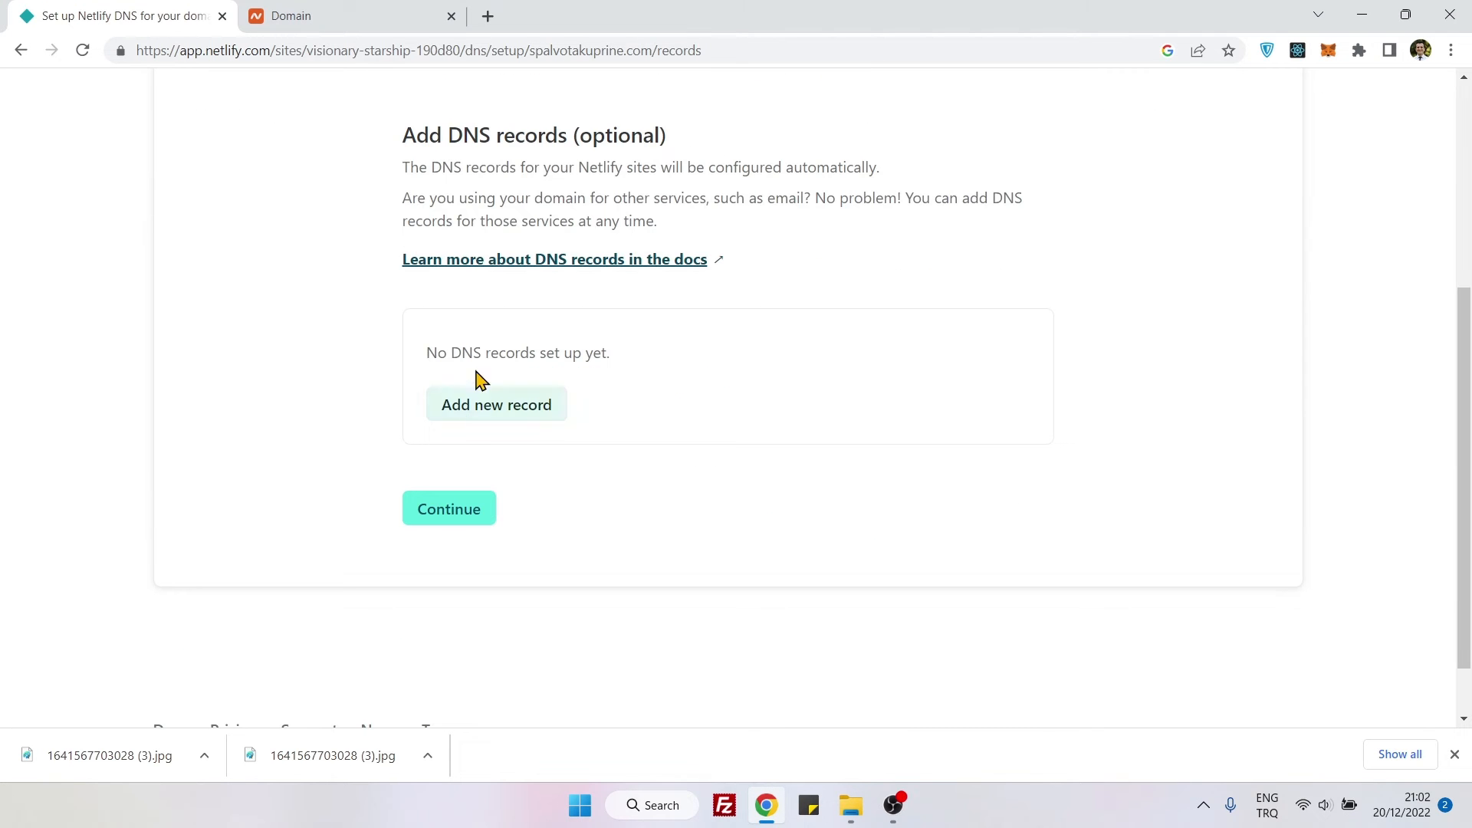
click(448, 508)
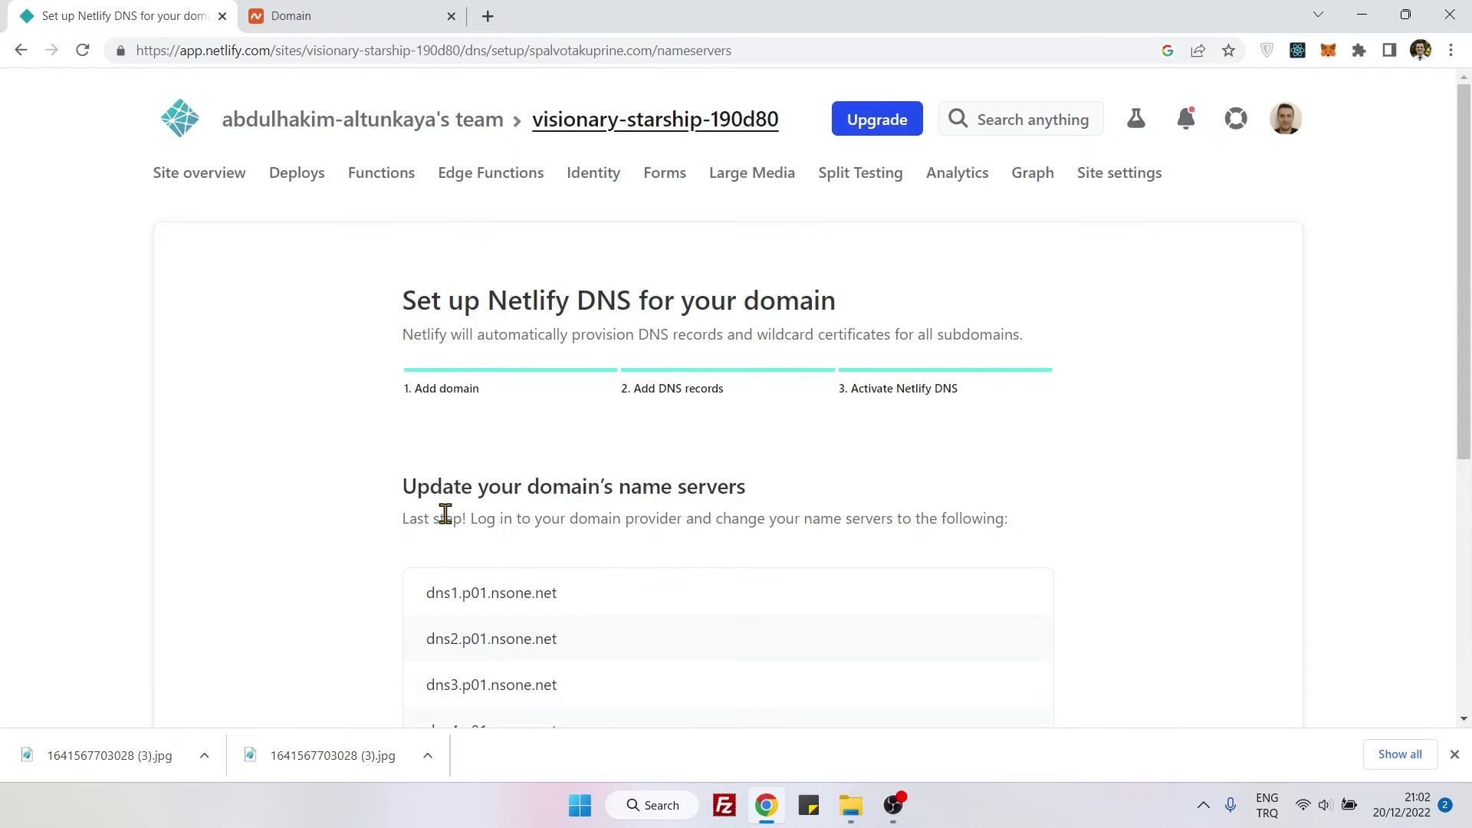
Scroll to the name servers list and select dns1.p01.nsone.net for copying
scroll(down, 3)
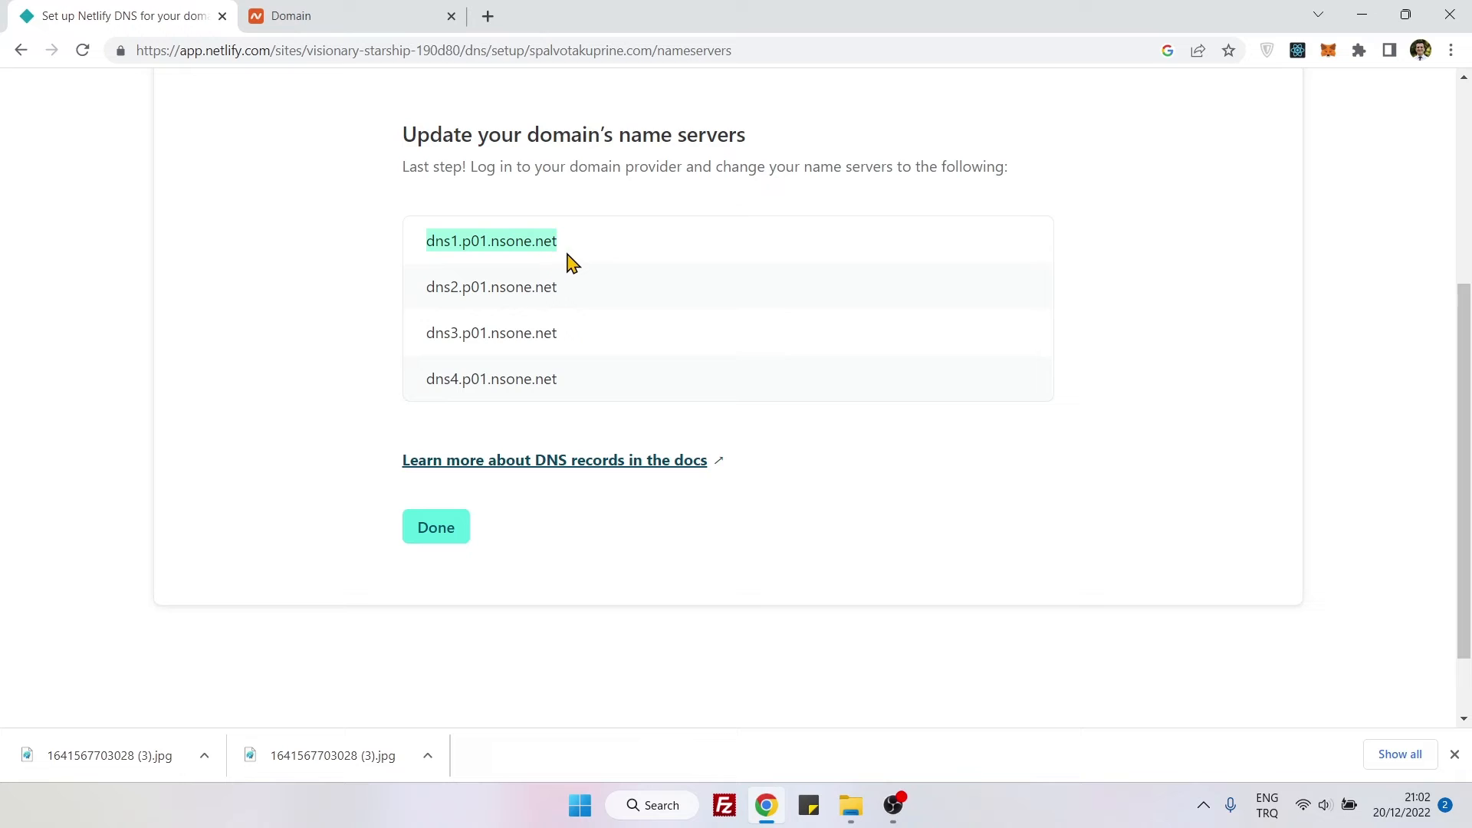
mouse_move(606, 247)
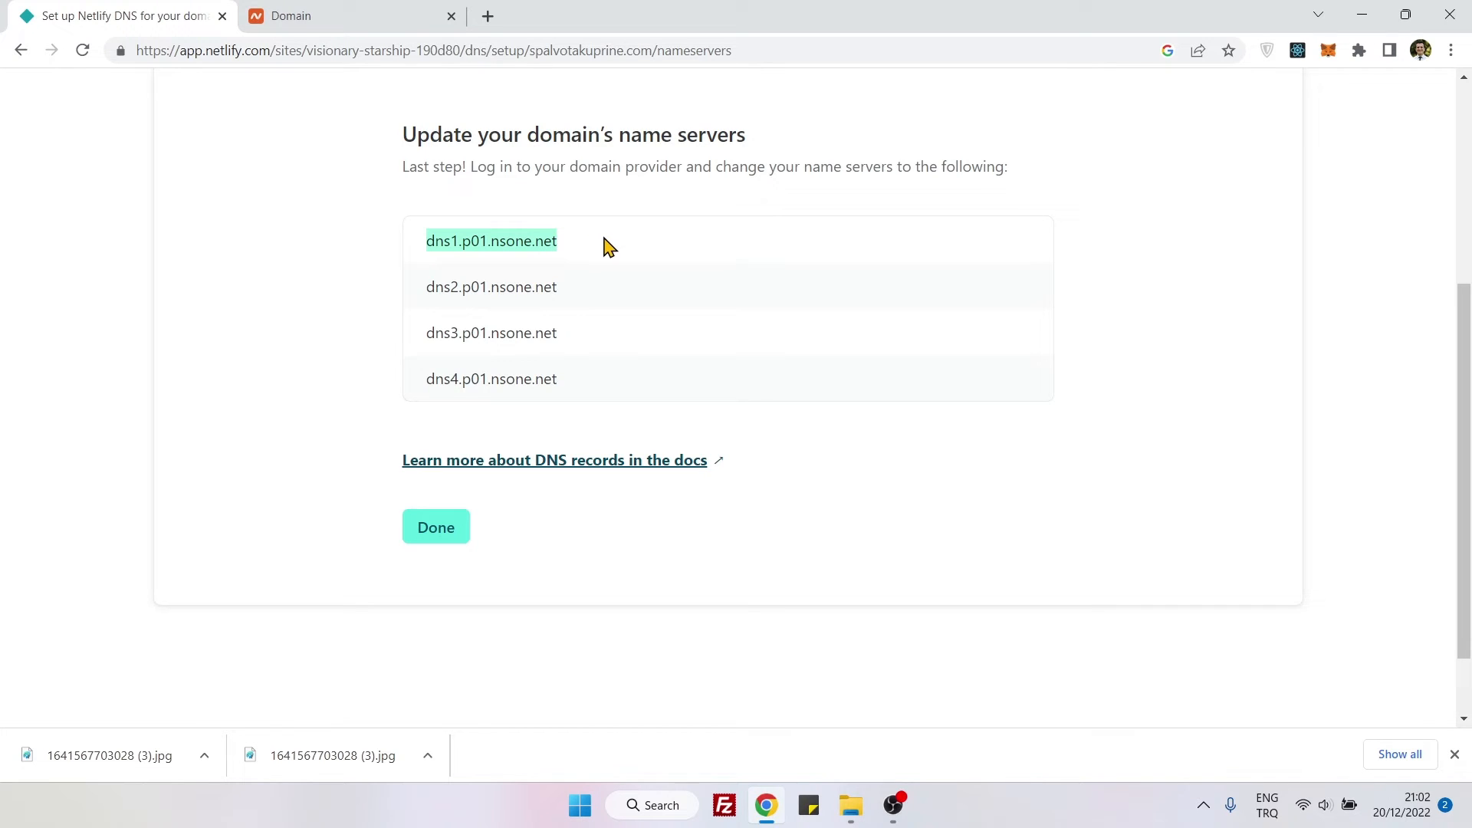
mouse_move(586, 274)
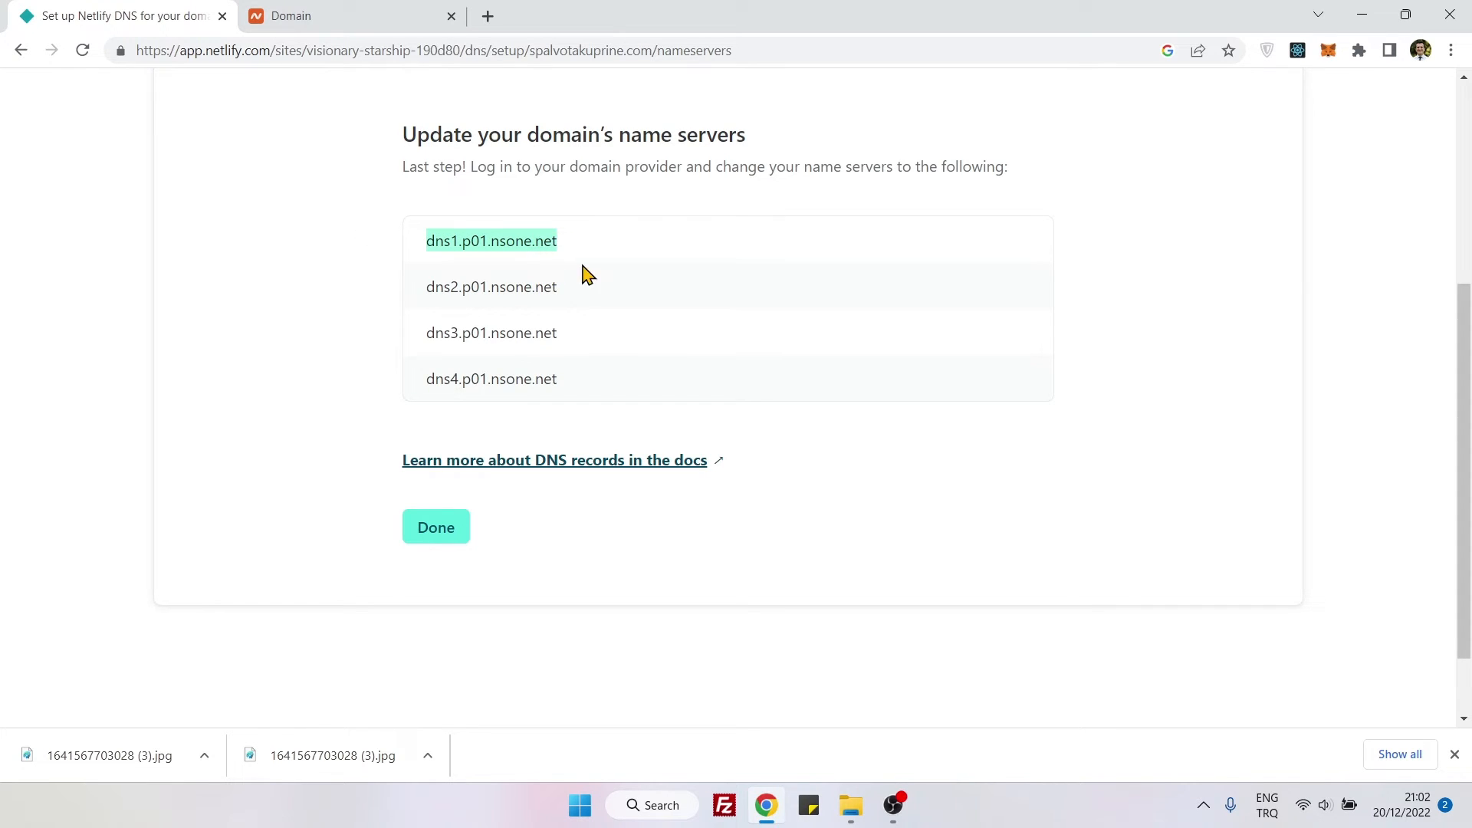
mouse_move(460, 264)
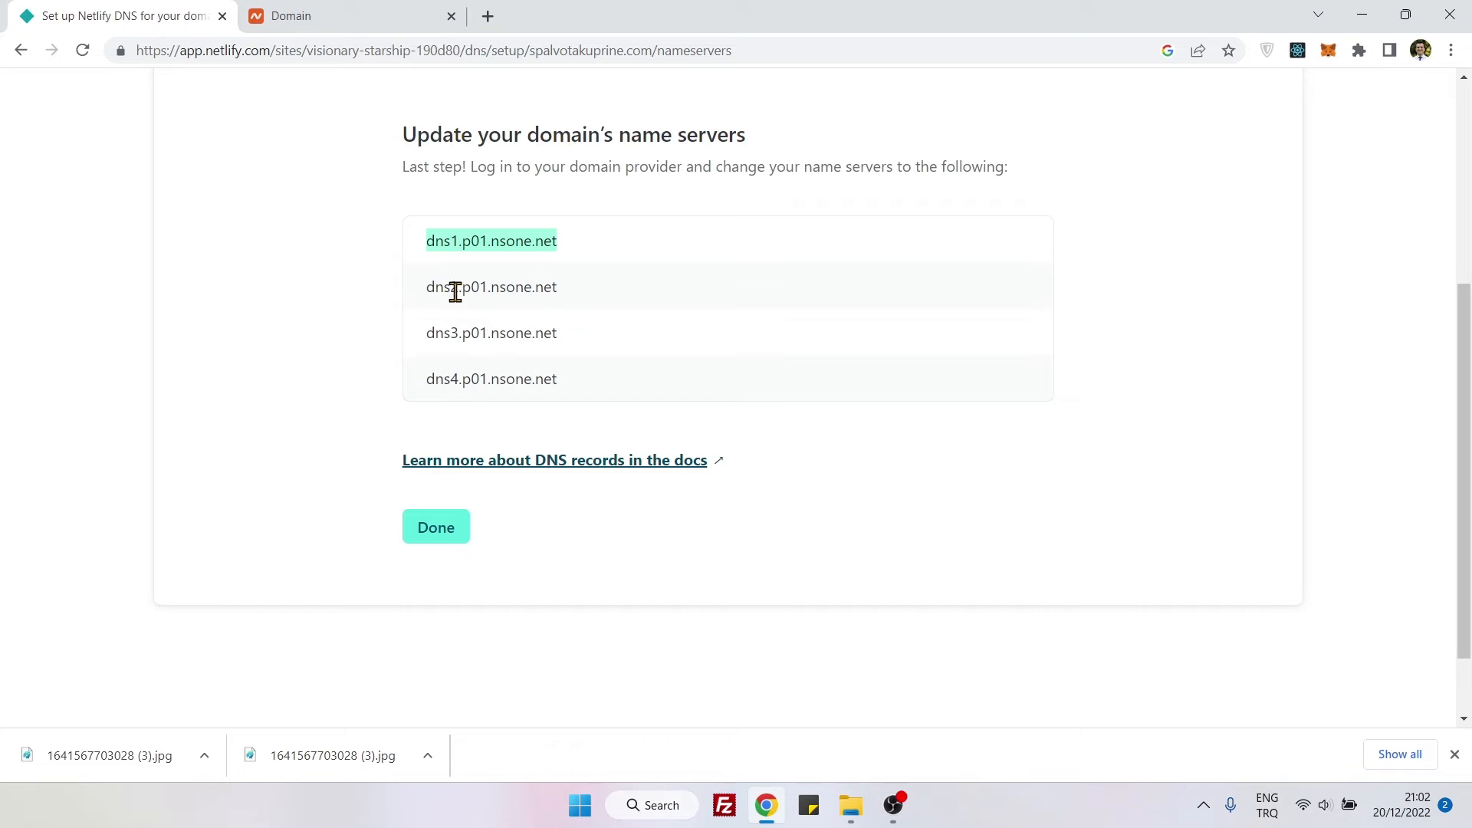
mouse_move(573, 261)
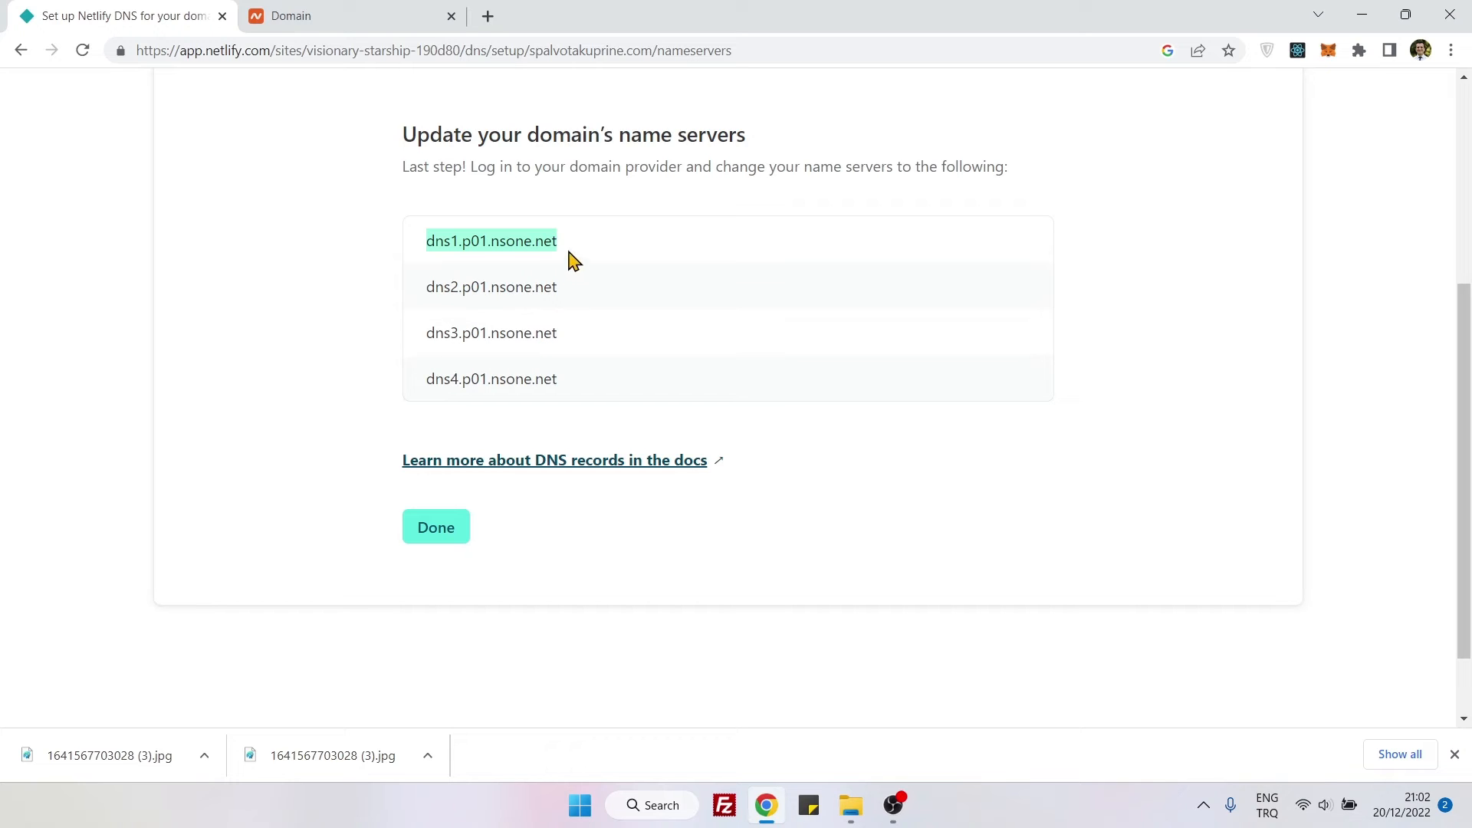
mouse_move(603, 265)
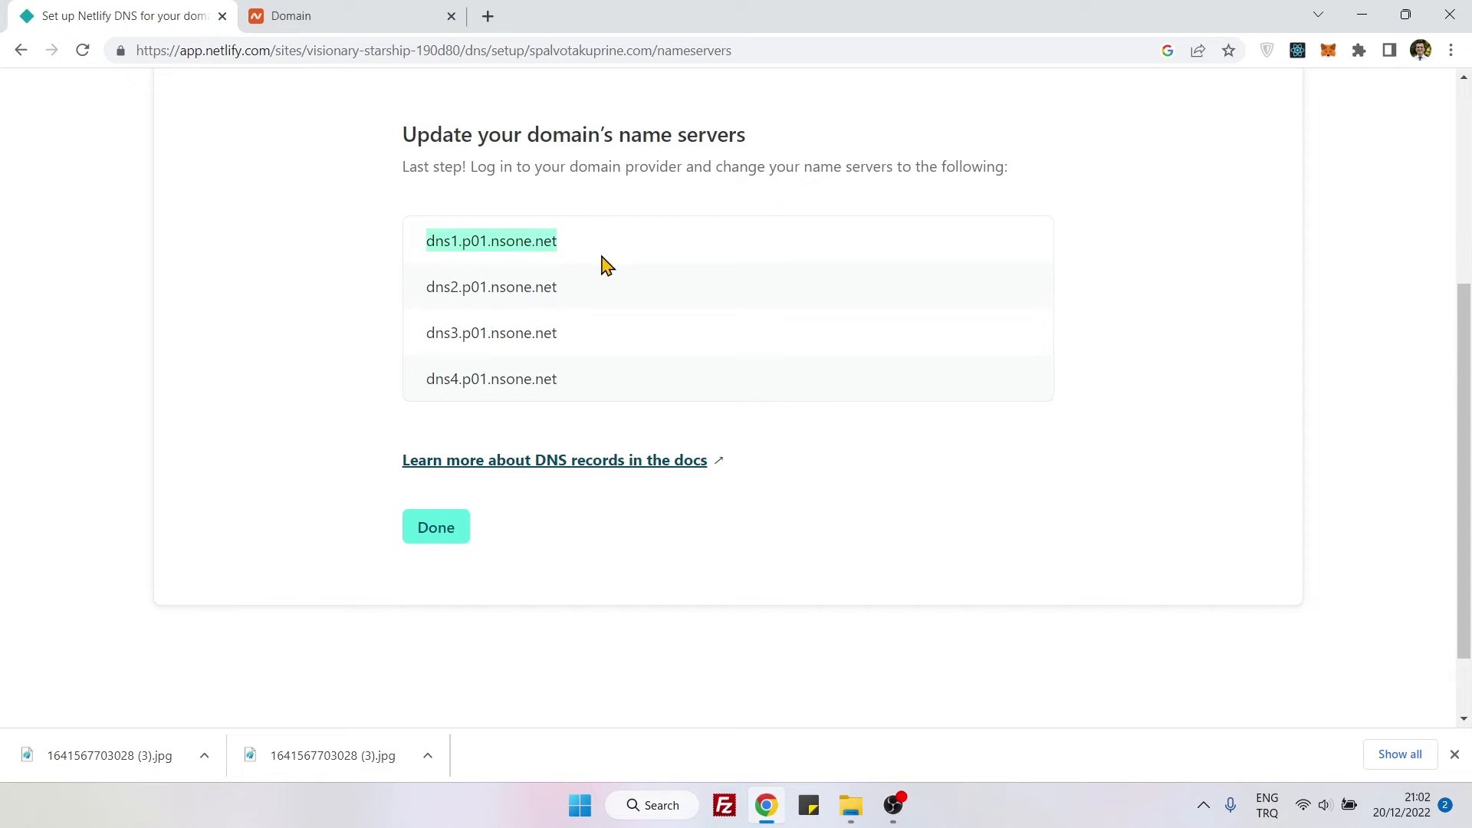
mouse_move(499, 230)
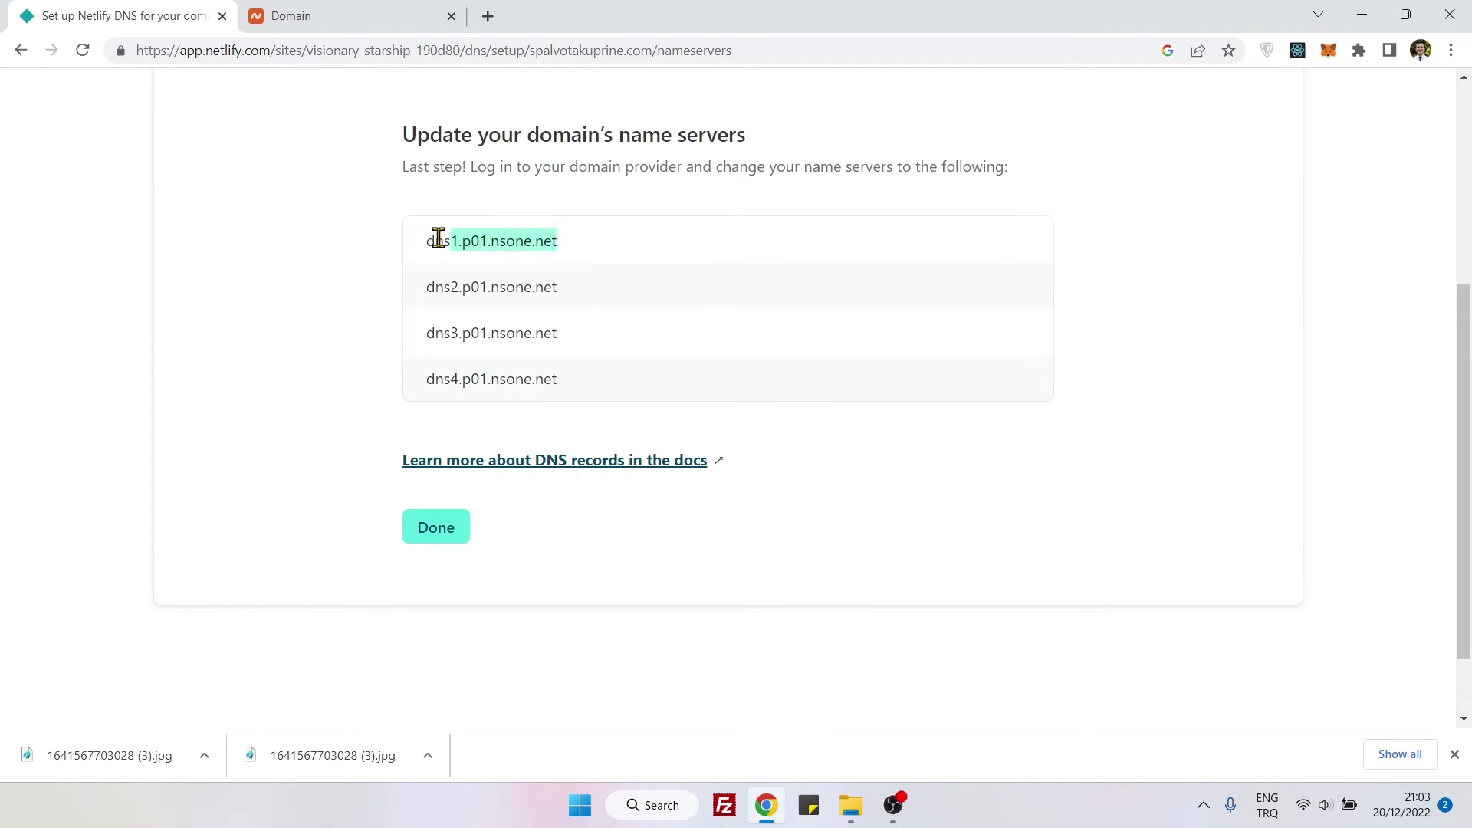
Replace the wordpress.com nameservers with dns1–dns4.p01.nsone.net in Namecheap and save
click(347, 16)
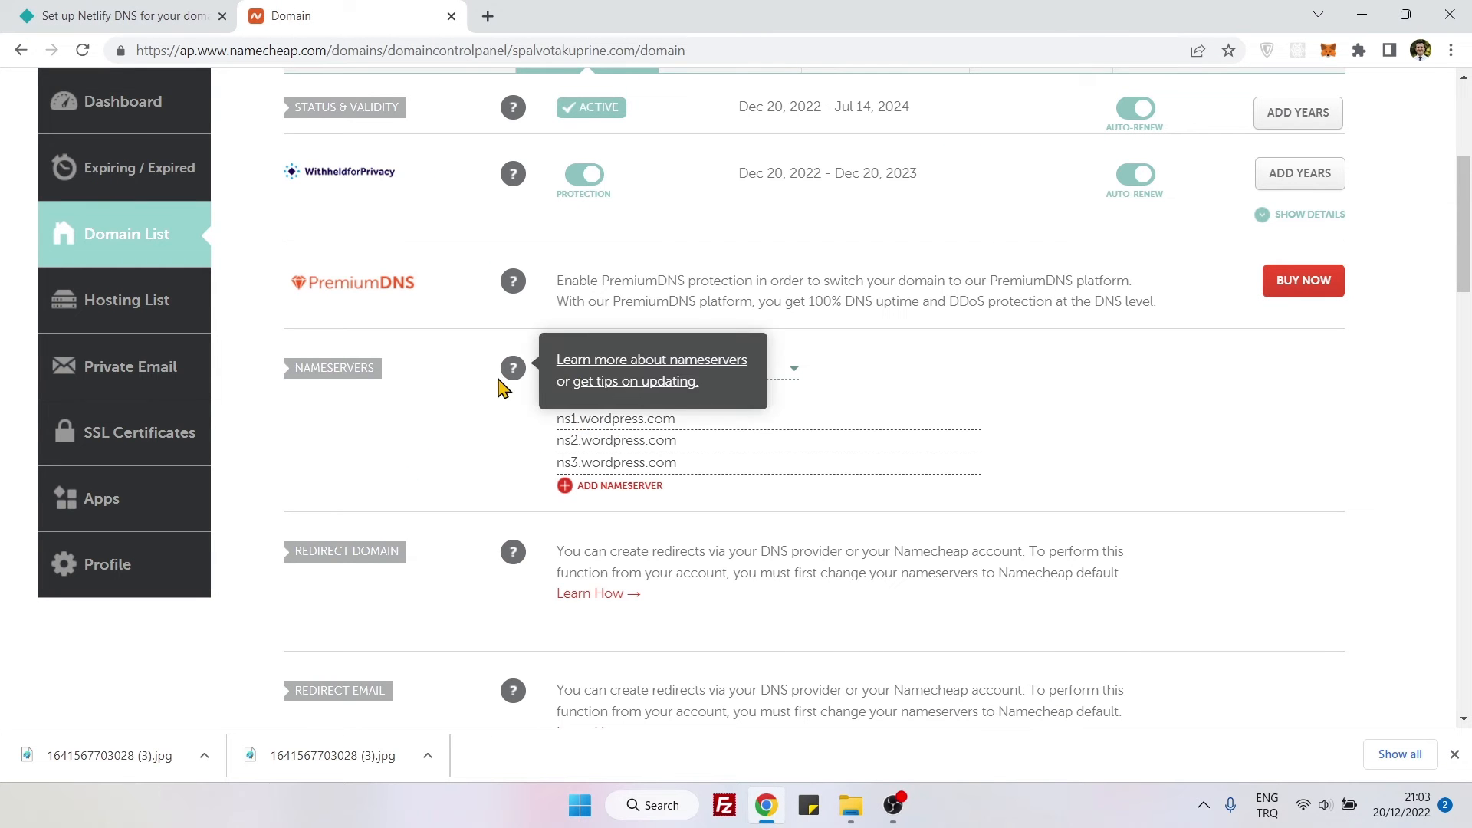
double_click(614, 419)
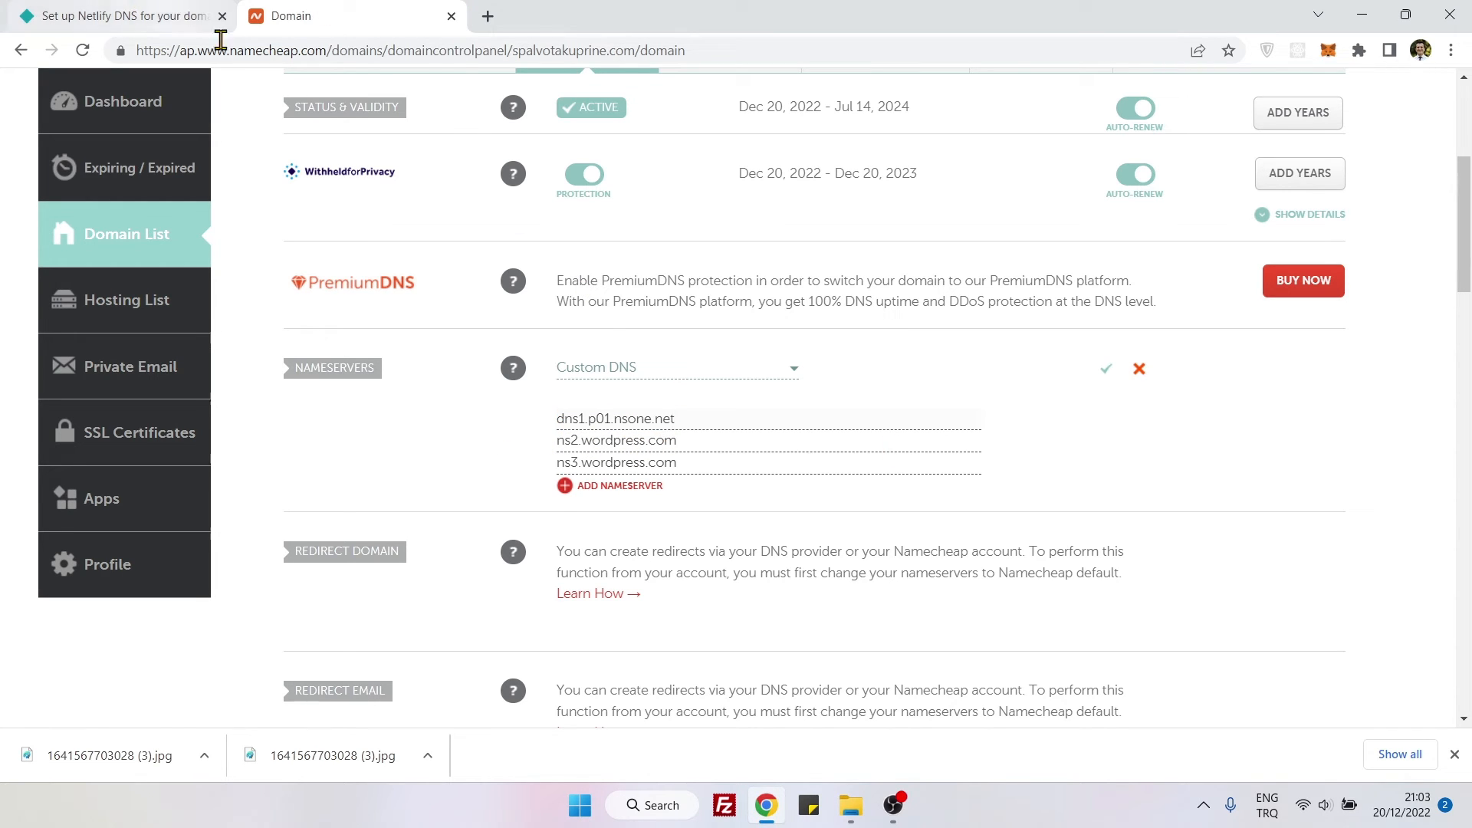
text(dns1.p01.nsone.net)
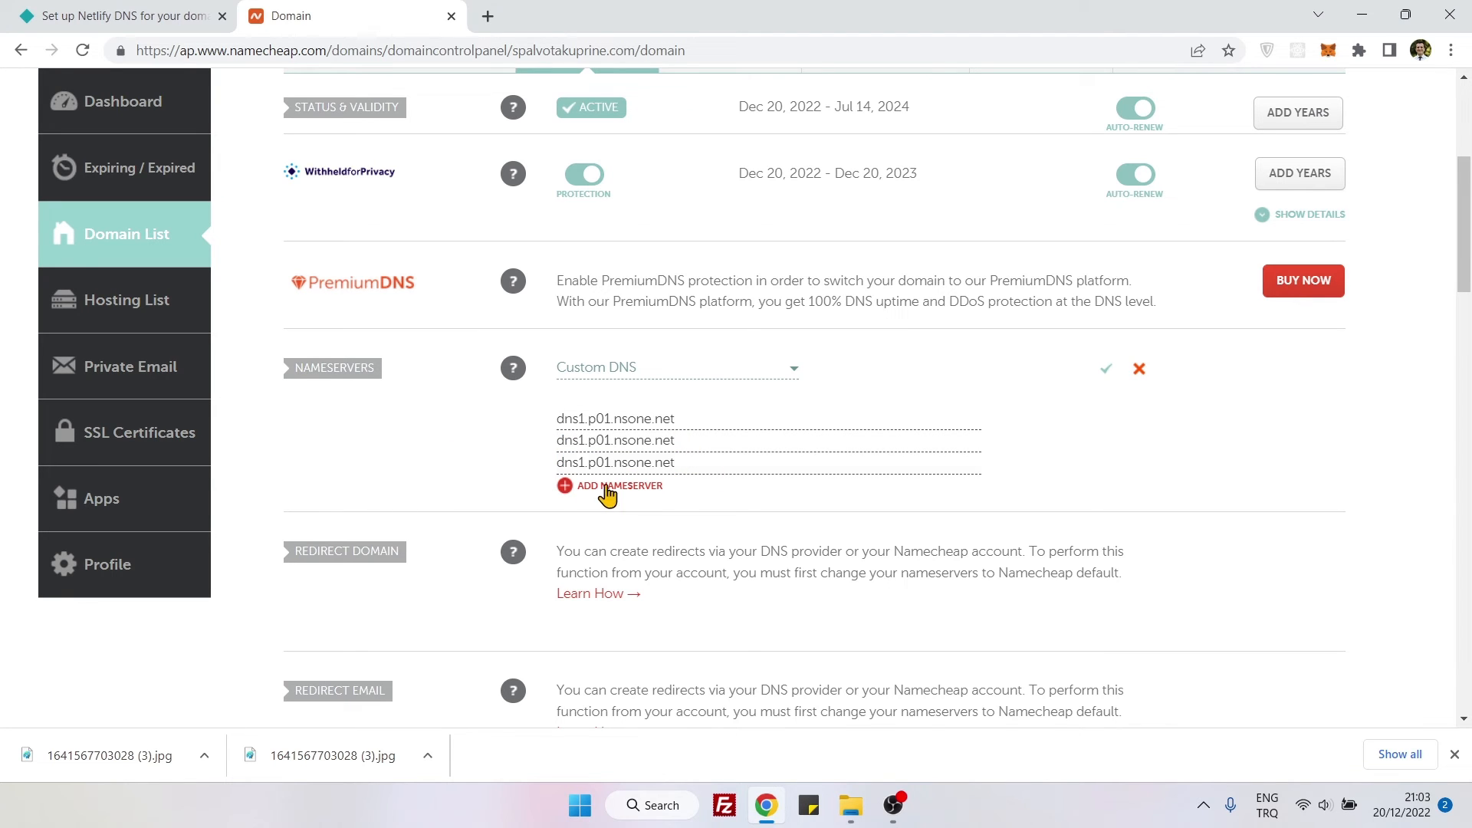
click(609, 486)
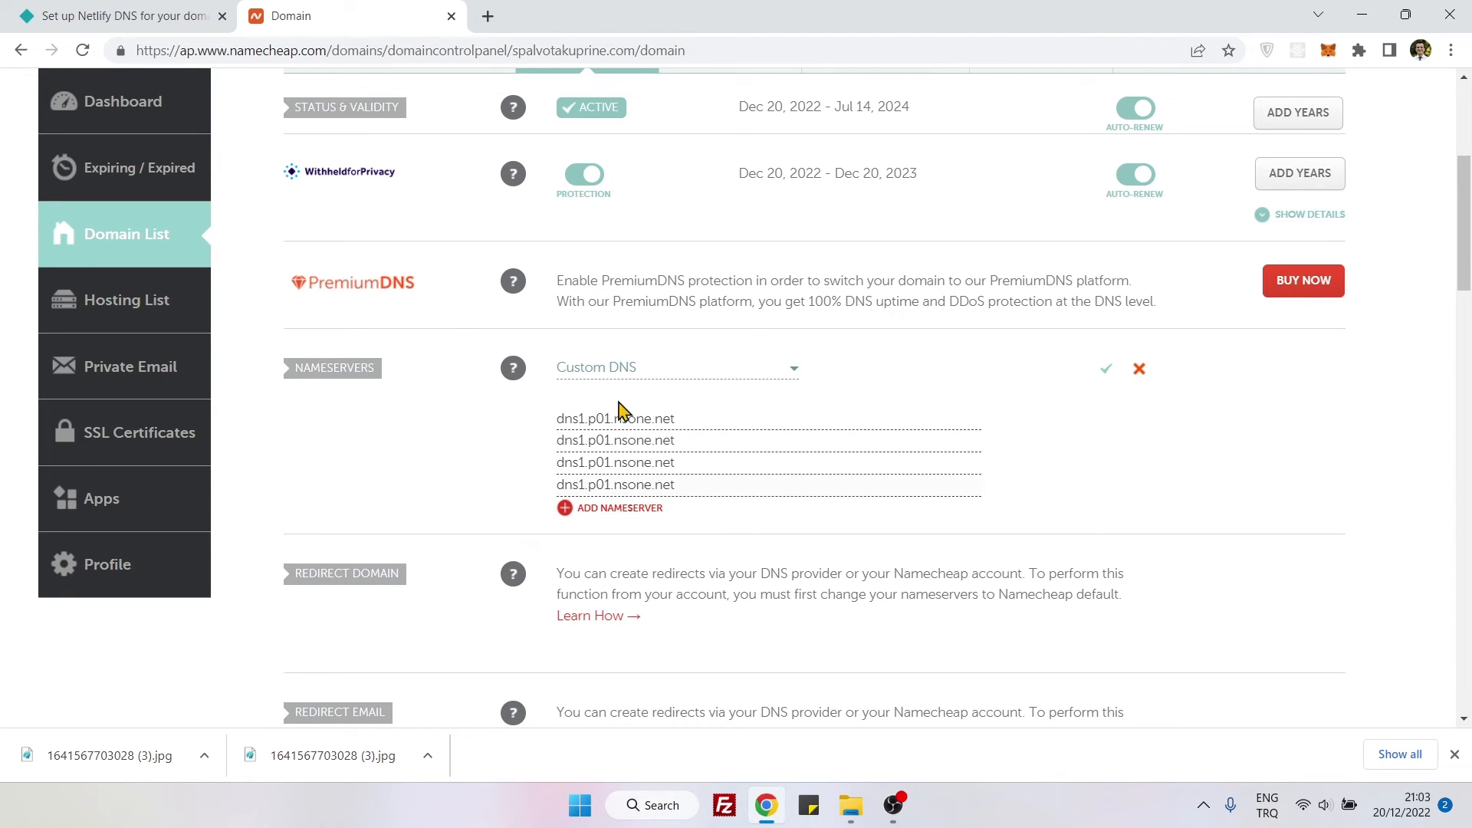
click(120, 16)
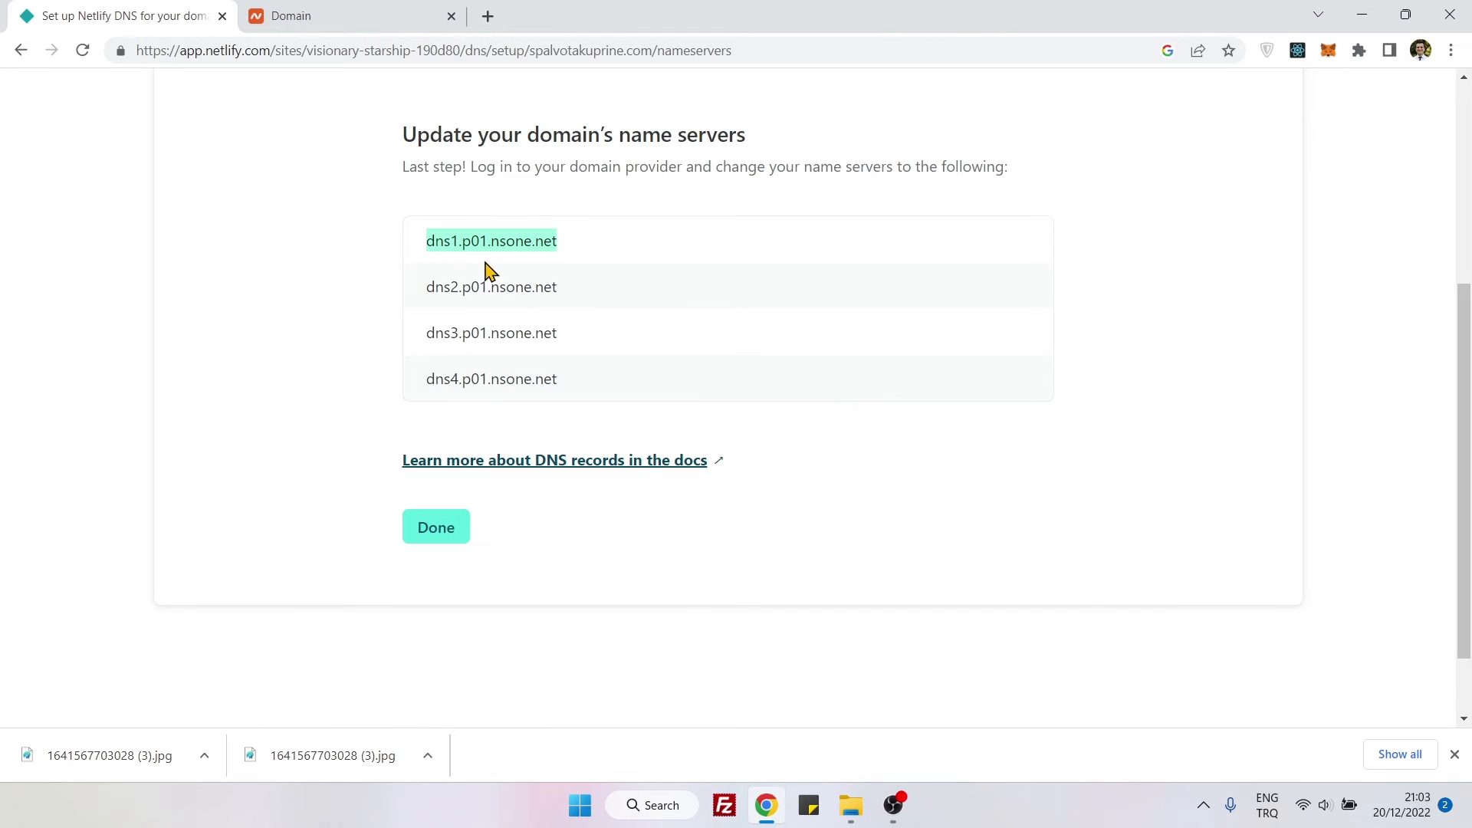
click(347, 16)
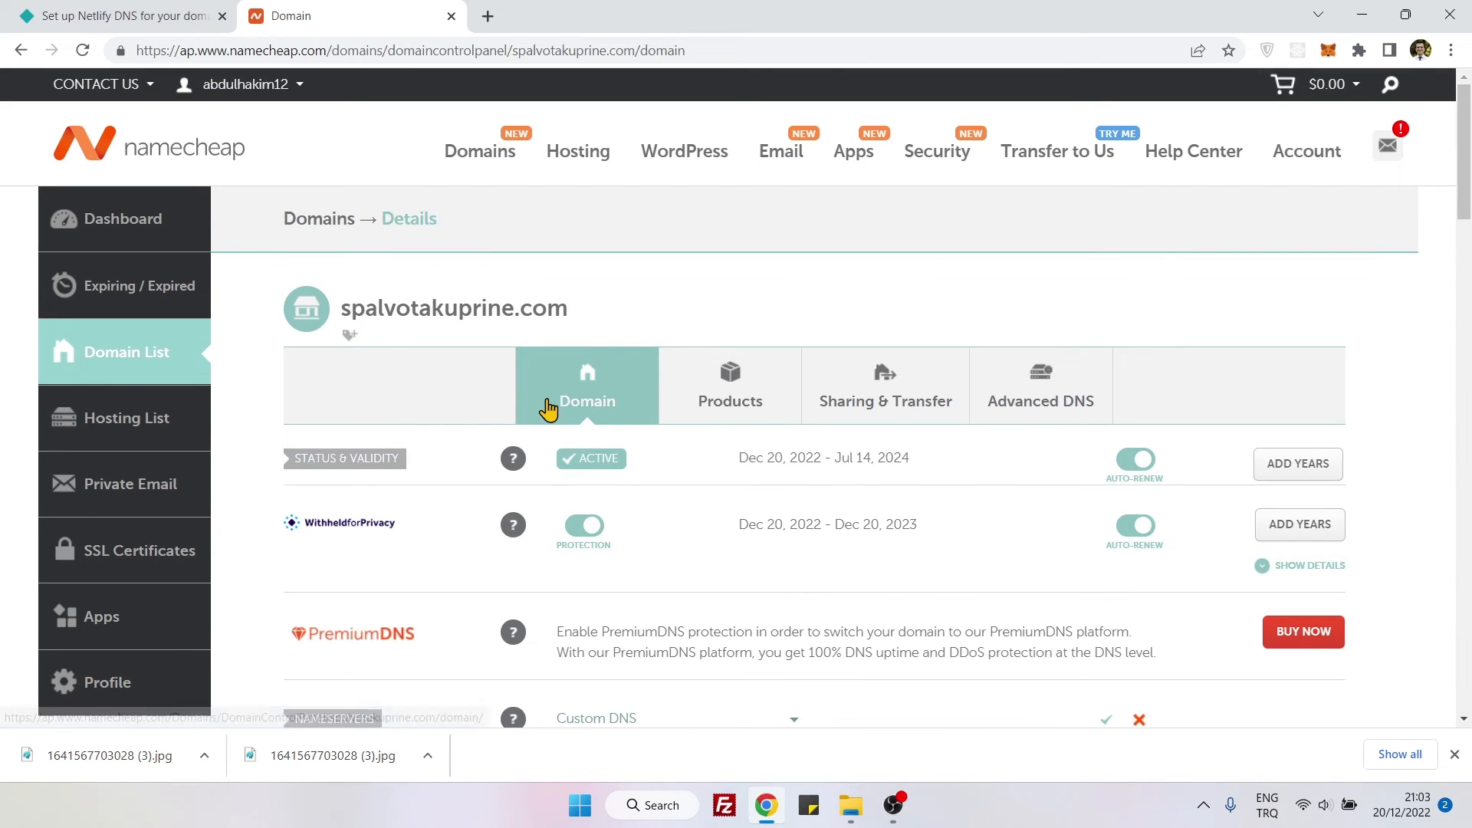
scroll(down, 3)
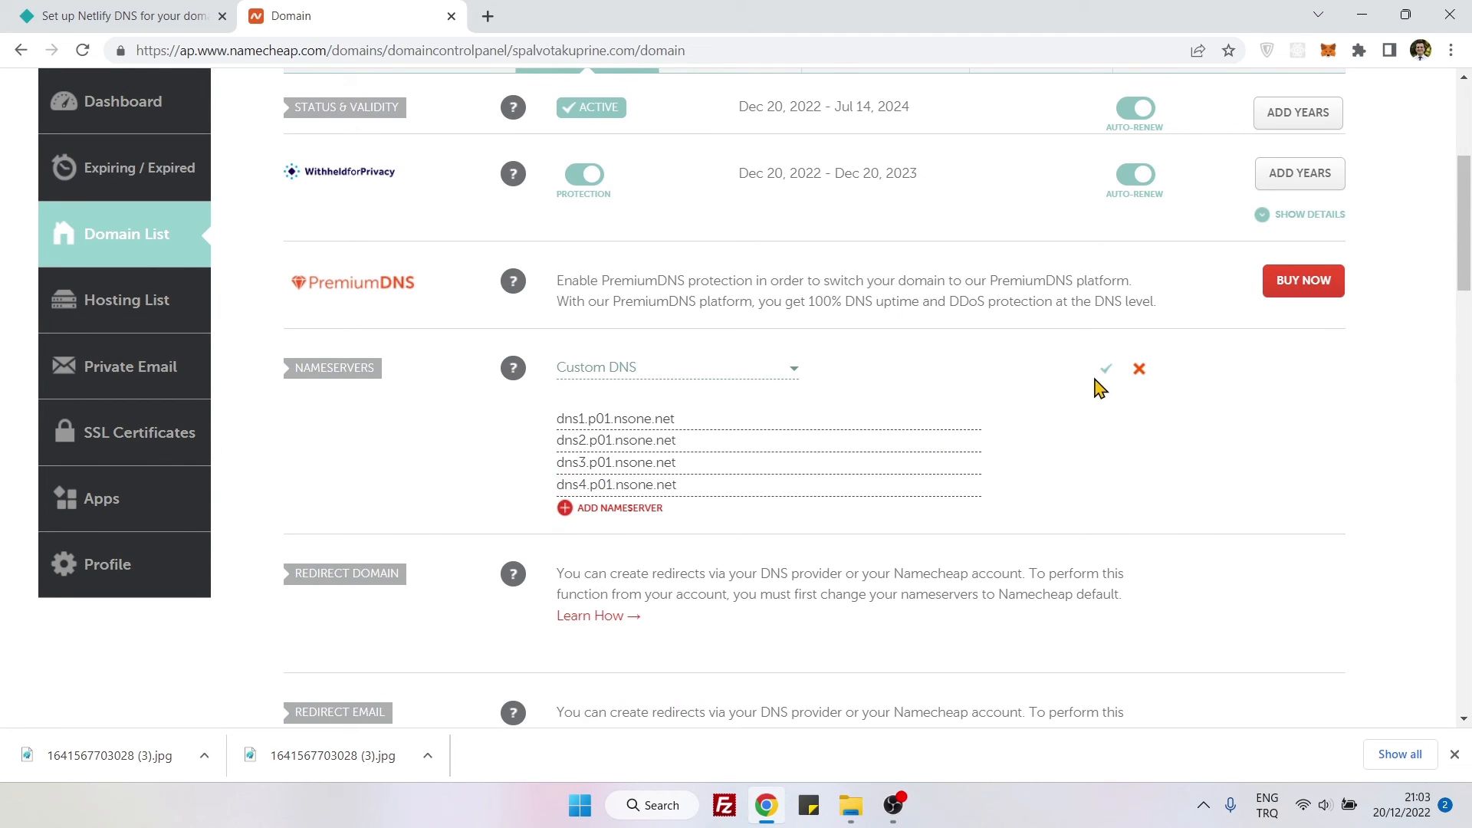
click(1105, 368)
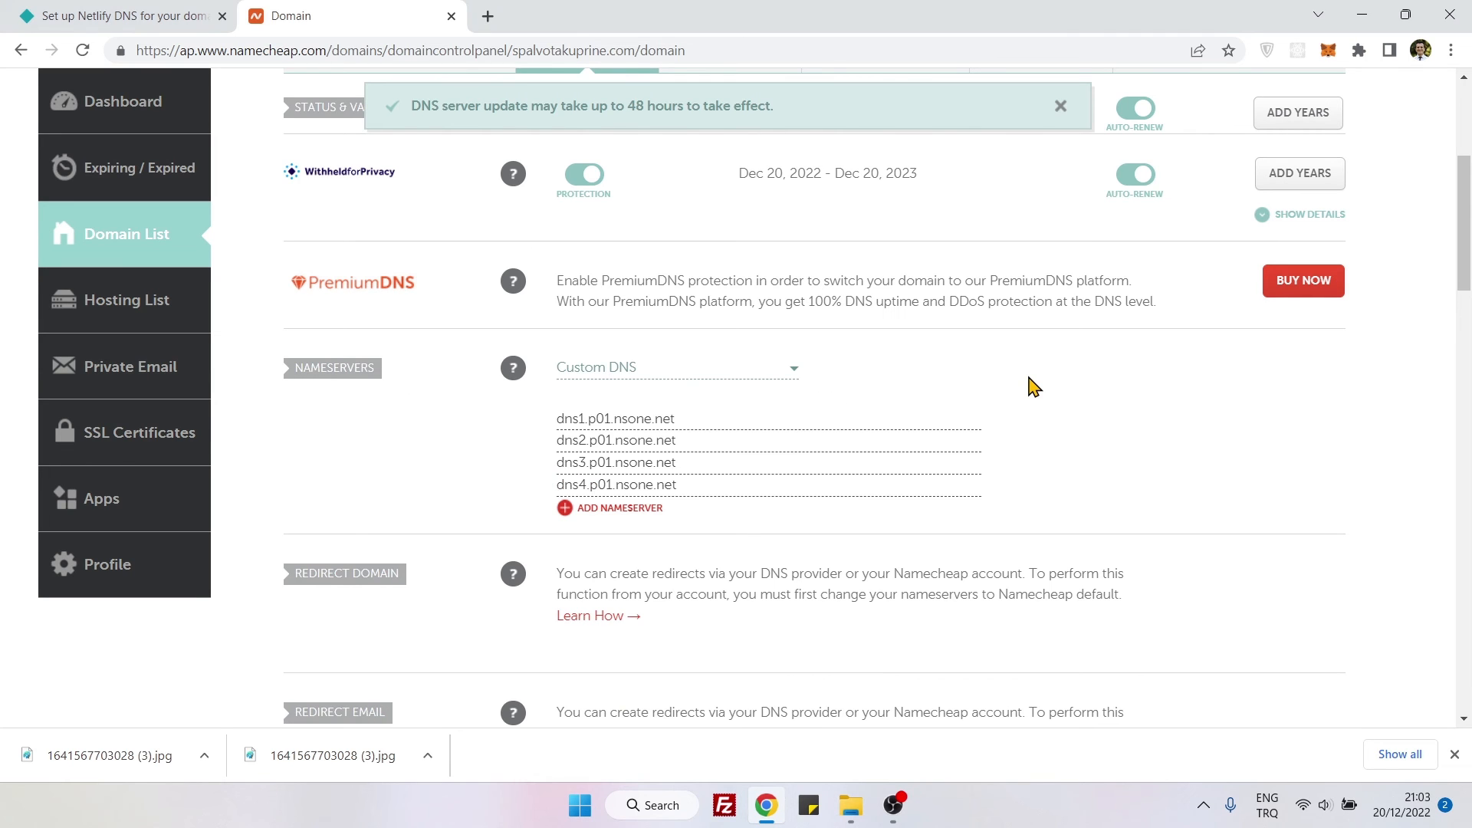
mouse_move(986, 385)
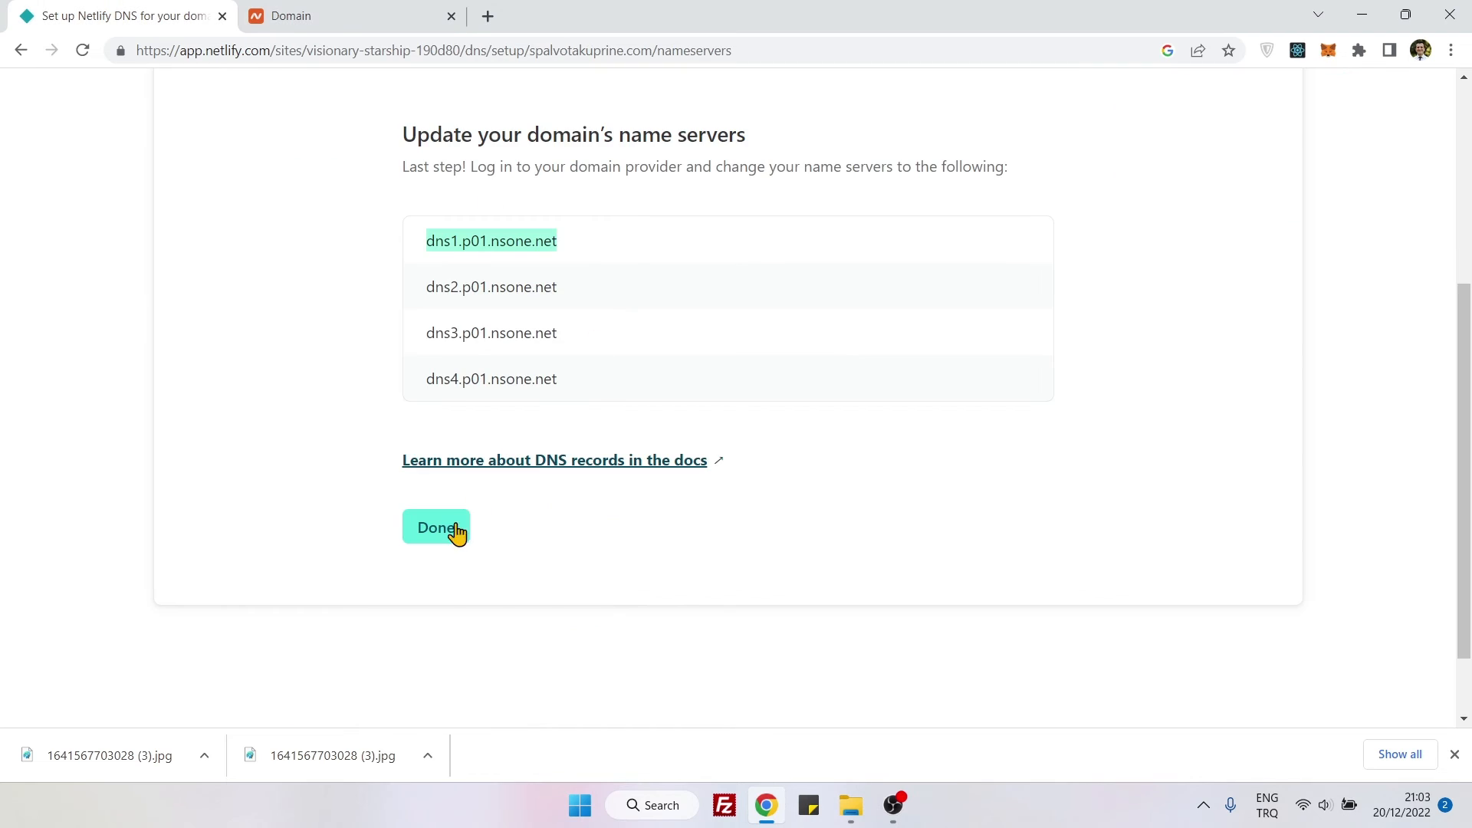
Click Done on the Netlify DNS setup, then open the spalvotakuprine.com link from Site settings
click(436, 526)
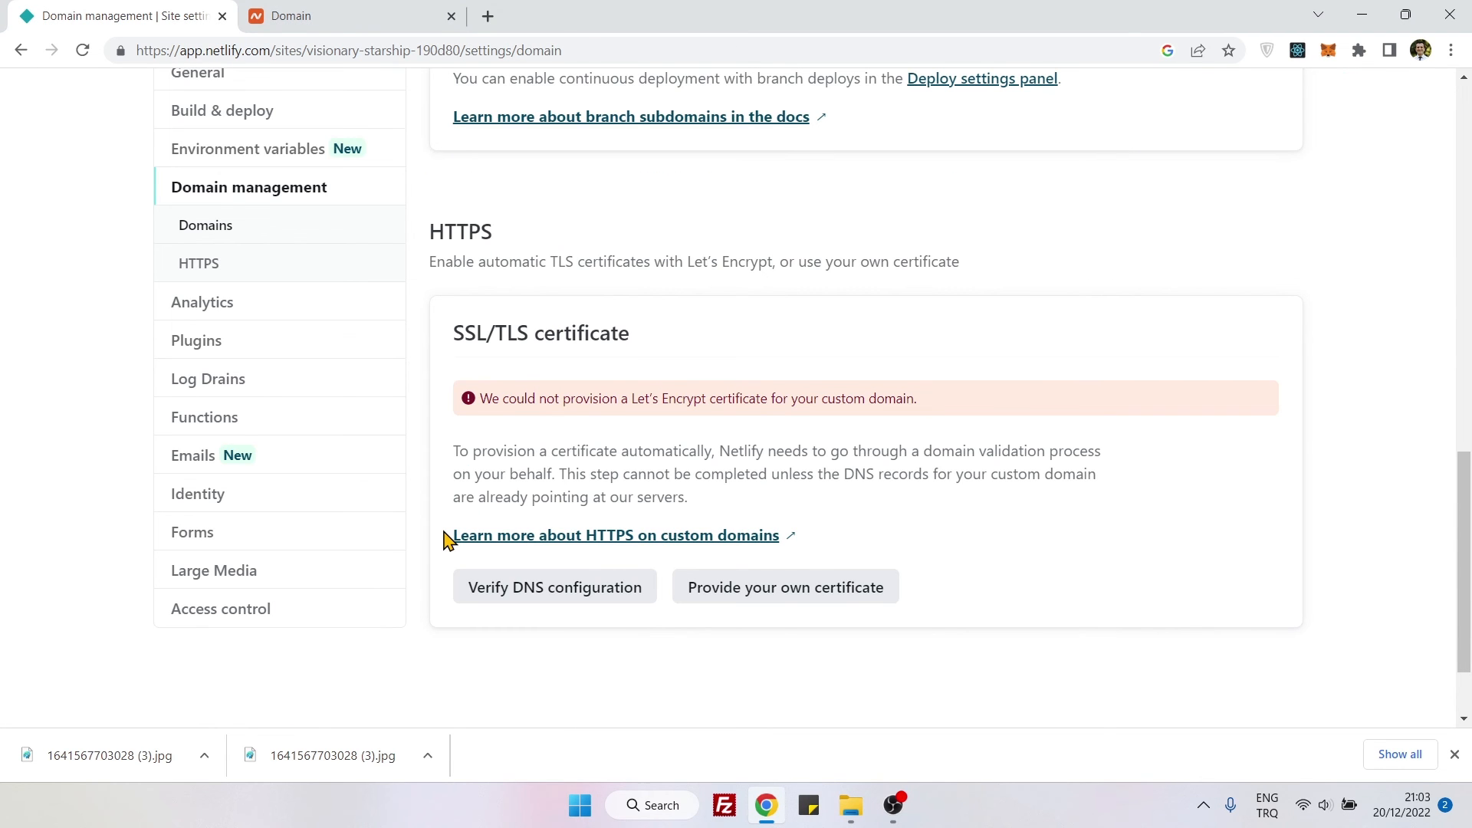
mouse_move(648, 401)
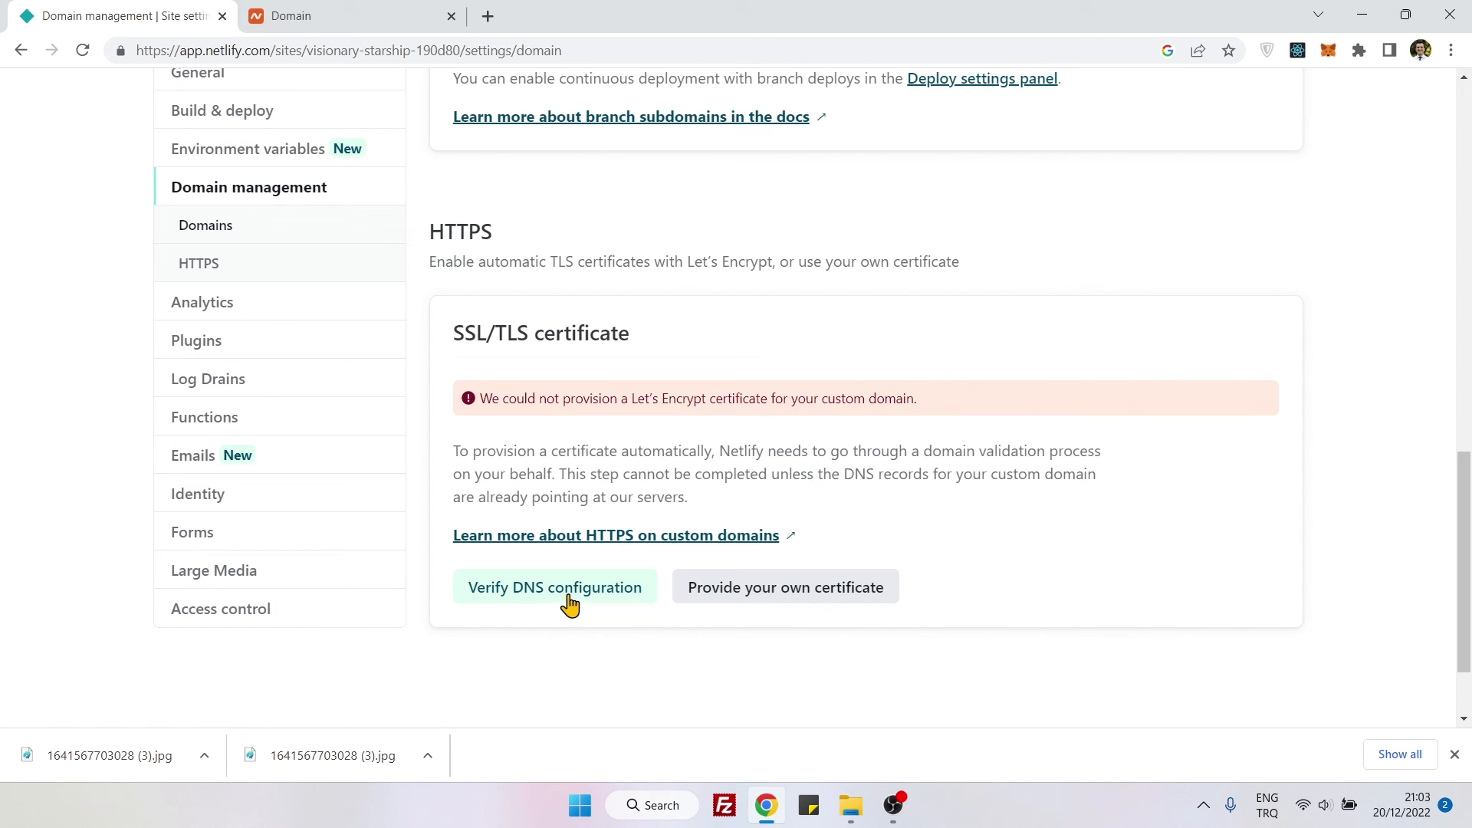
mouse_move(549, 389)
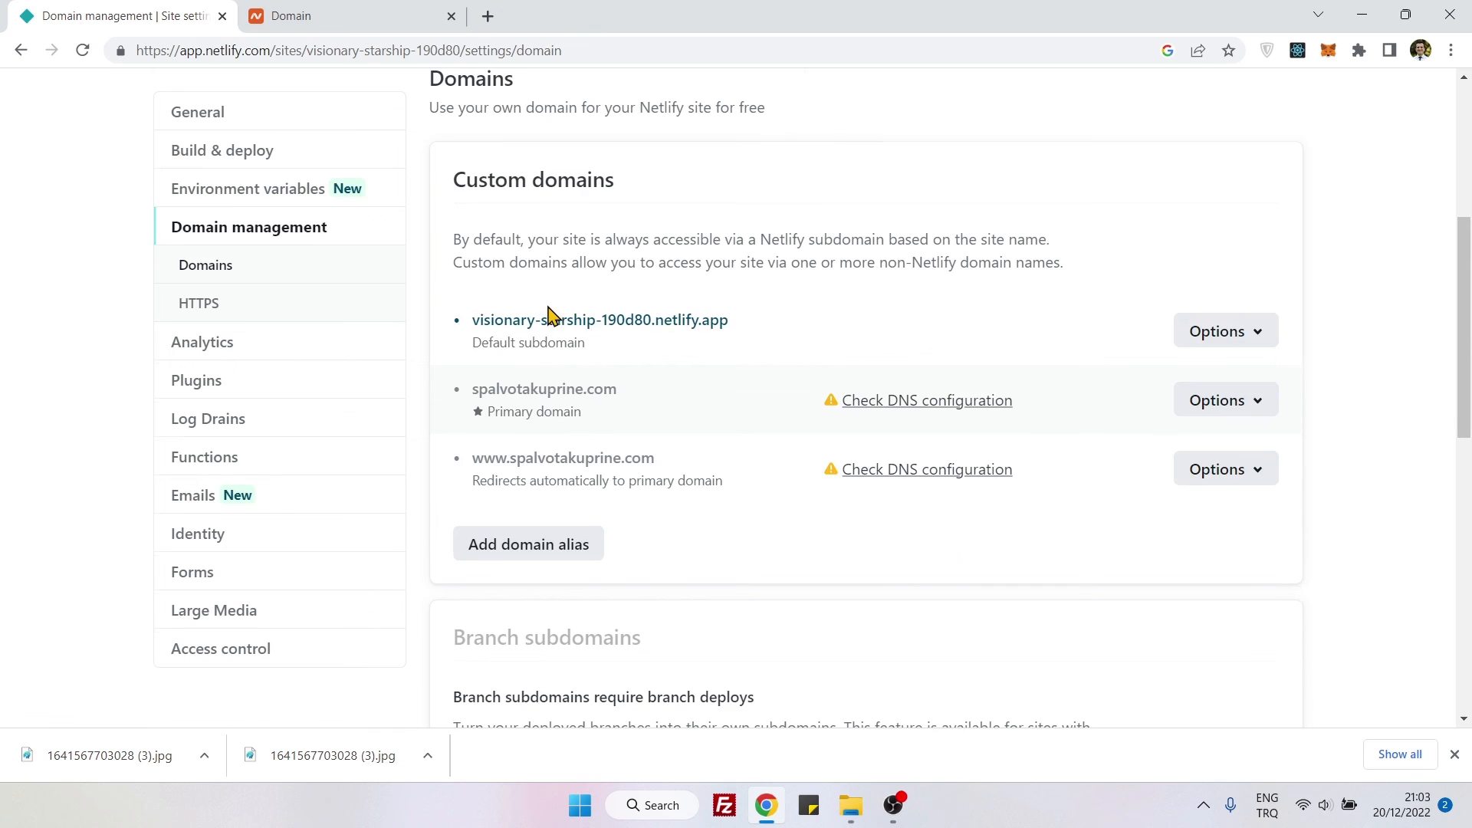
scroll(down, 3)
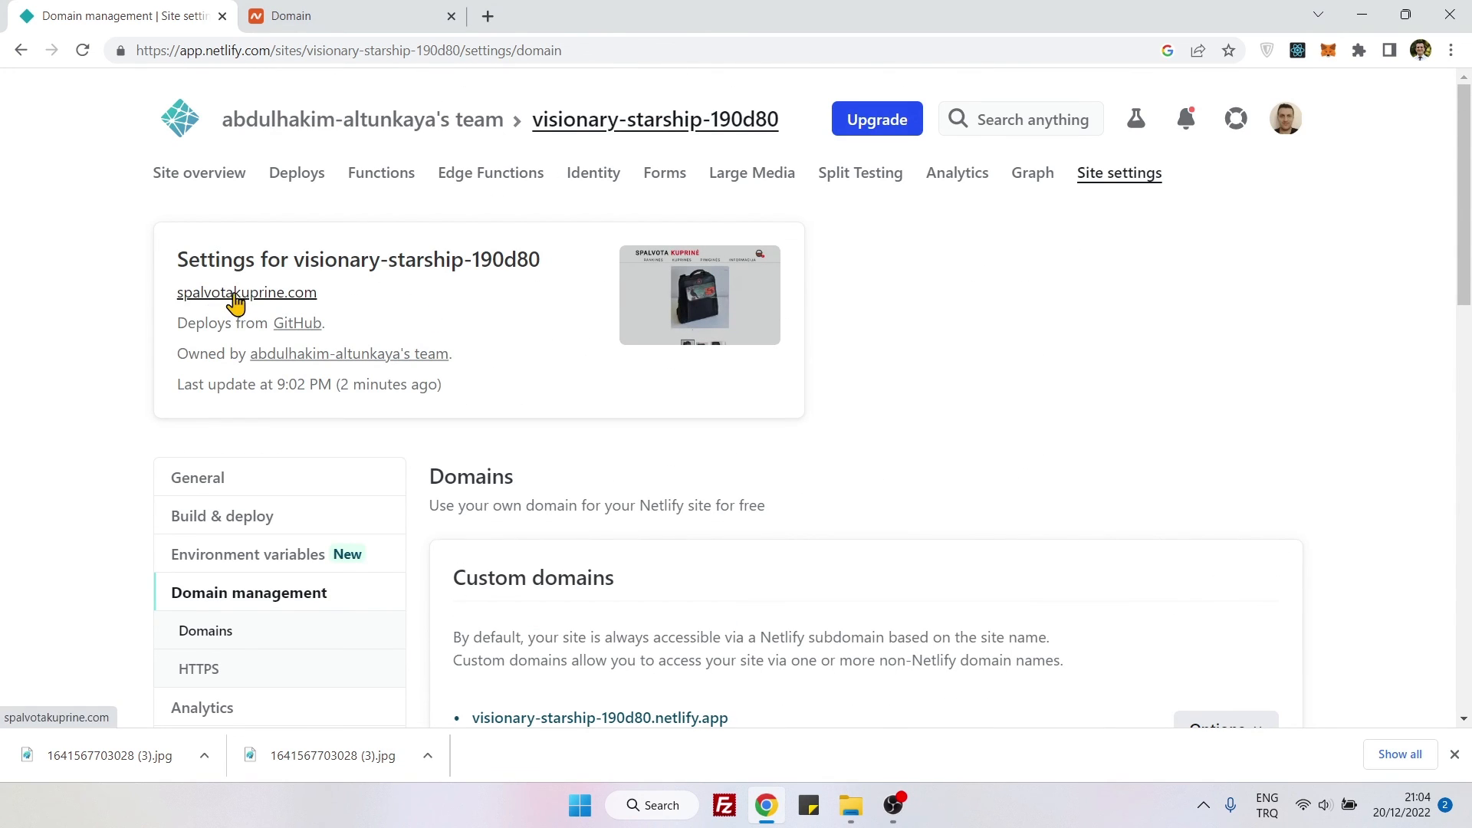
click(246, 293)
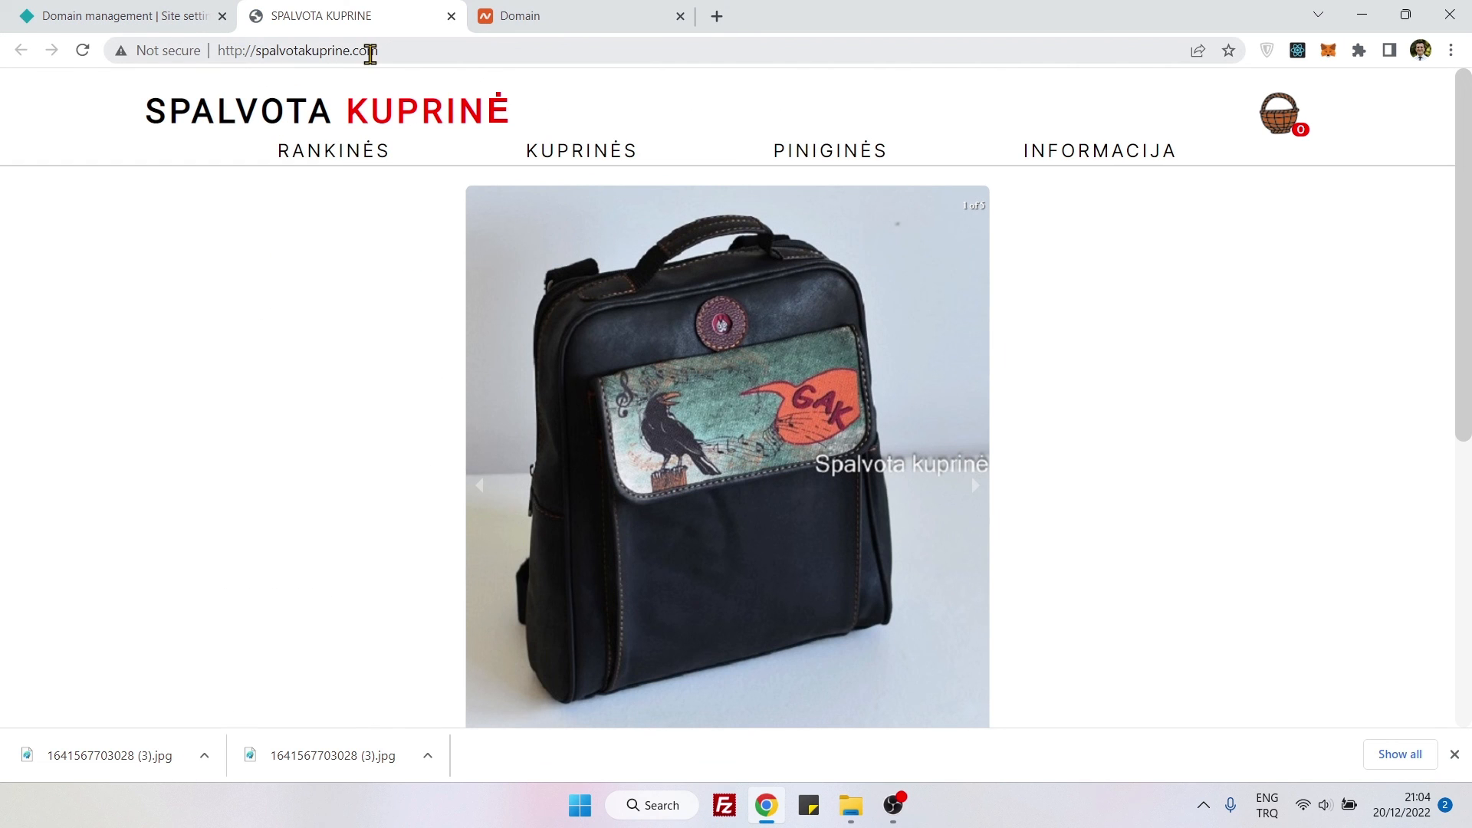
Confirm the Spalvota Kuprinė shop loads at spalvotakuprine.com with its product slideshow running
click(975, 485)
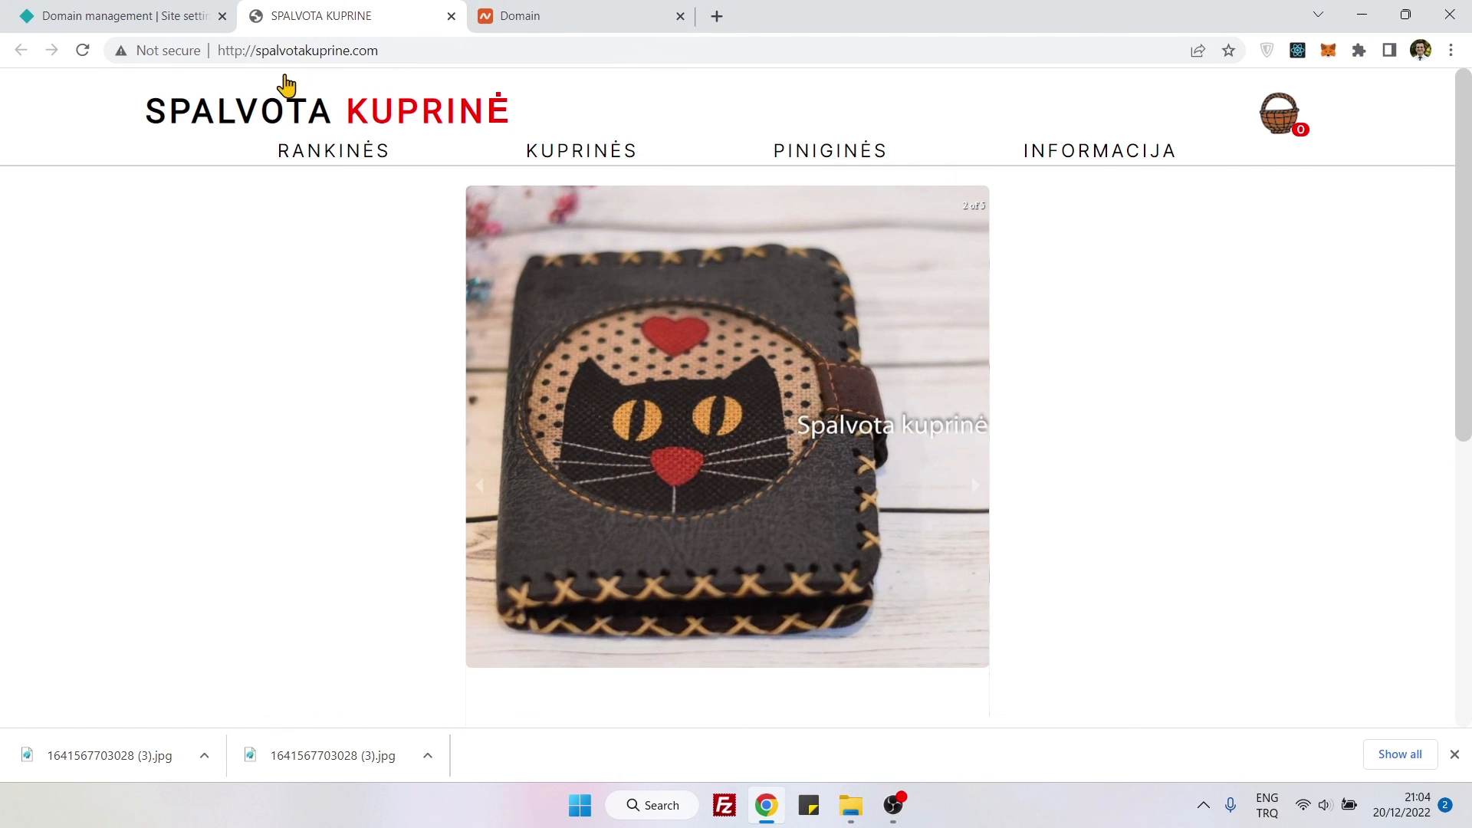
click(974, 485)
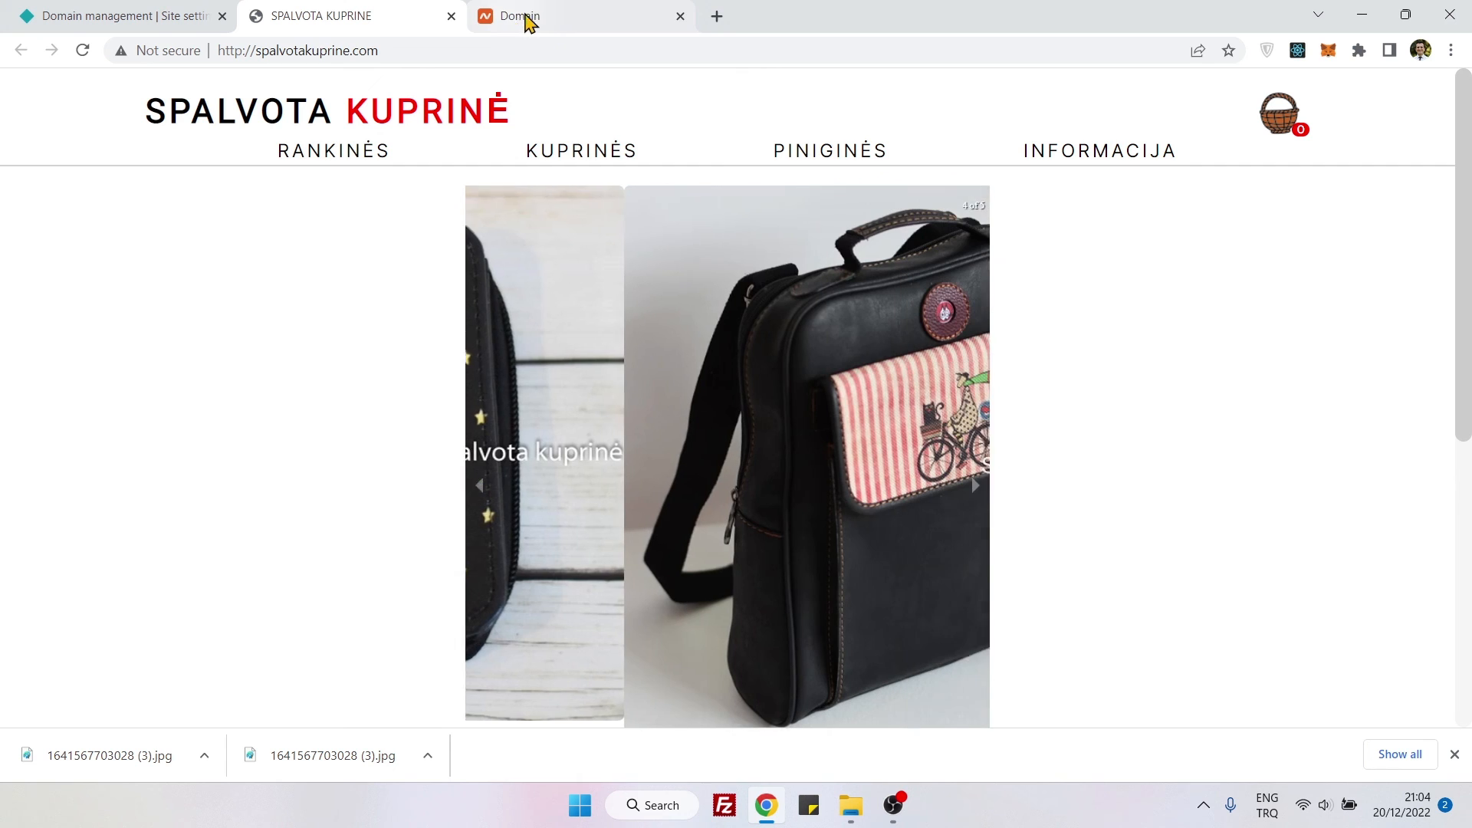
mouse_move(564, 16)
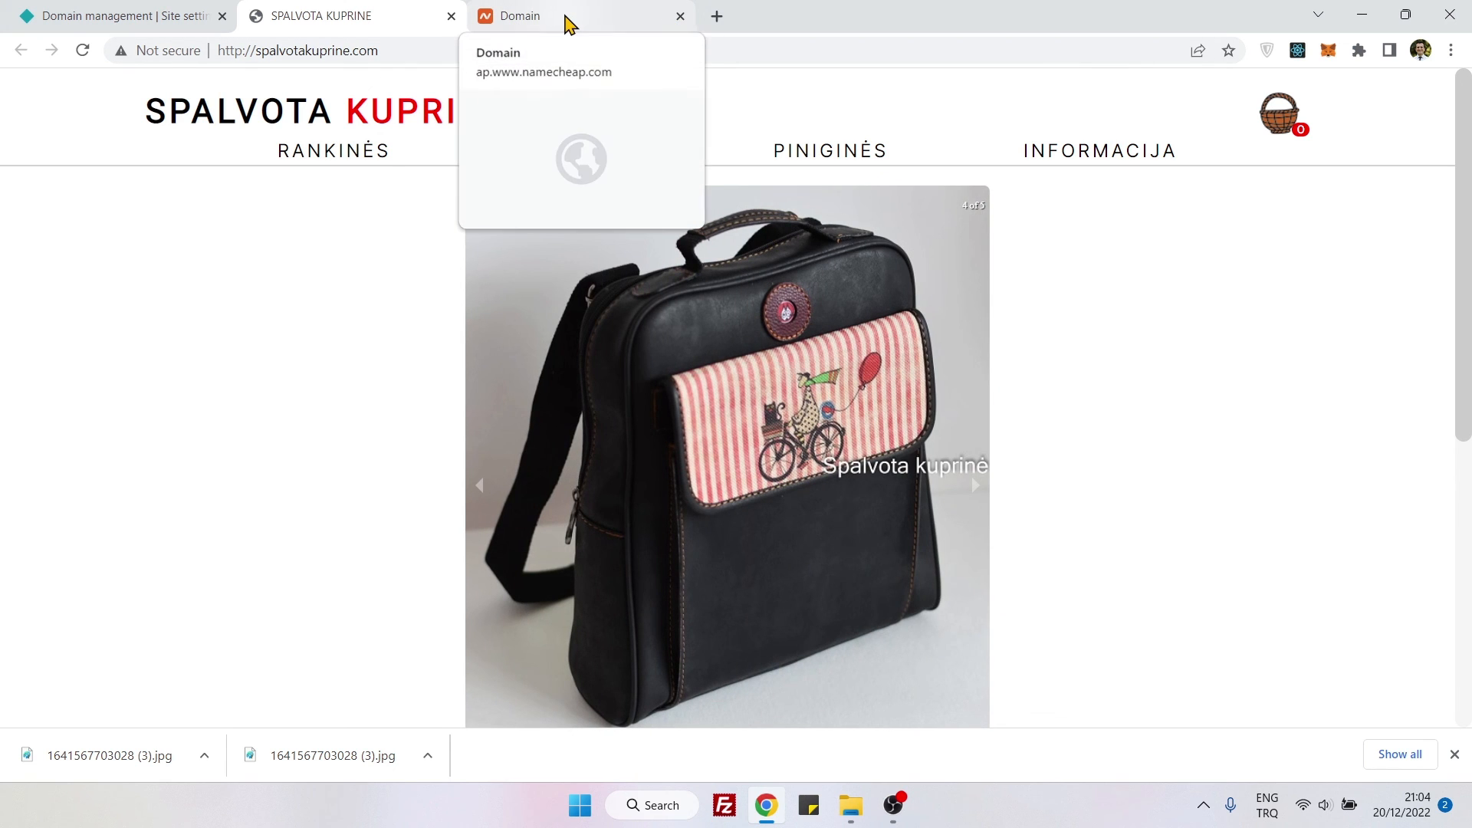